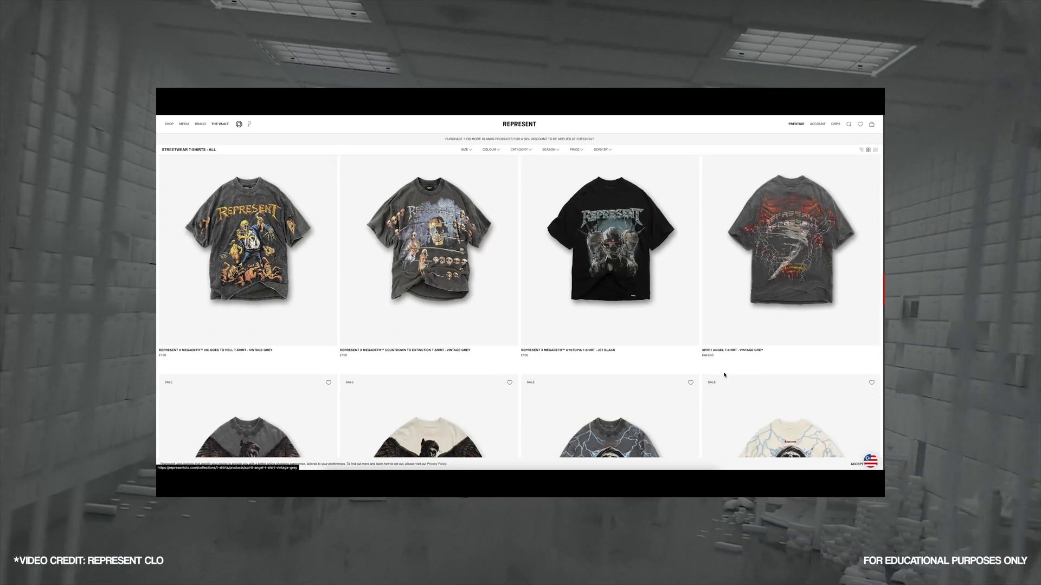
# Scroll down through the Represent streetwear graphic tee designs for inspiration.
pyautogui.scroll(-3)
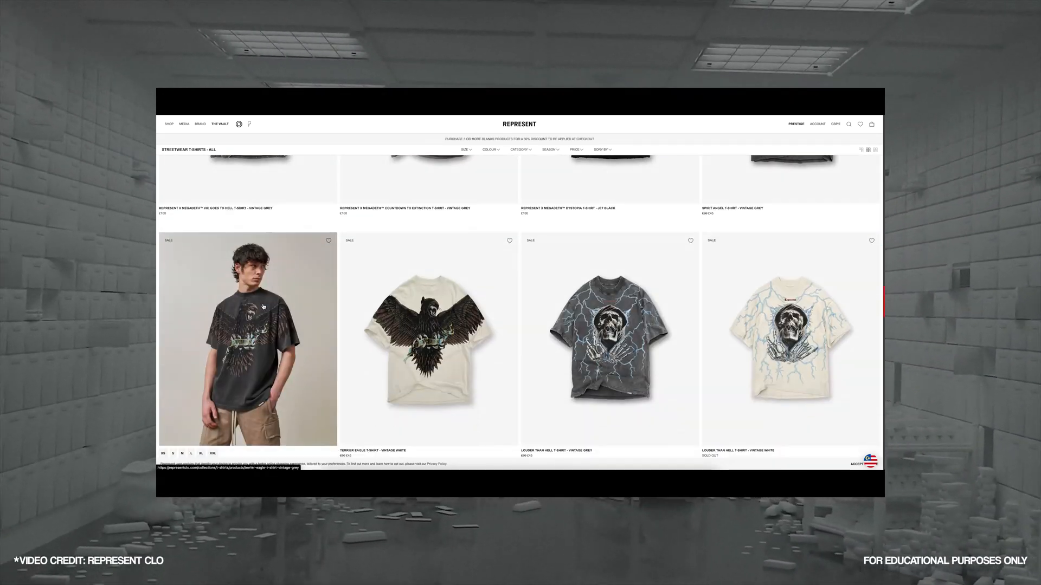
pyautogui.scroll(-3)
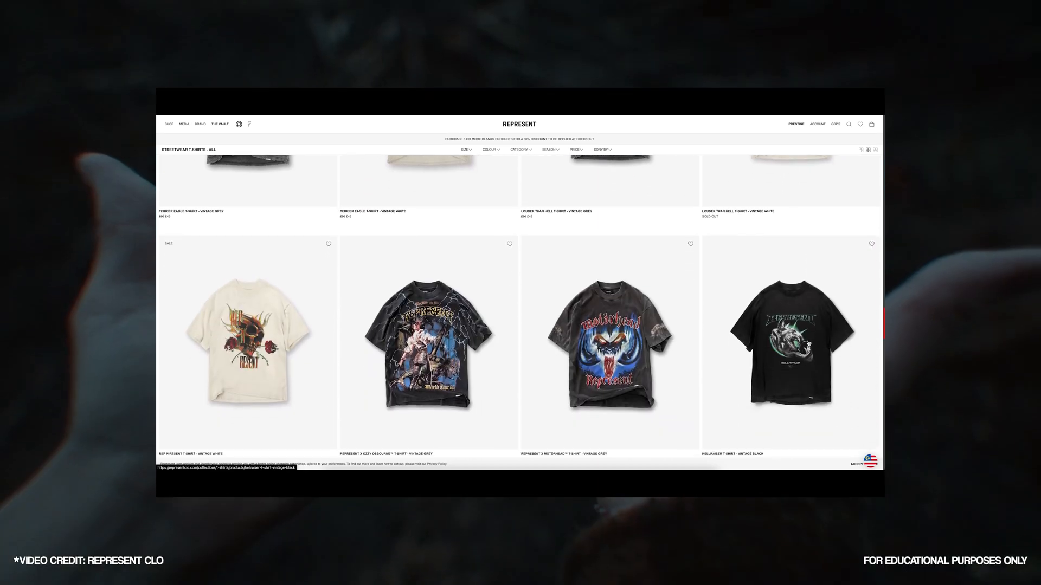
pyautogui.scroll(-3)
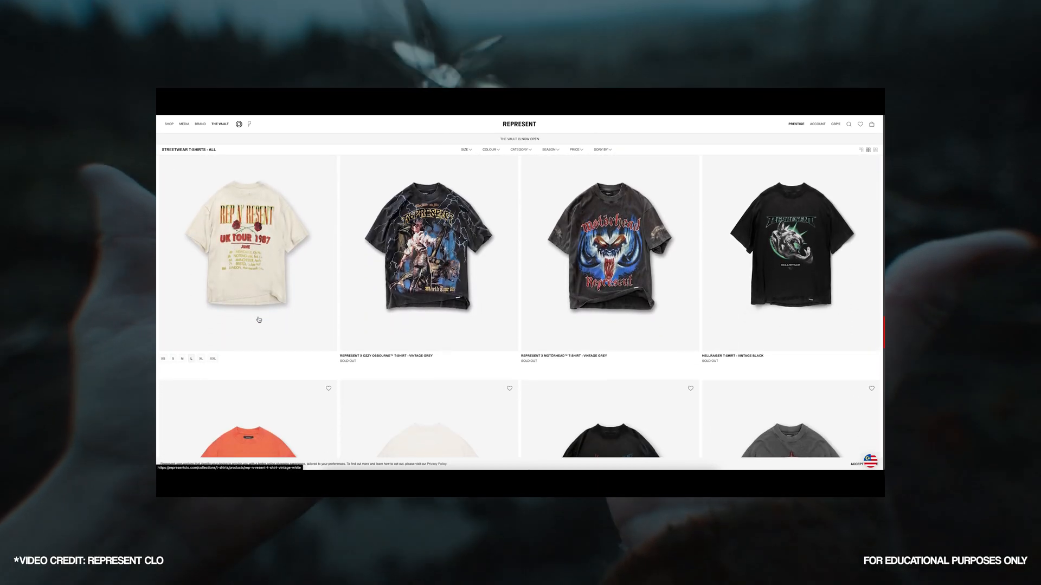
pyautogui.scroll(-3)
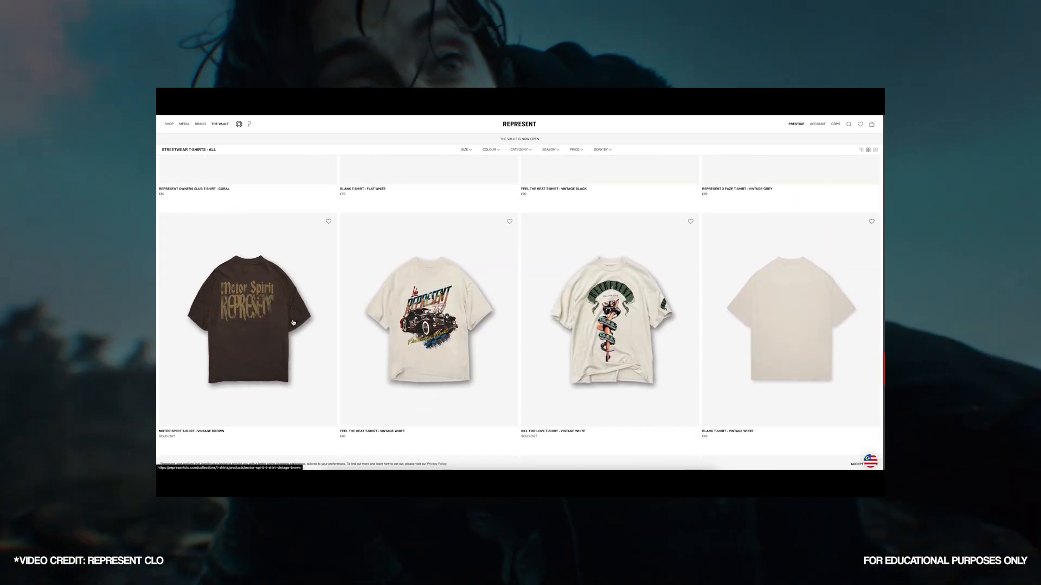
pyautogui.scroll(-3)
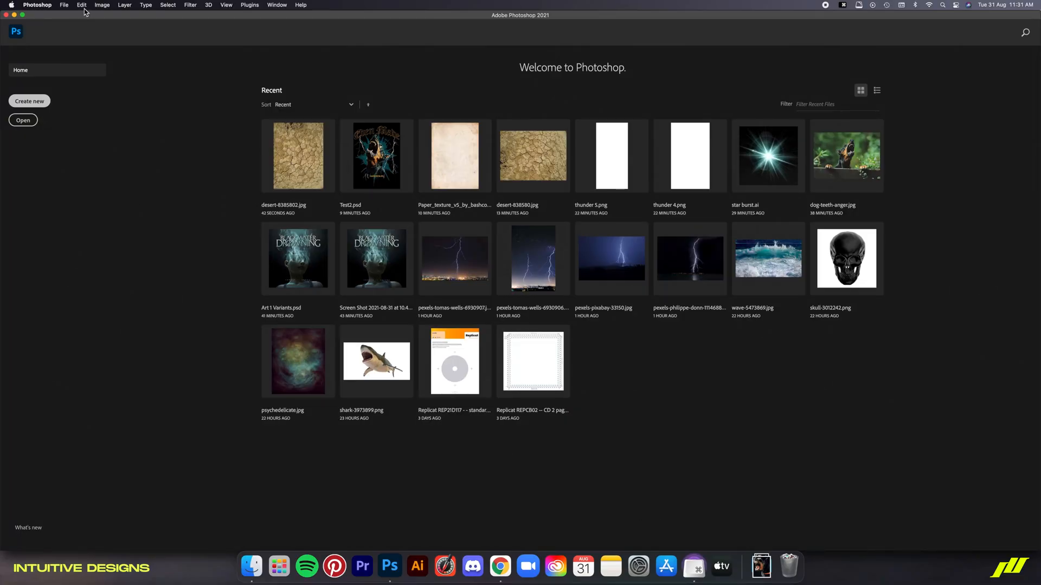
# Create a new A3 document (297x420 mm, 300 ppi) from the Print presets.
pyautogui.click(29, 101)
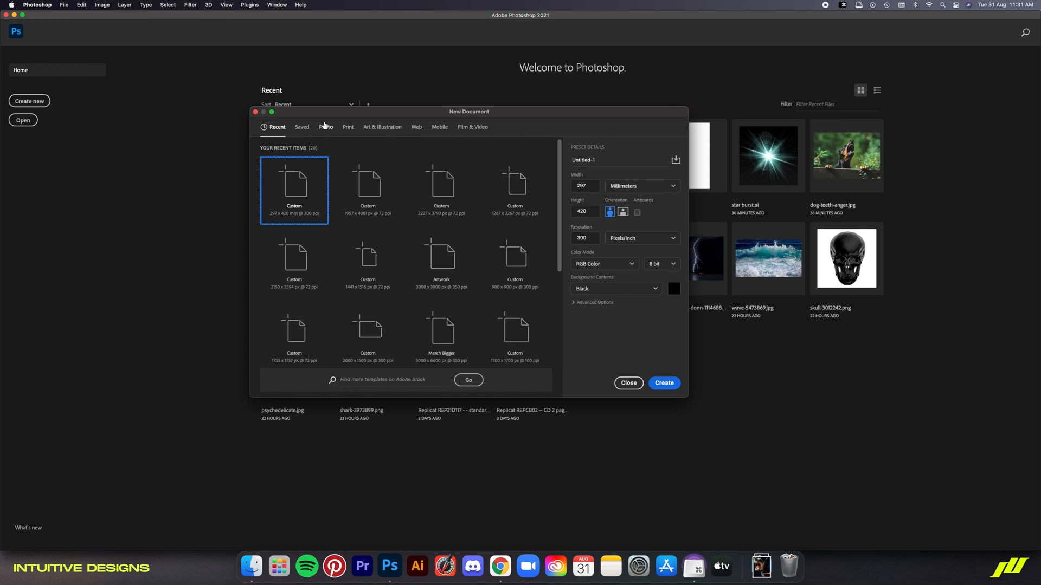
pyautogui.click(348, 127)
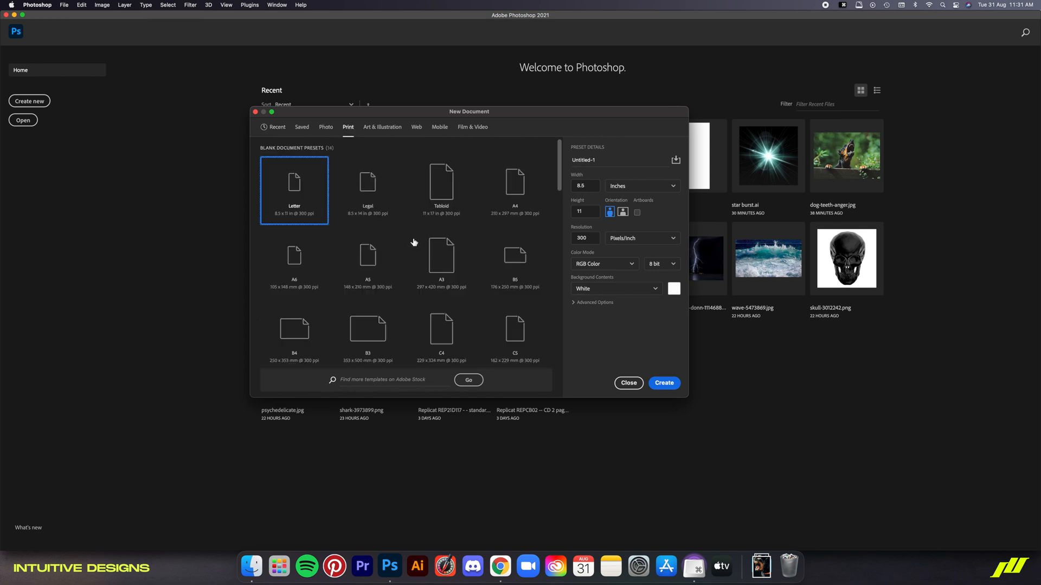
pyautogui.click(441, 259)
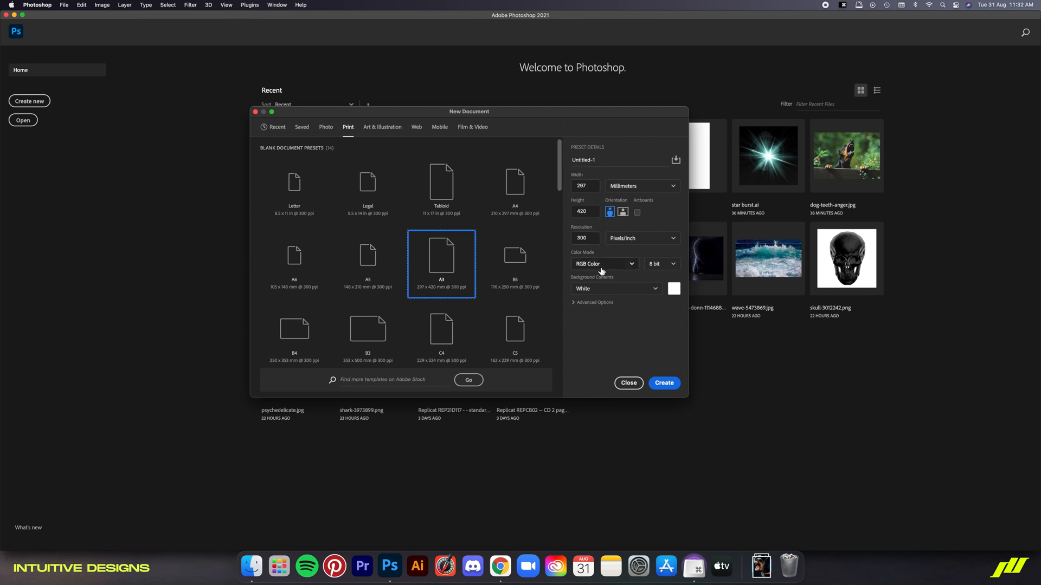
pyautogui.click(614, 288)
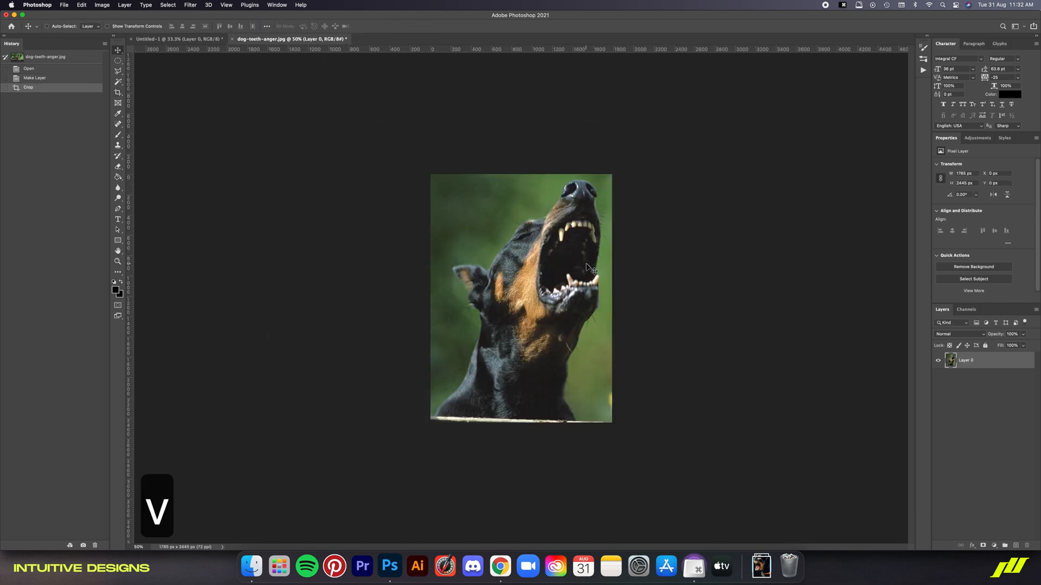
# Resize the Doberman image to 2500 px wide via Image Size.
pyautogui.click(202, 9)
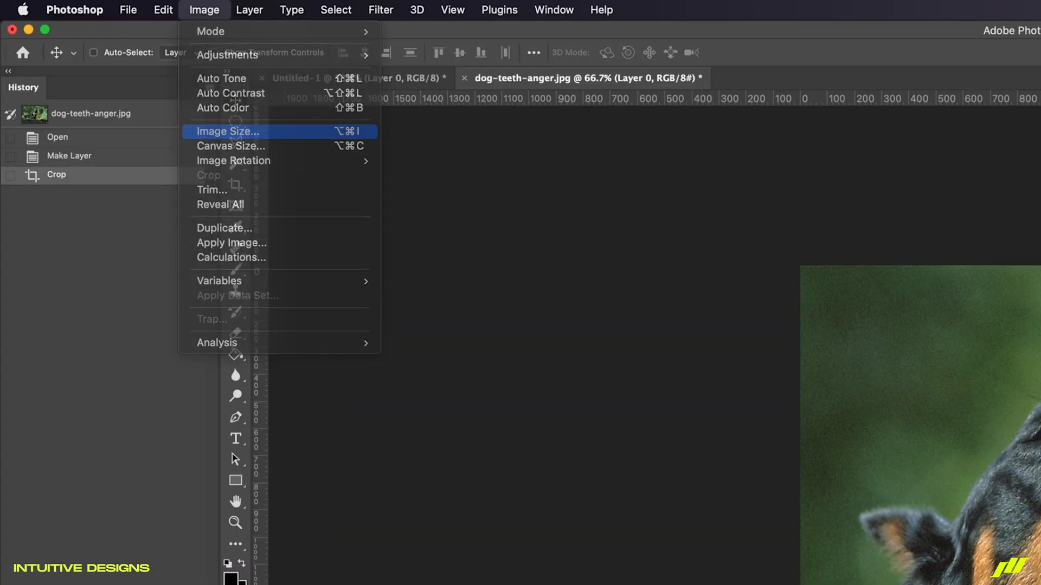
pyautogui.click(227, 130)
pyautogui.write('2500')
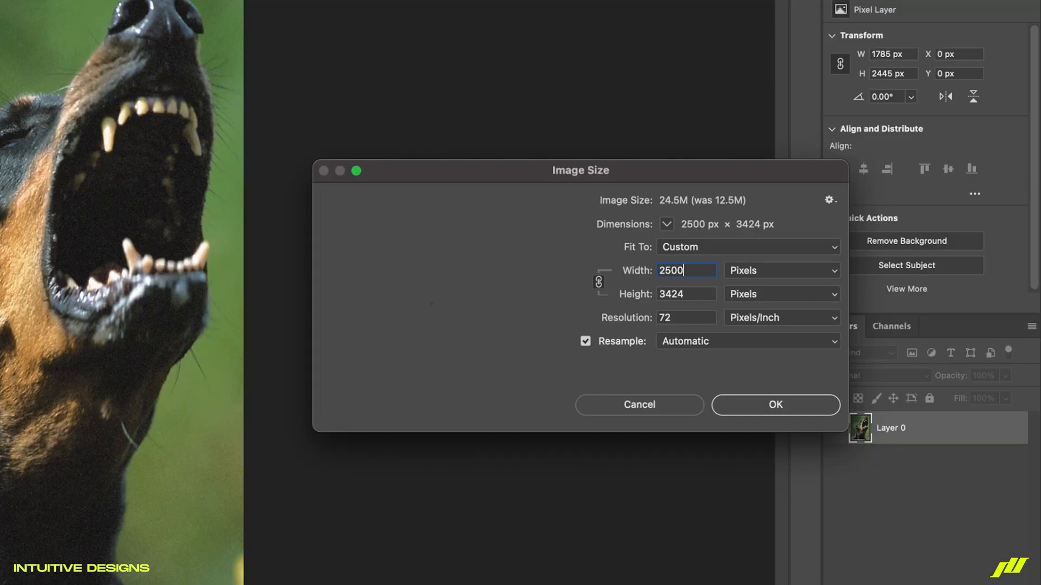
pyautogui.click(774, 404)
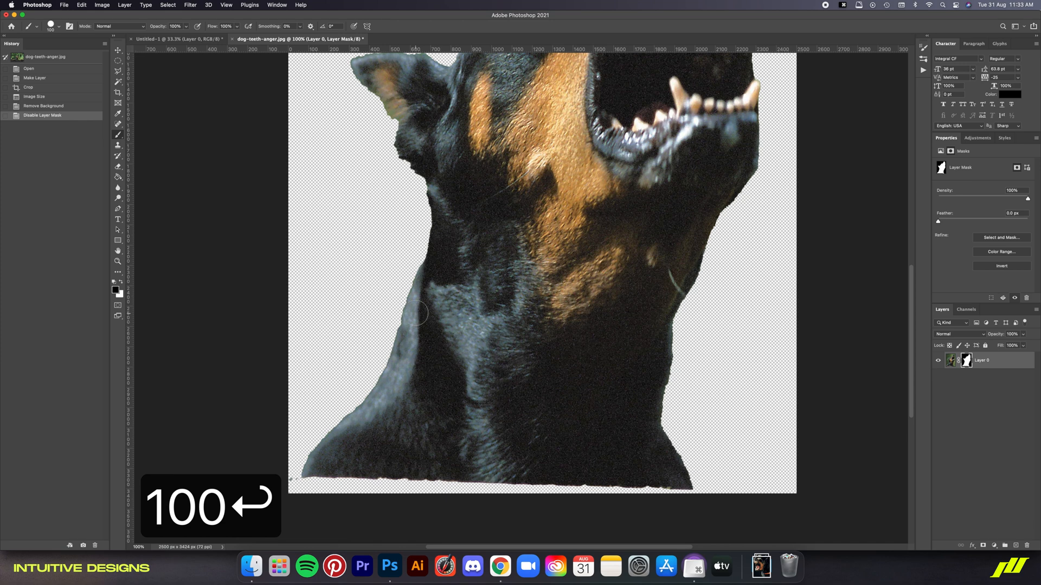
# Refine and apply the background-removal mask, then spot-heal the neck mark.
pyautogui.press('x')
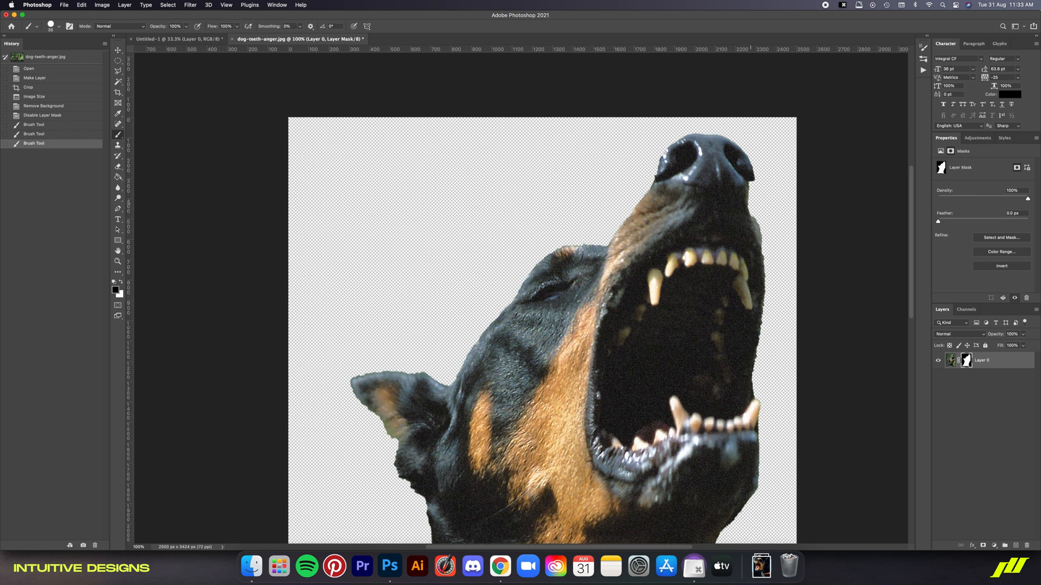
pyautogui.rightClick(967, 360)
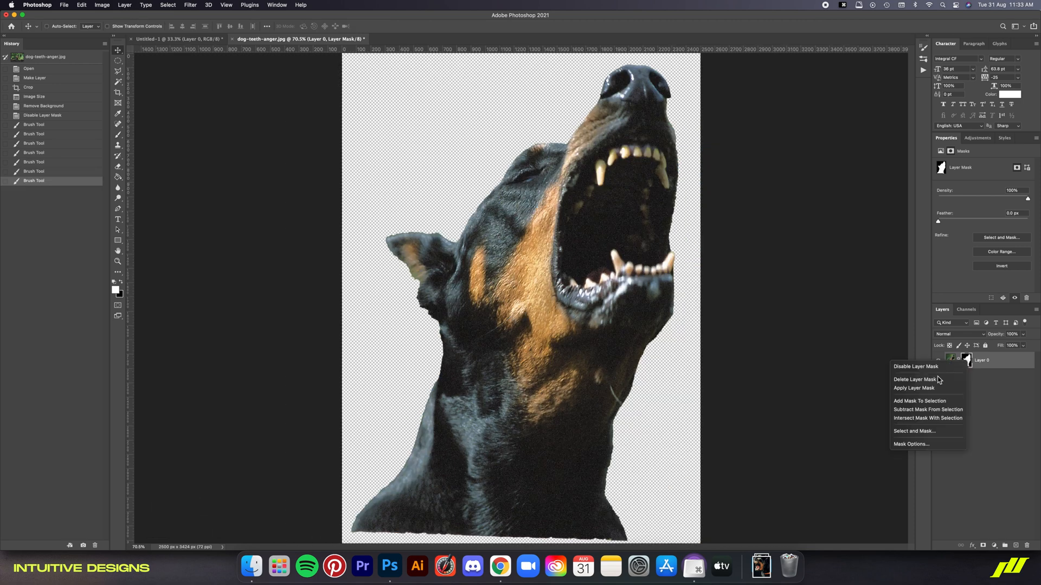
pyautogui.click(915, 387)
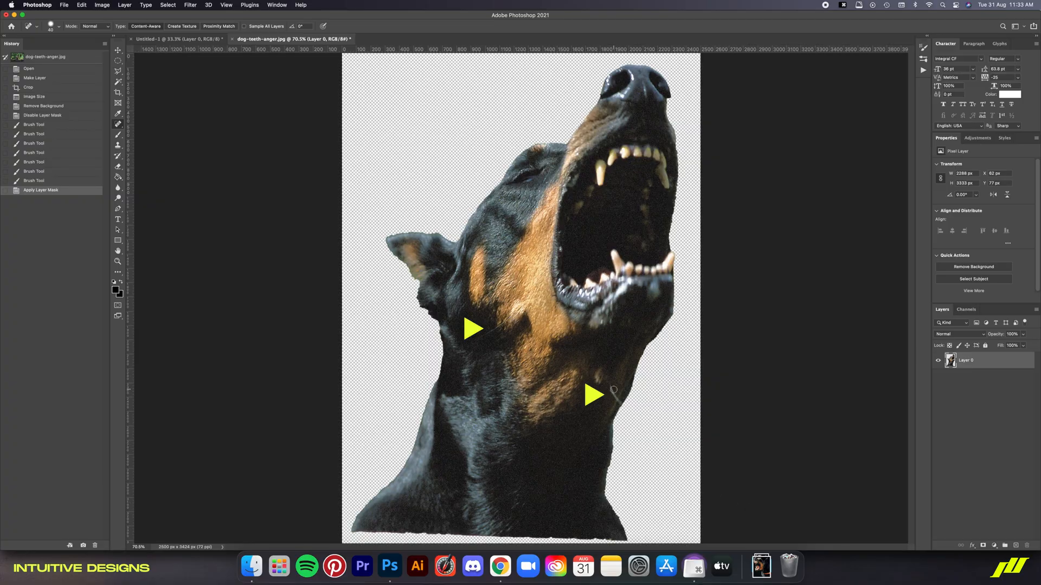
pyautogui.click(488, 334)
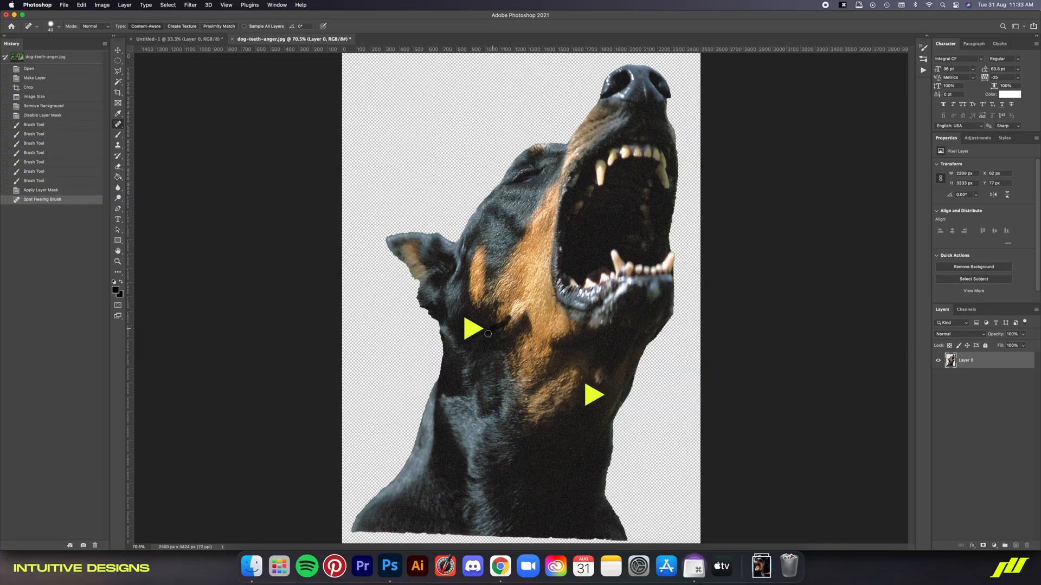
pyautogui.press('v')
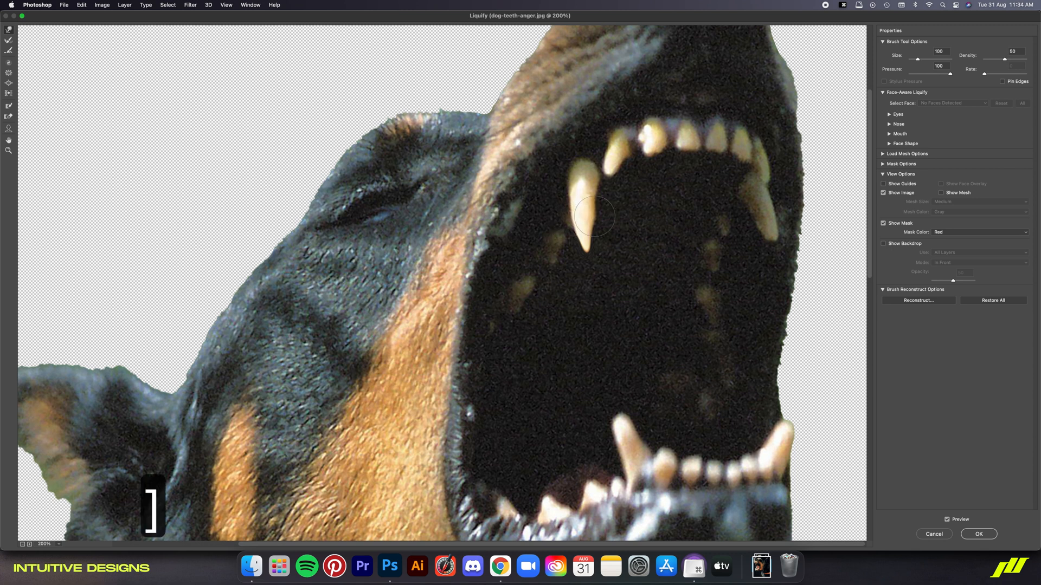
# Enlarge the fangs with the Liquify warp brush, then view the pre-warp History state.
pyautogui.press('[')
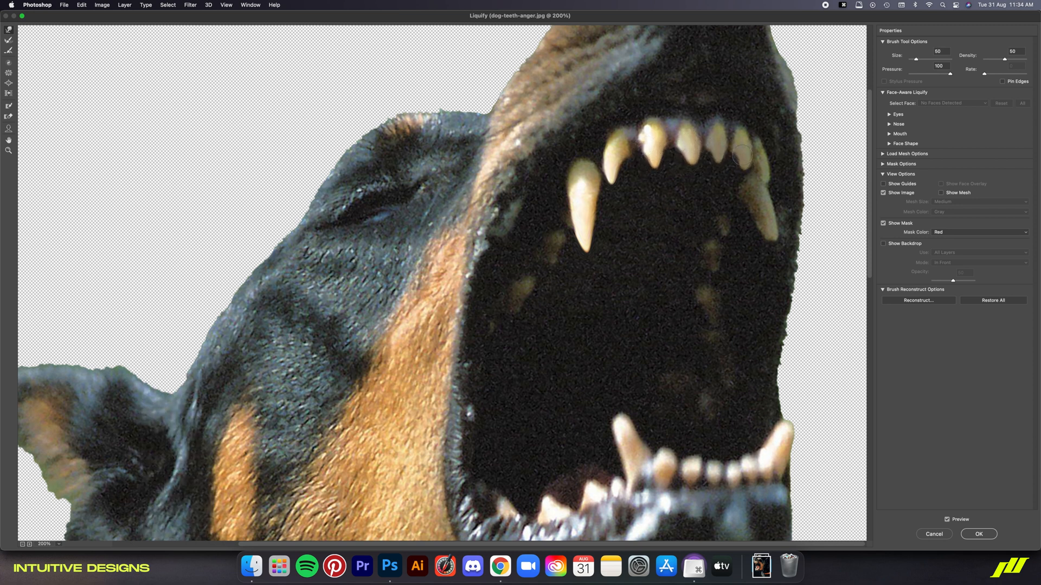
pyautogui.press(']')
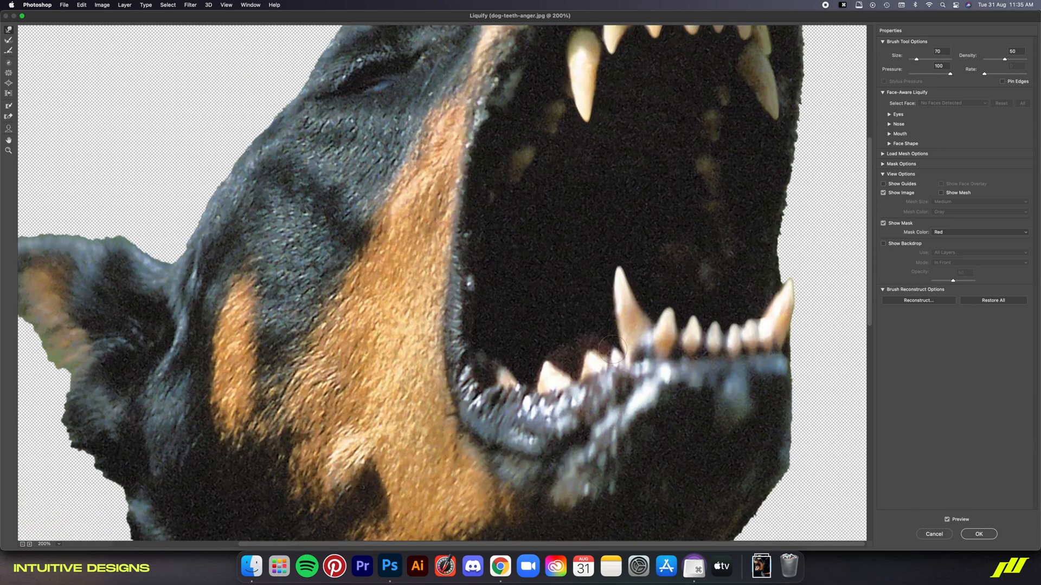
pyautogui.click(978, 534)
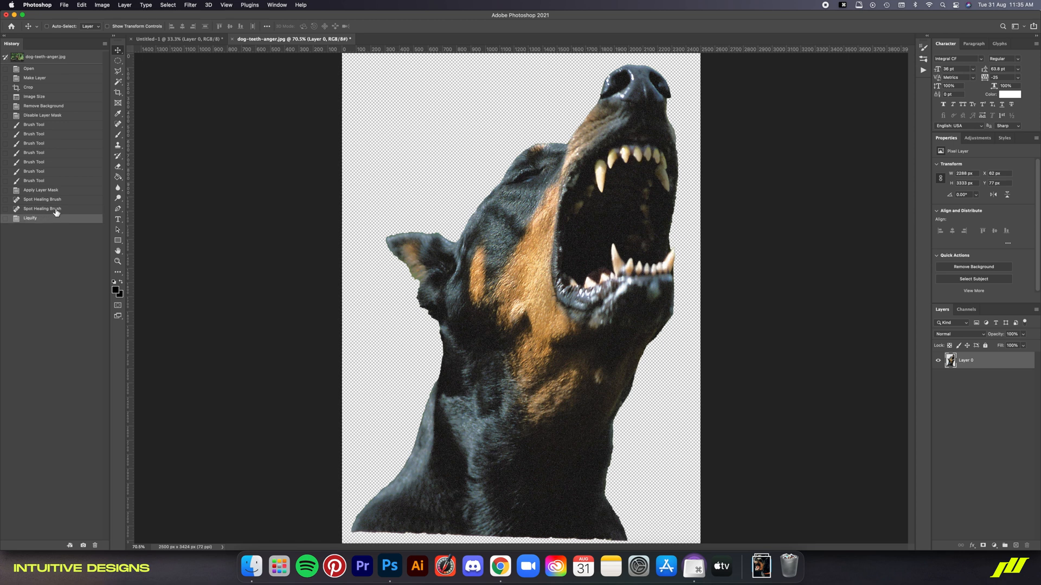
pyautogui.click(42, 208)
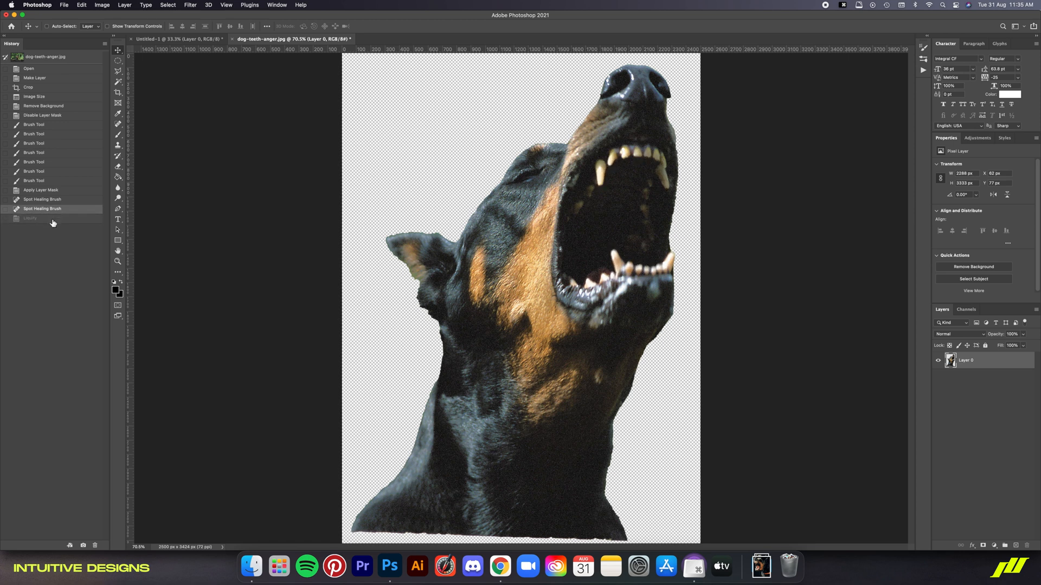
# Restore the warped fangs and apply a contrast-boosting S-curve with Curves.
pyautogui.click(30, 218)
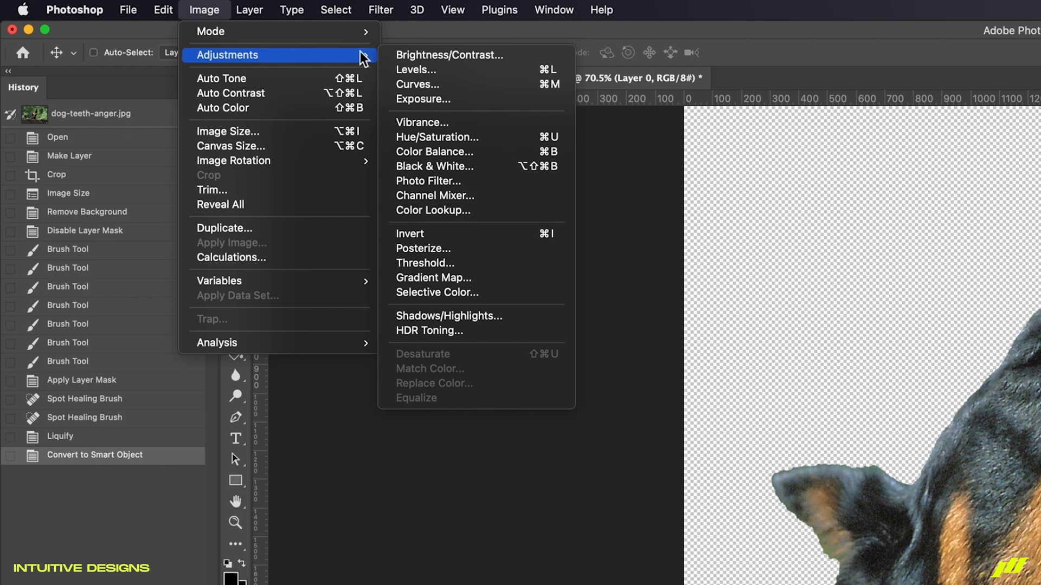
pyautogui.click(418, 84)
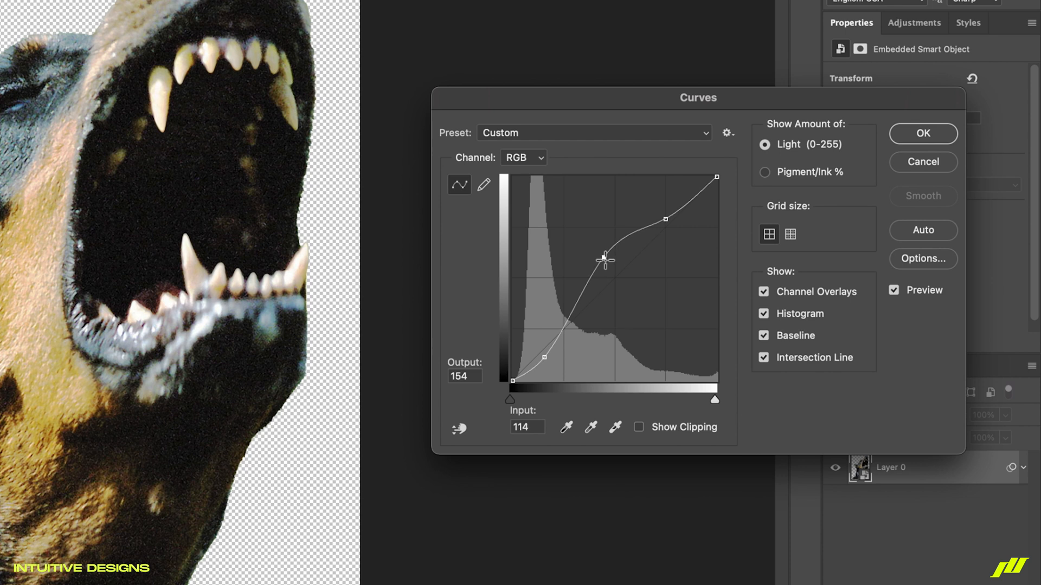
pyautogui.moveTo(819, 169)
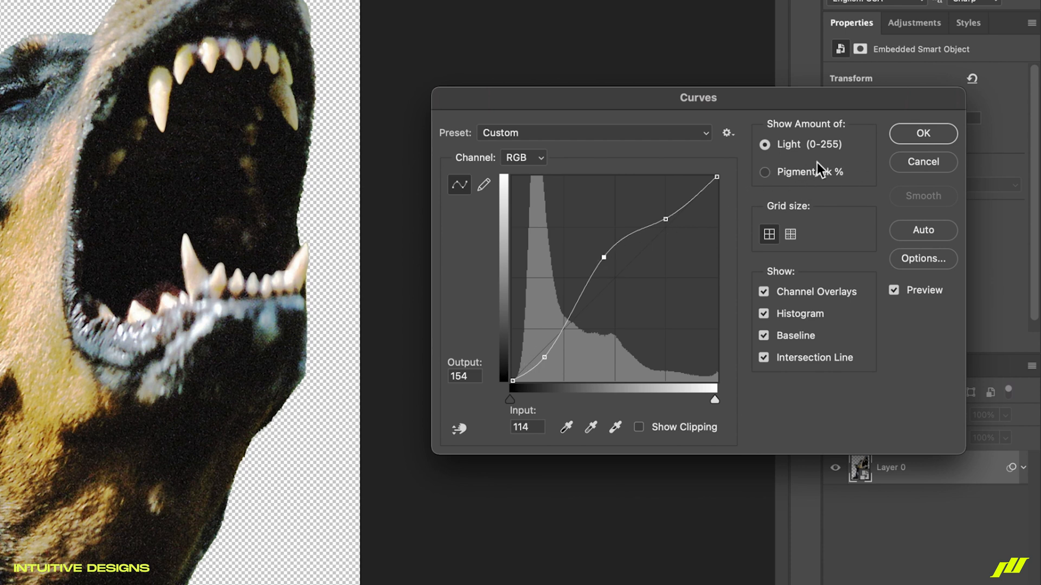
pyautogui.click(922, 134)
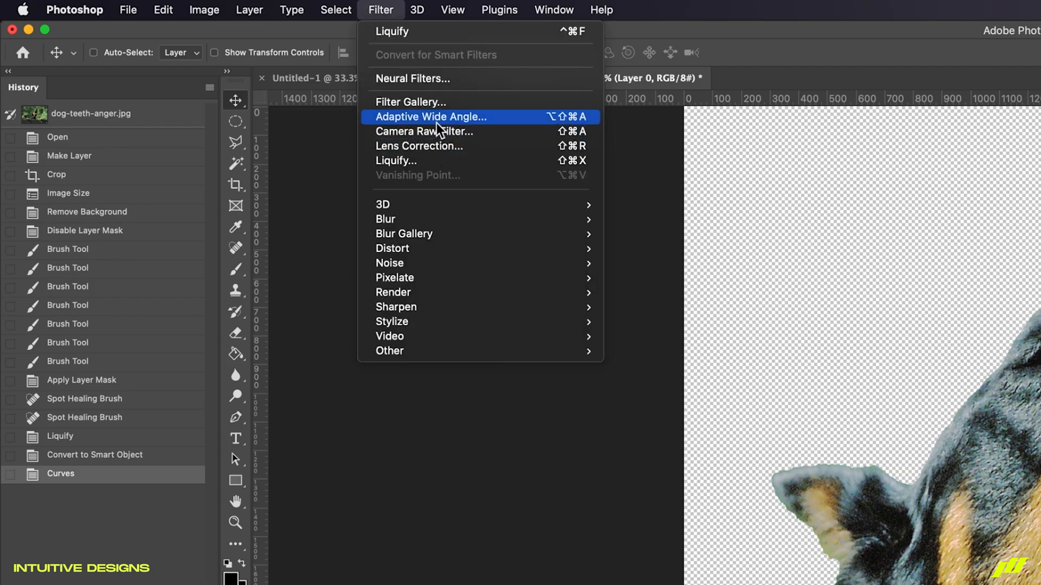
# Grade the Doberman with the Turquoise & Red Camera Raw Filter preset.
pyautogui.click(424, 131)
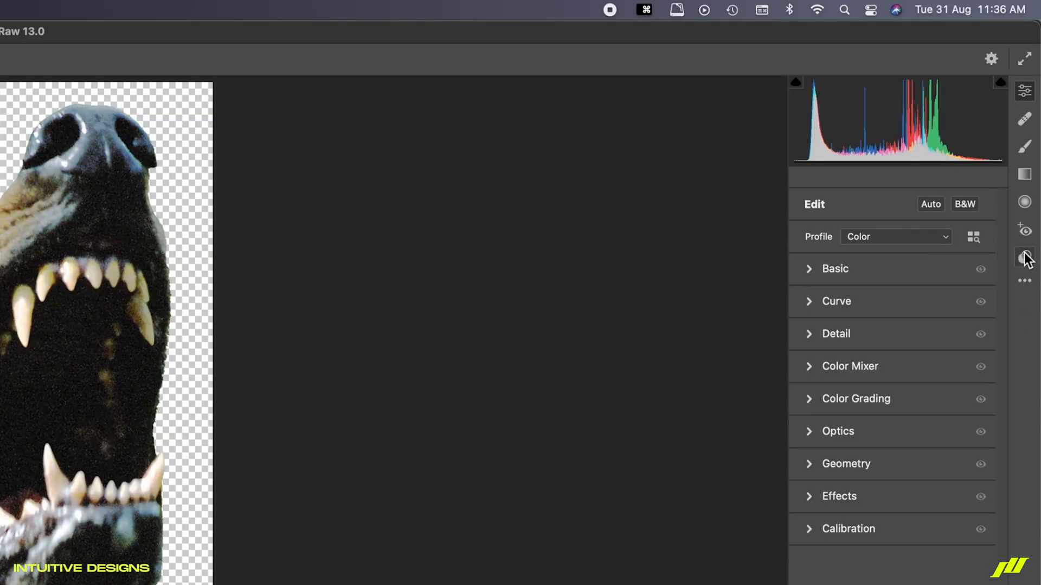
pyautogui.click(1024, 257)
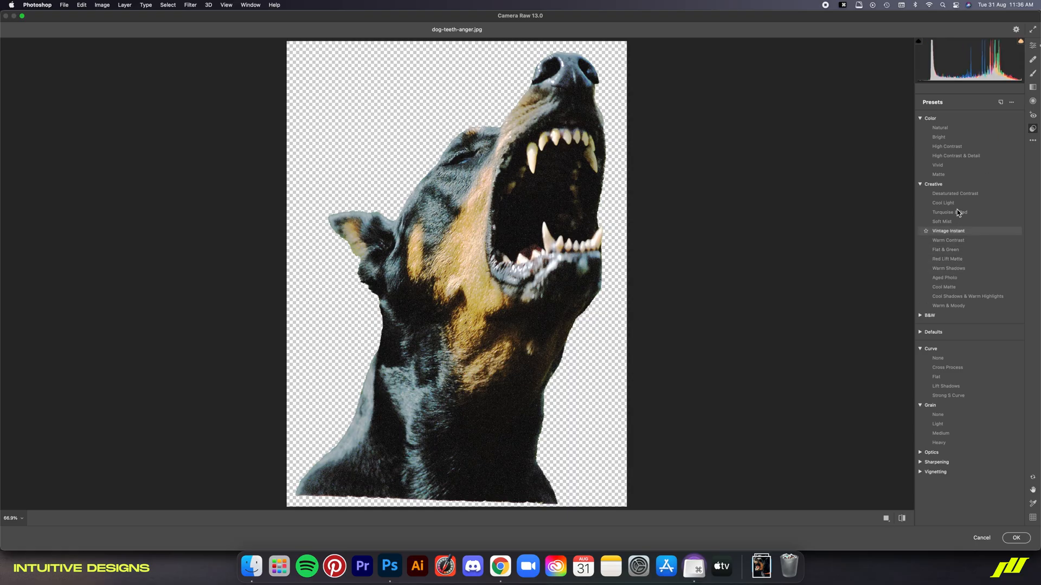
pyautogui.click(943, 202)
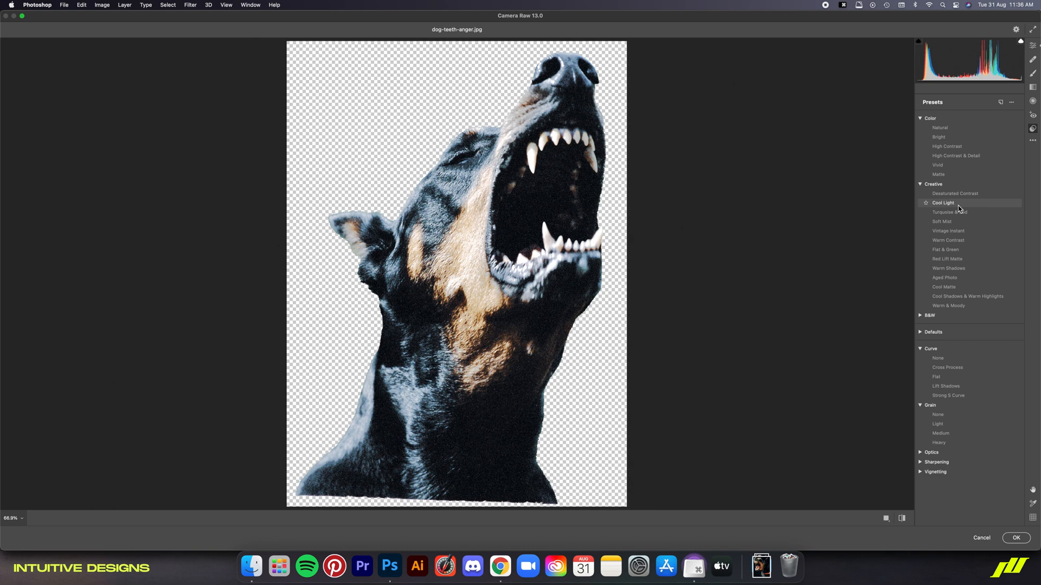
pyautogui.click(949, 212)
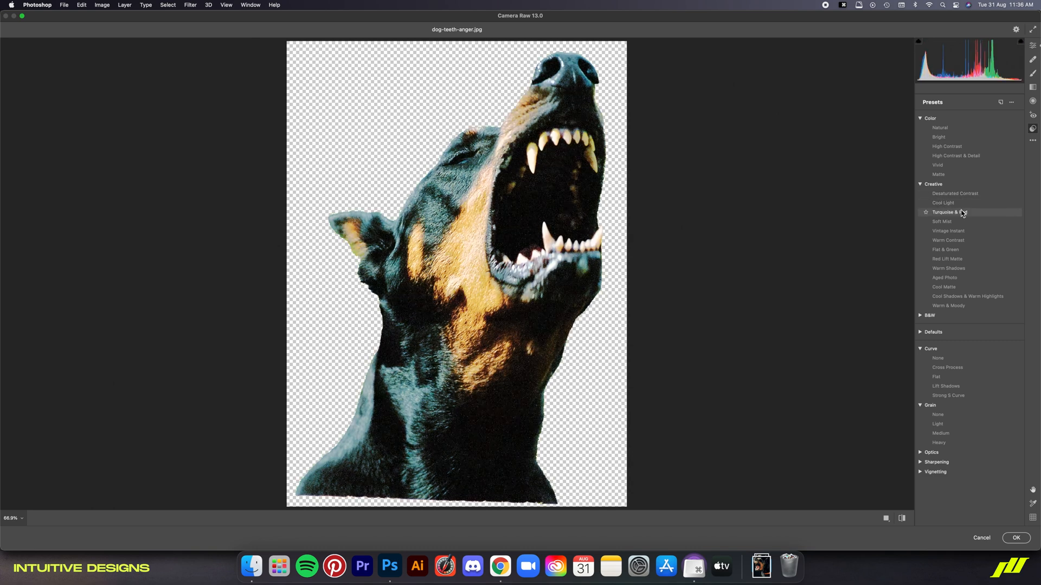
pyautogui.click(949, 212)
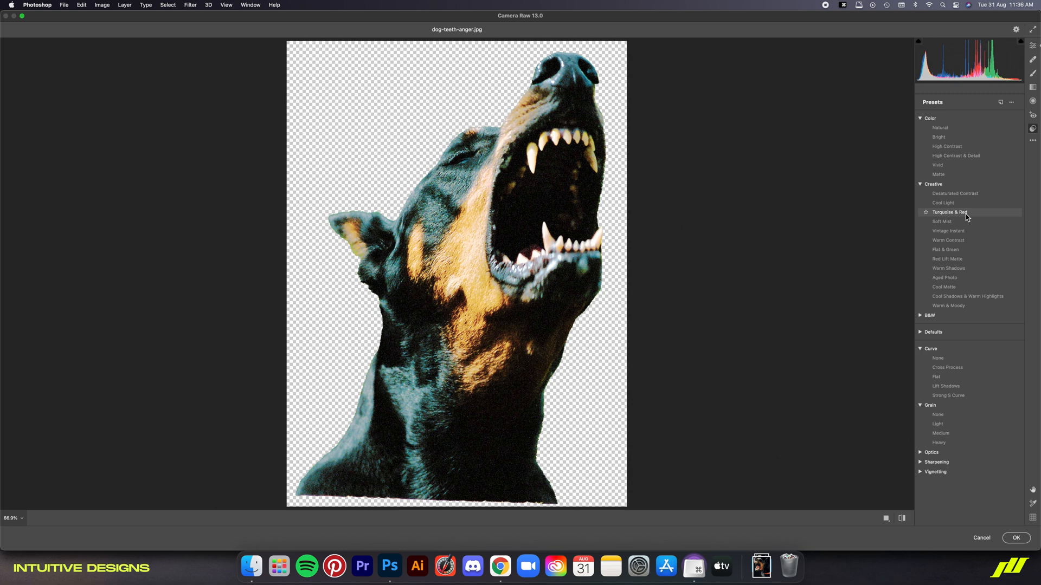
pyautogui.click(949, 212)
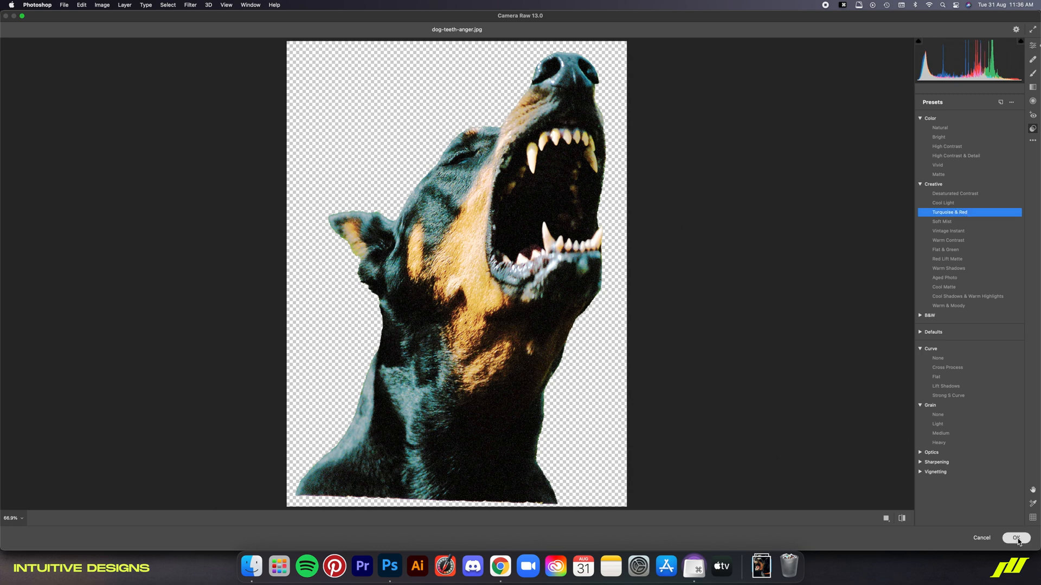
pyautogui.click(1016, 538)
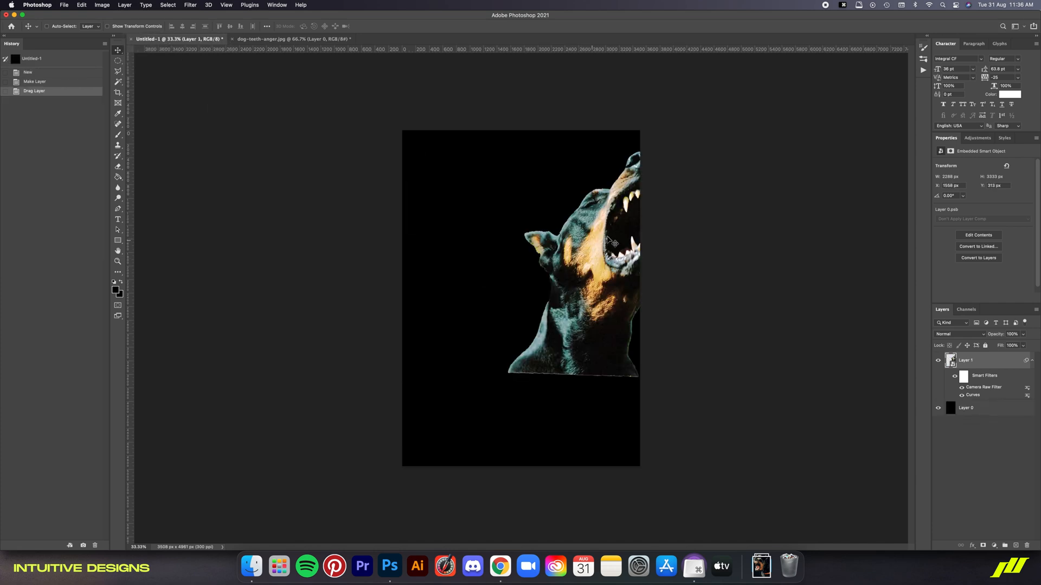
# Flip and rotate the Doberman -173°, then mask it to a Pen-drawn head outline.
pyautogui.click(81, 5)
pyautogui.write('-173')
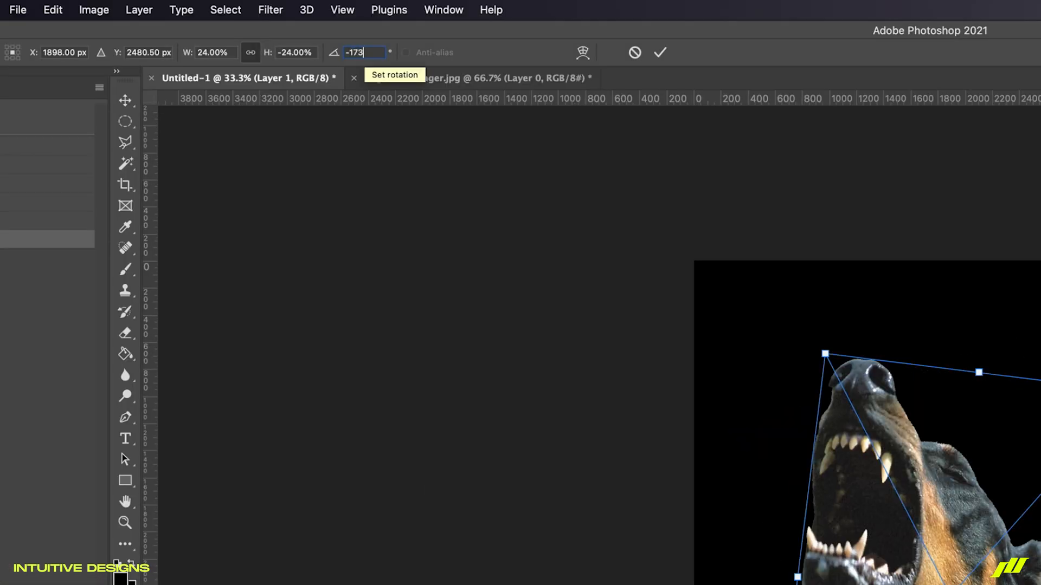
pyautogui.click(659, 52)
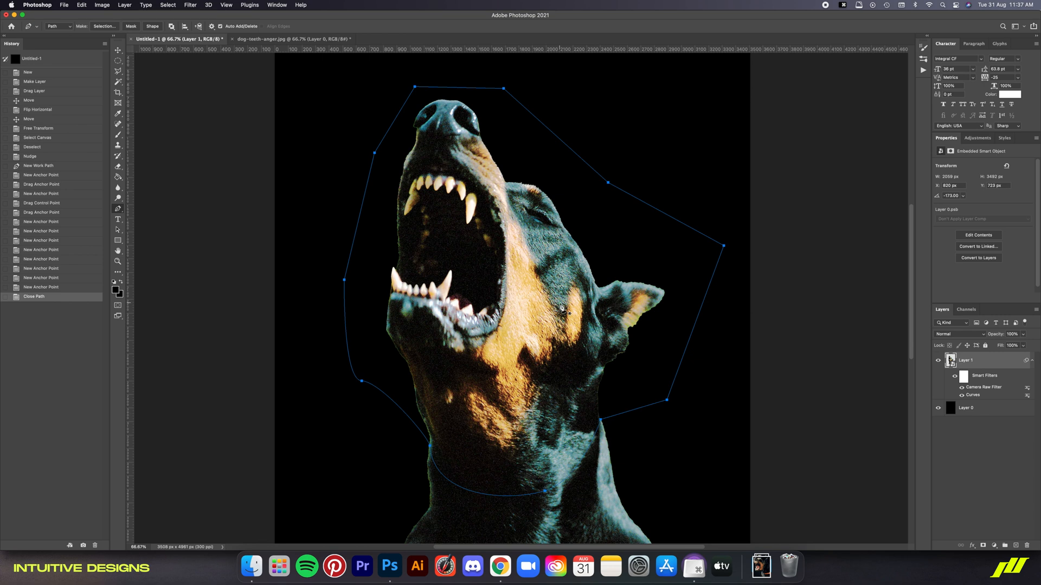
pyautogui.rightClick(562, 228)
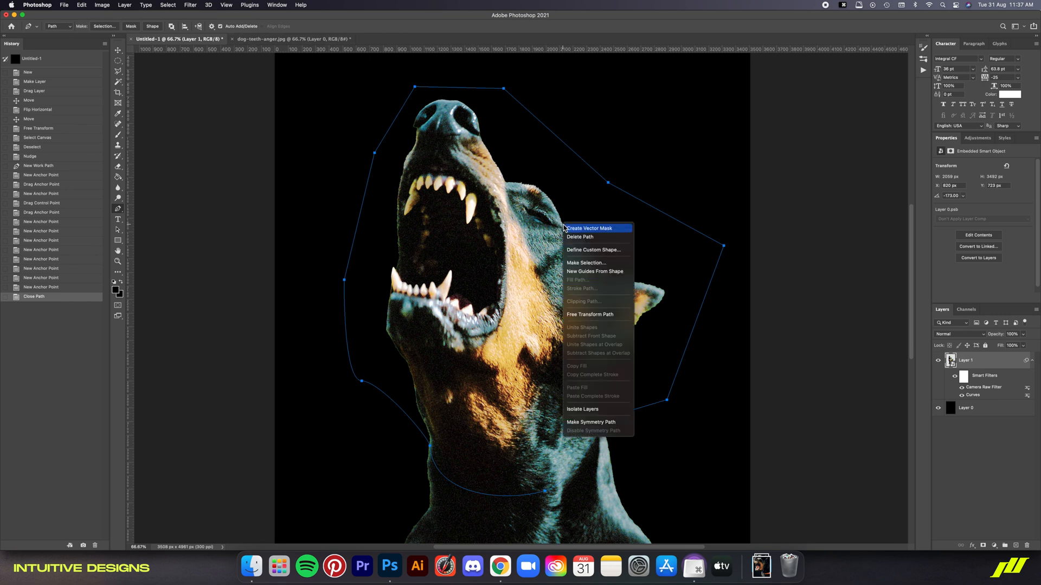
pyautogui.click(586, 263)
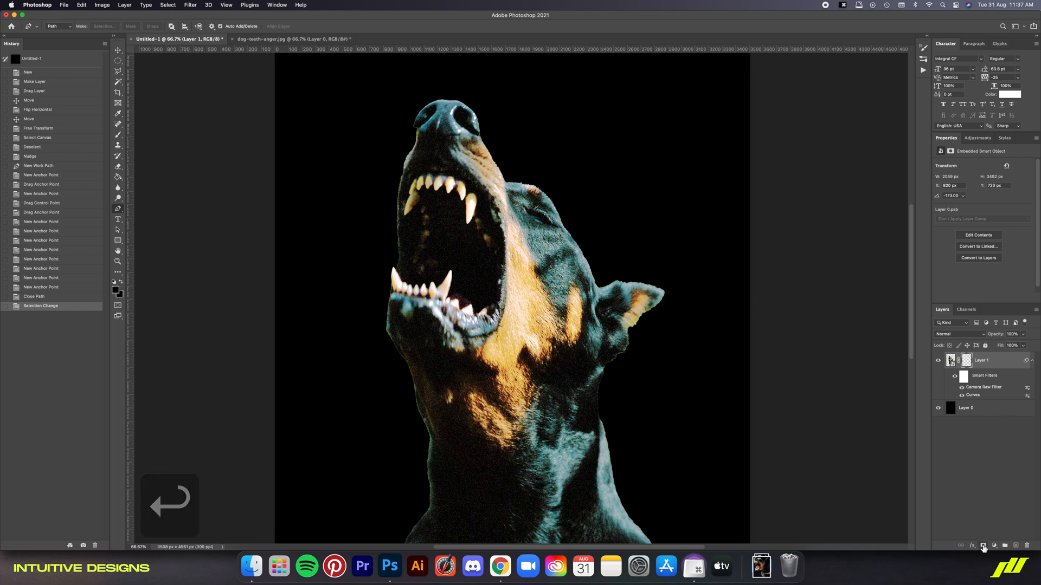
pyautogui.click(63, 5)
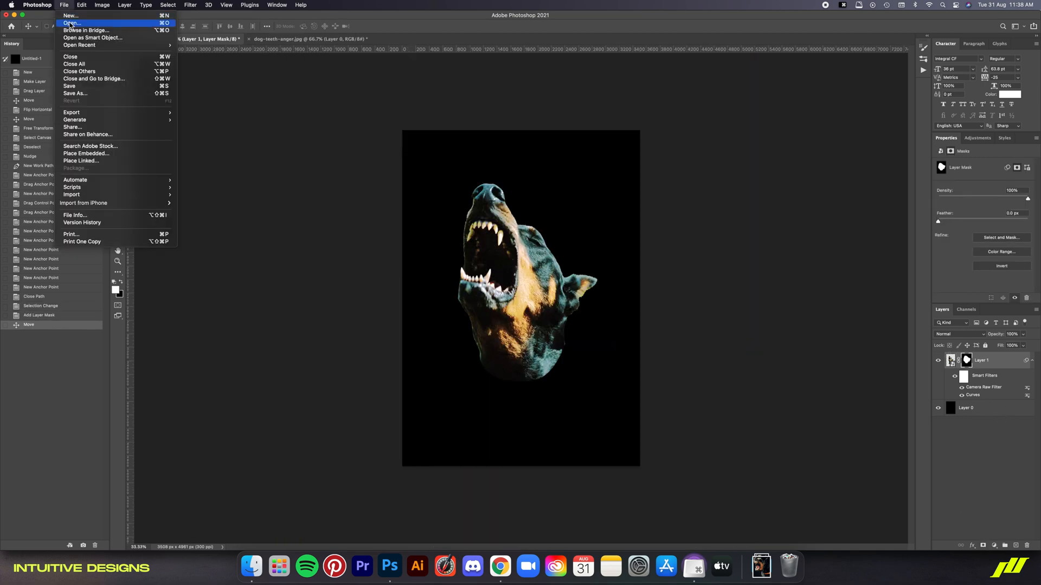
# Open star burst.ai at 3400 px wide and add 3% monochromatic noise.
pyautogui.click(71, 22)
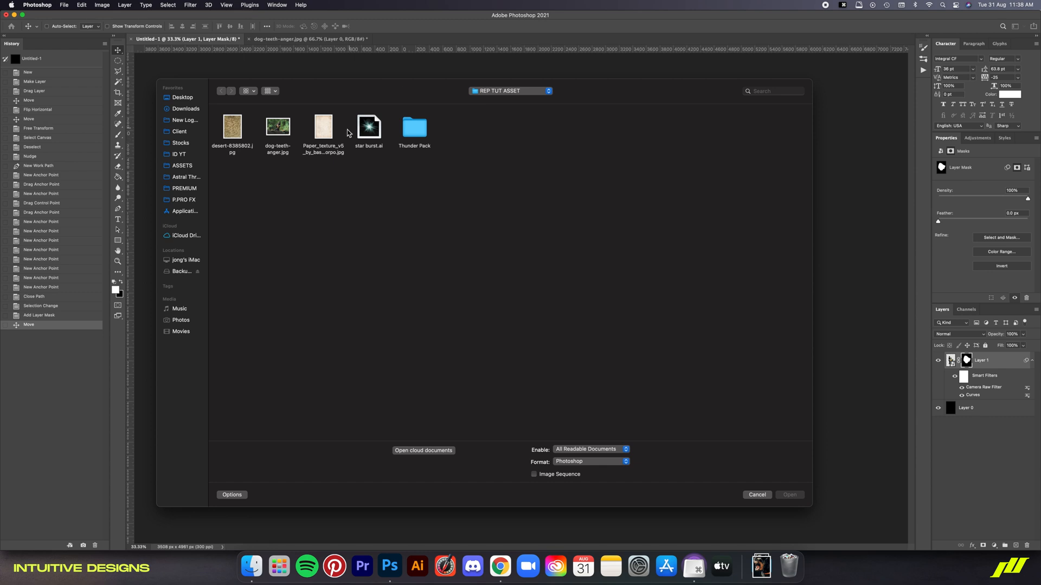
pyautogui.doubleClick(369, 126)
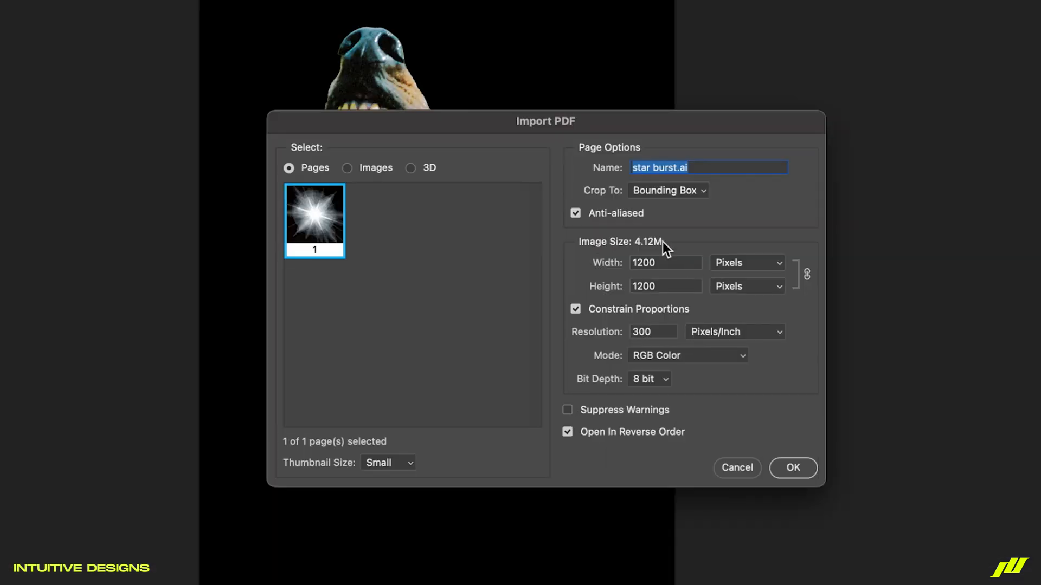
pyautogui.click(665, 263)
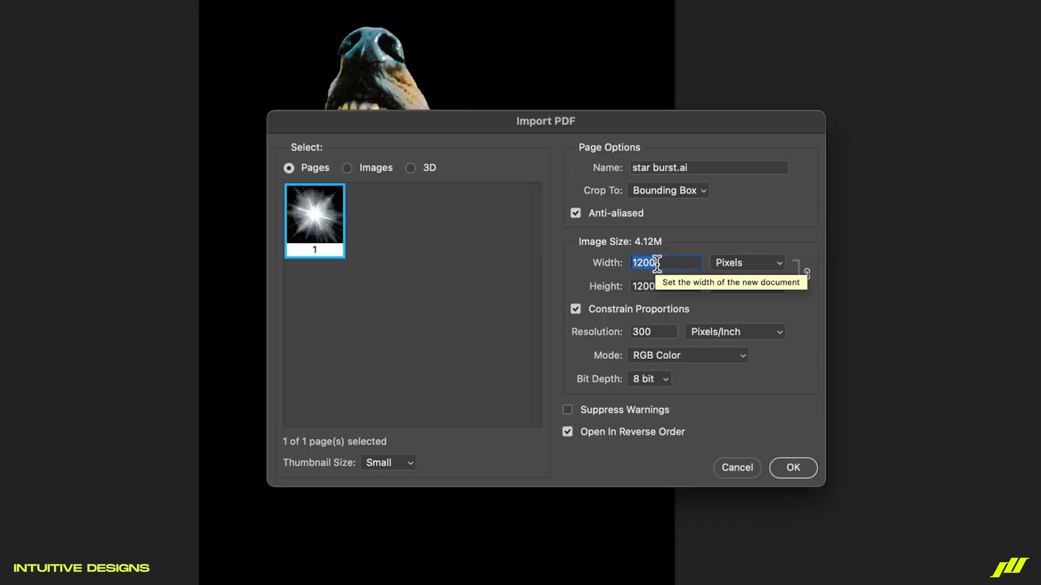
pyautogui.write('3400')
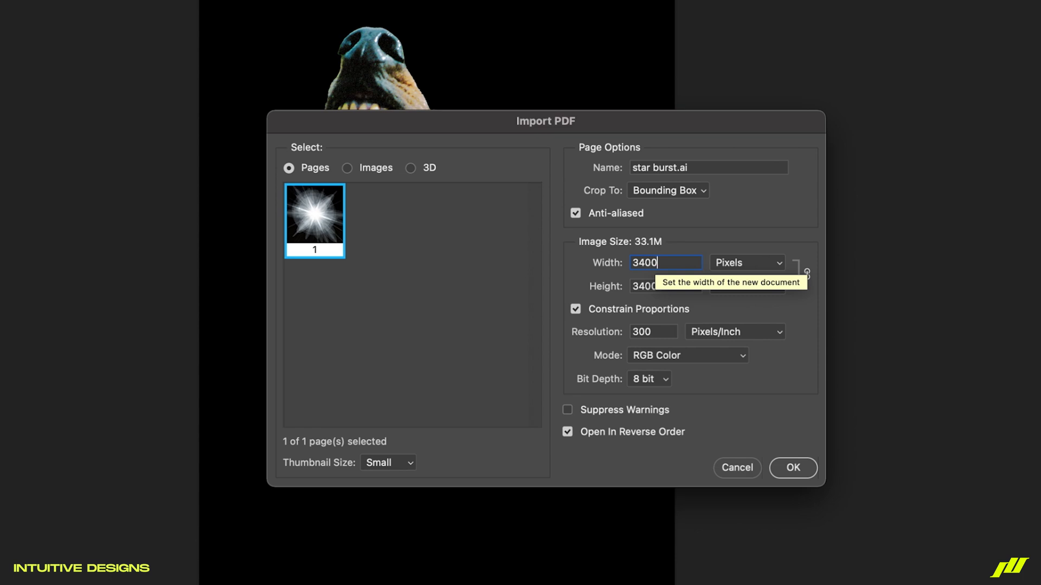
pyautogui.moveTo(812, 472)
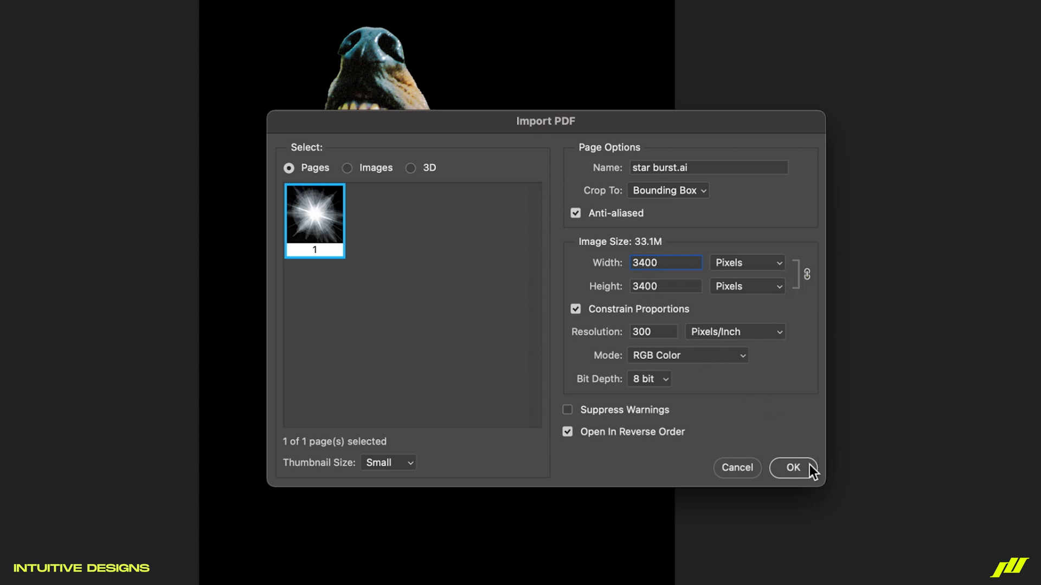
pyautogui.click(793, 468)
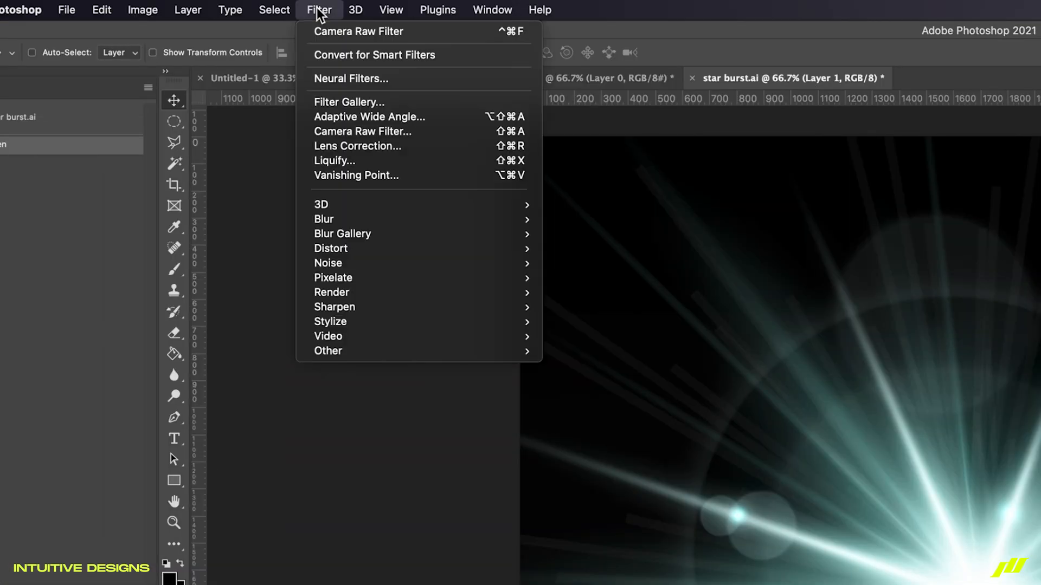
pyautogui.moveTo(327, 263)
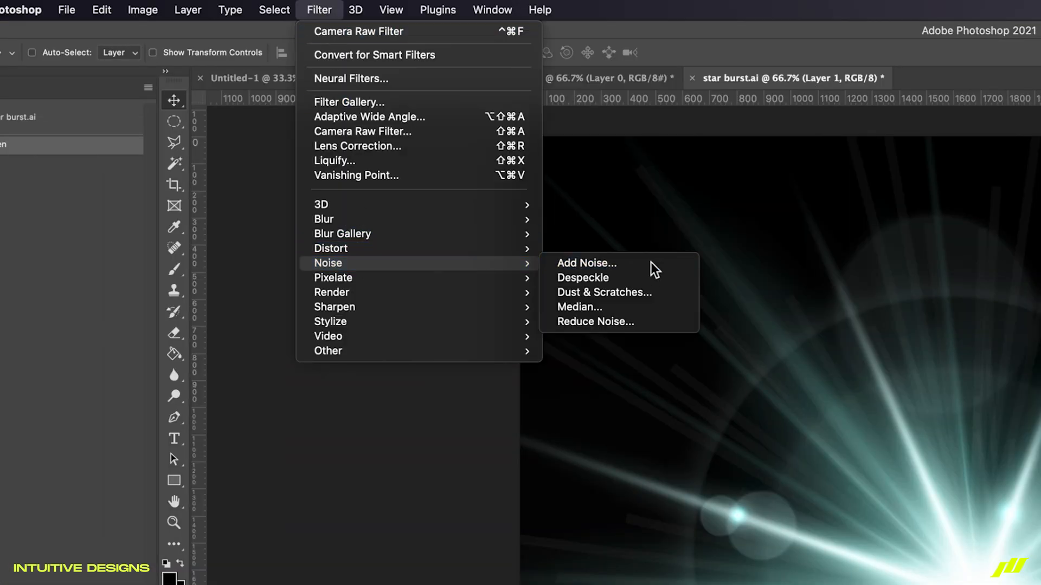
pyautogui.click(585, 263)
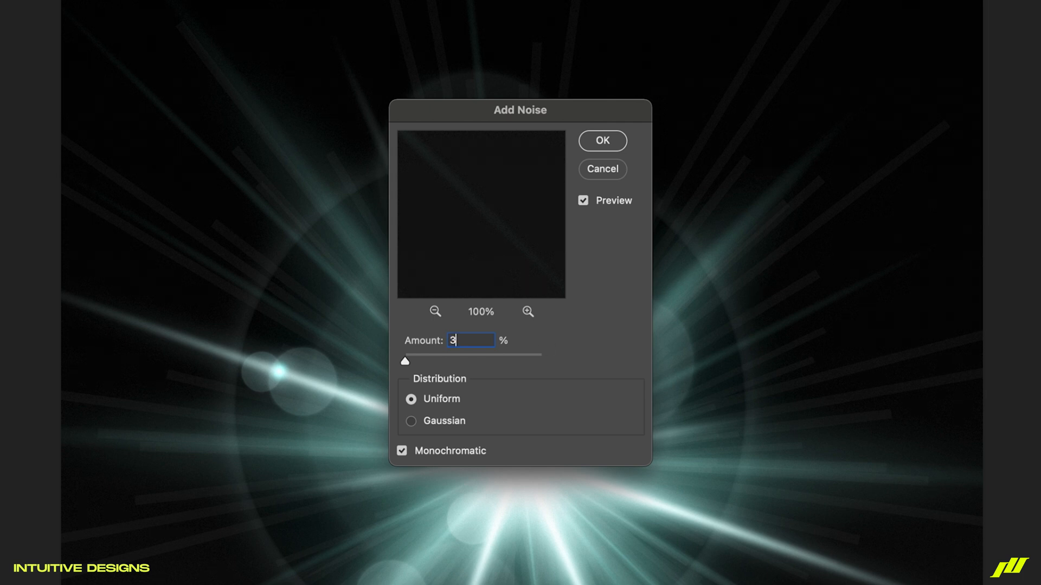
pyautogui.click(601, 140)
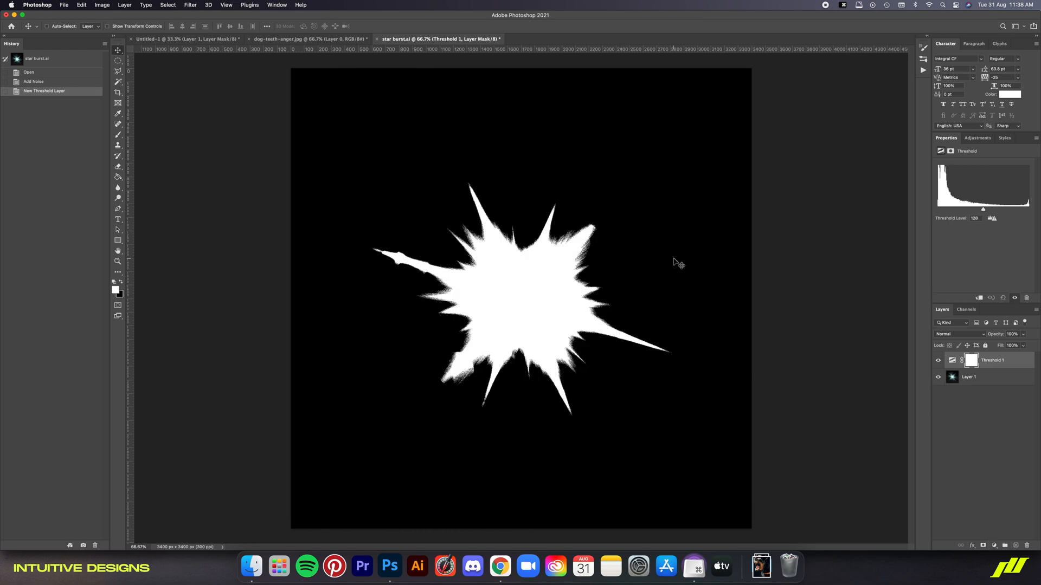
pyautogui.moveTo(982, 211)
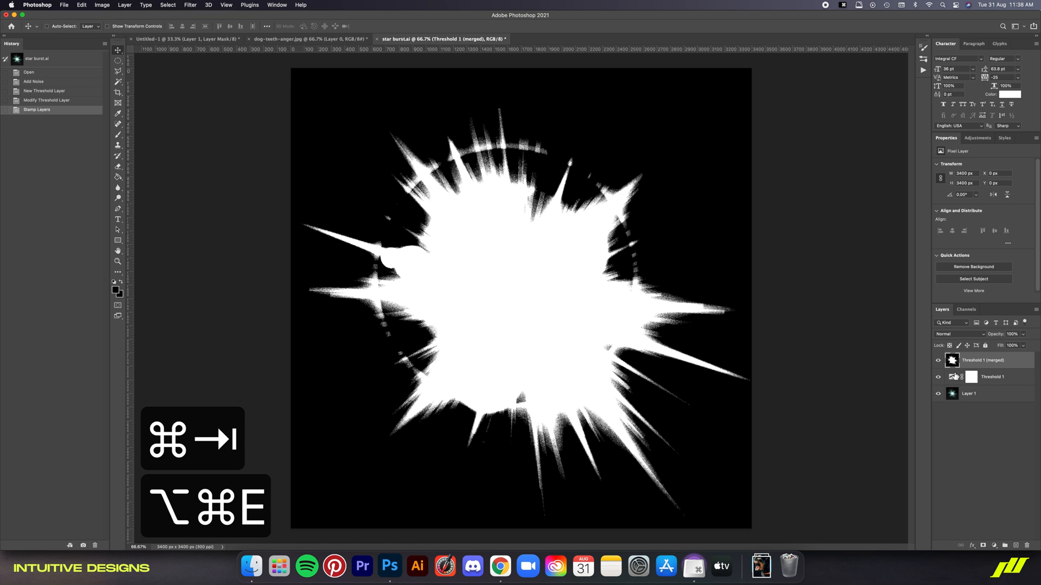
# Hide the first stamped threshold starburst and stamp a second version at another level.
pyautogui.click(937, 360)
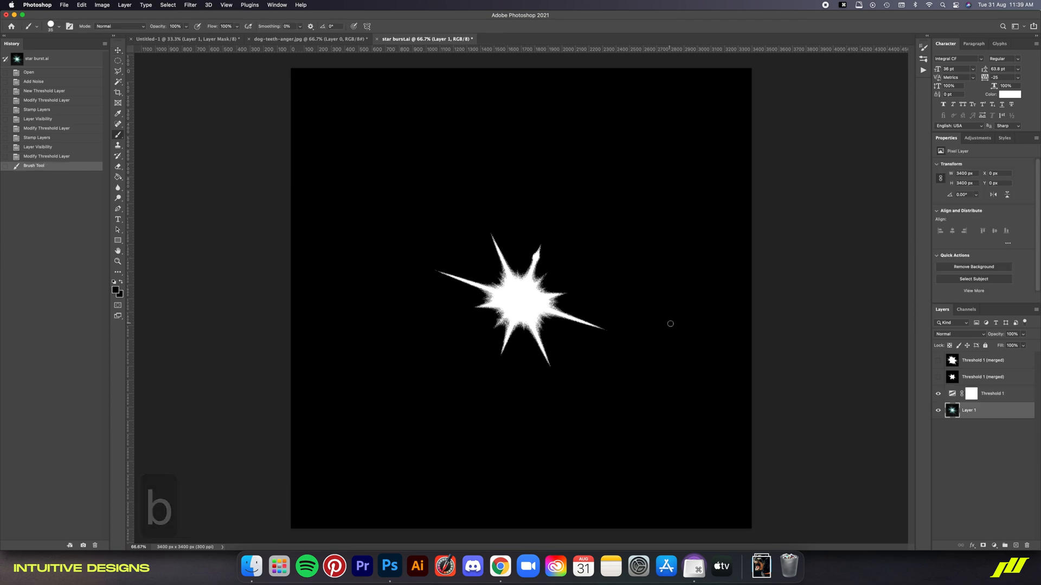
pyautogui.press('v')
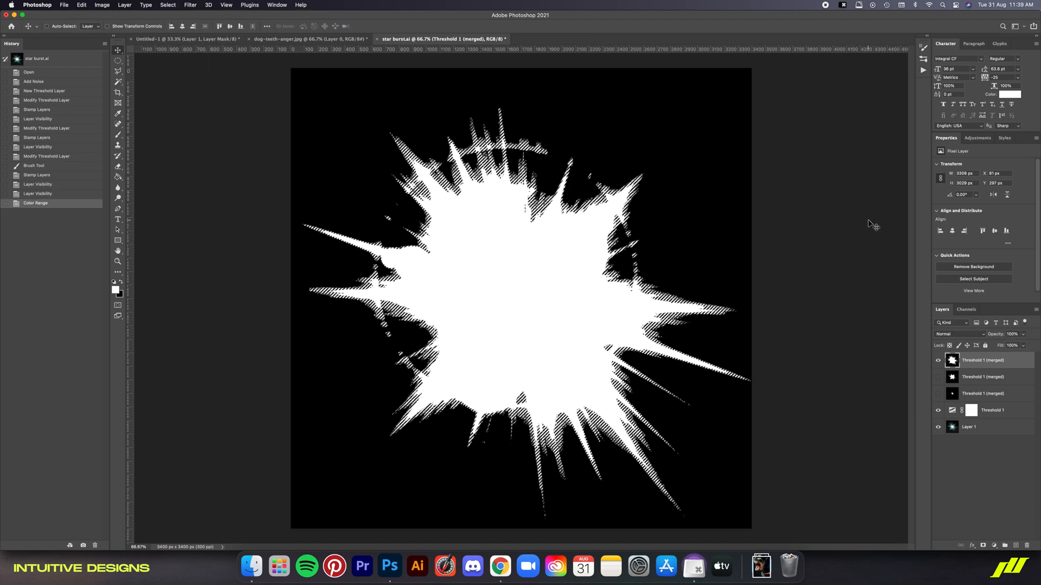
# Apply white Color Range layer masks on the starburst copies to remove the black.
pyautogui.rightClick(970, 360)
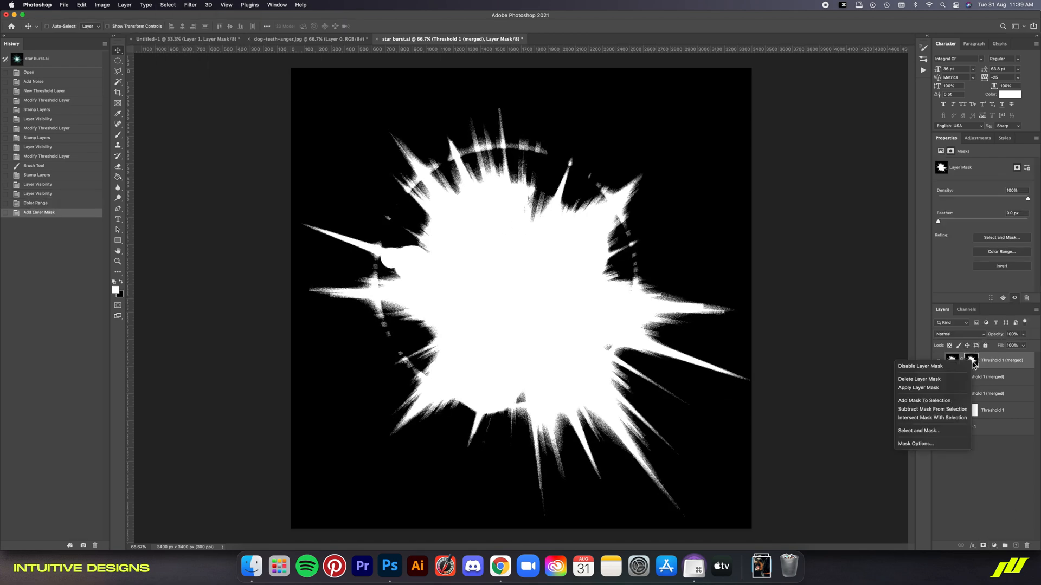
pyautogui.click(919, 388)
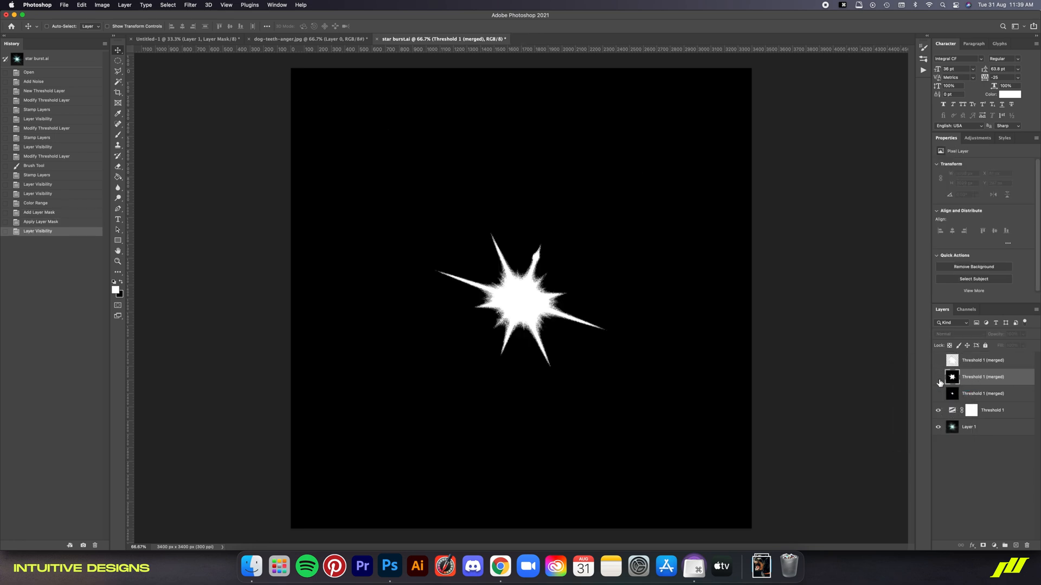
pyautogui.click(168, 5)
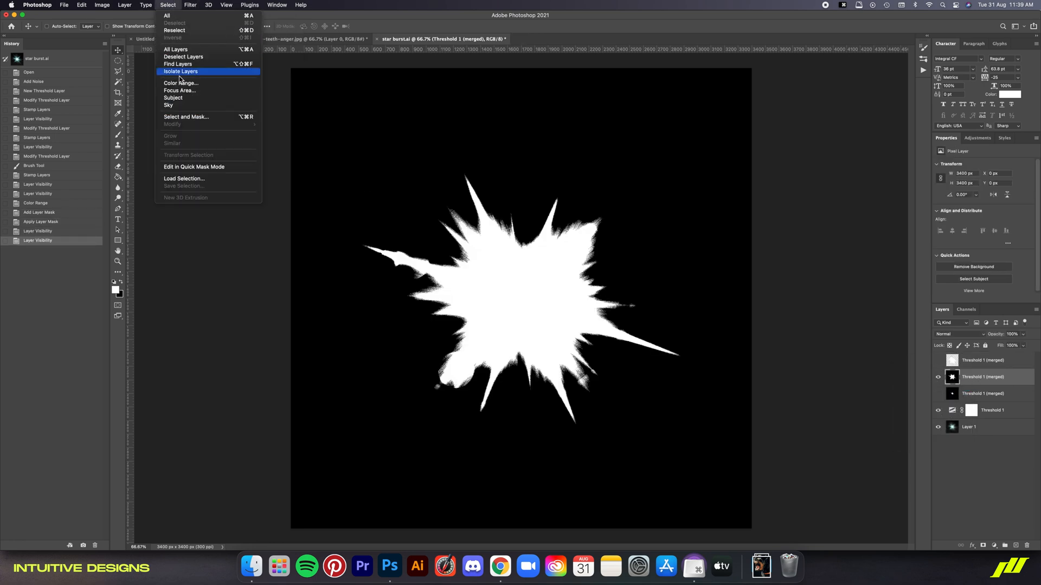
pyautogui.rightClick(971, 377)
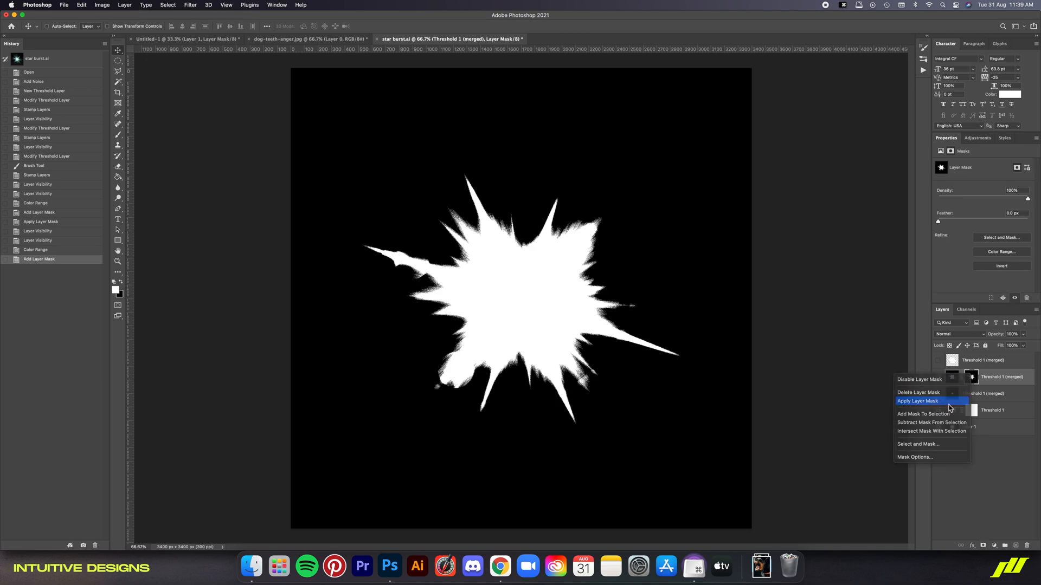
pyautogui.click(917, 401)
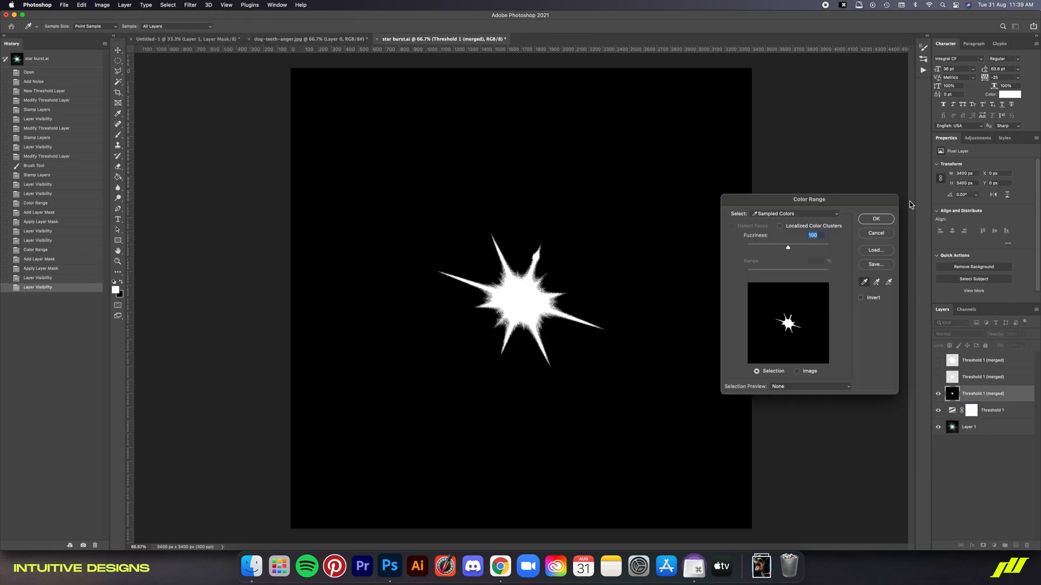
pyautogui.click(875, 219)
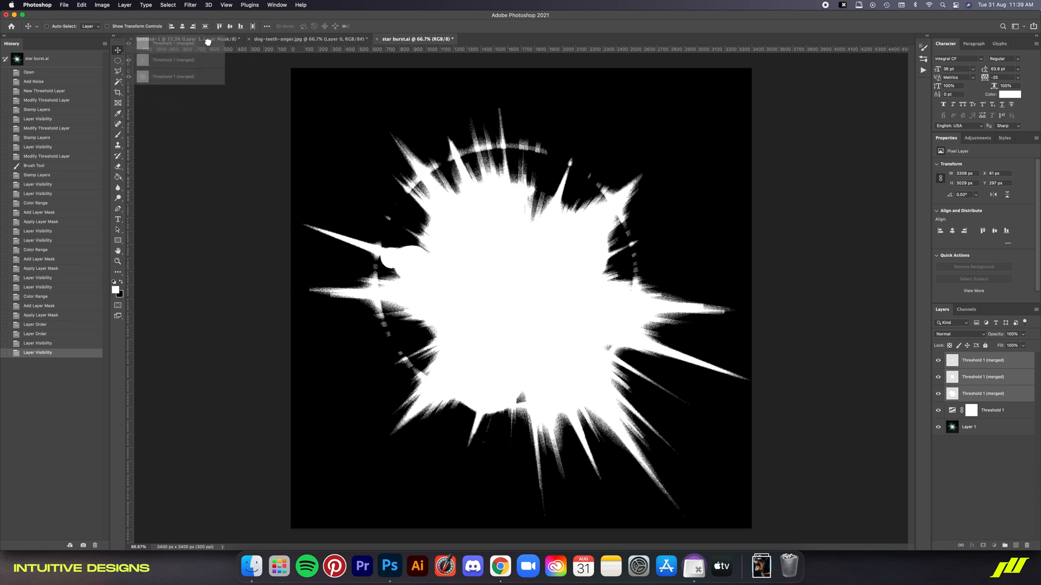
# Group the starbursts, convert a copy to a Smart Object, and rotate them around the head.
pyautogui.press('cmd+g')
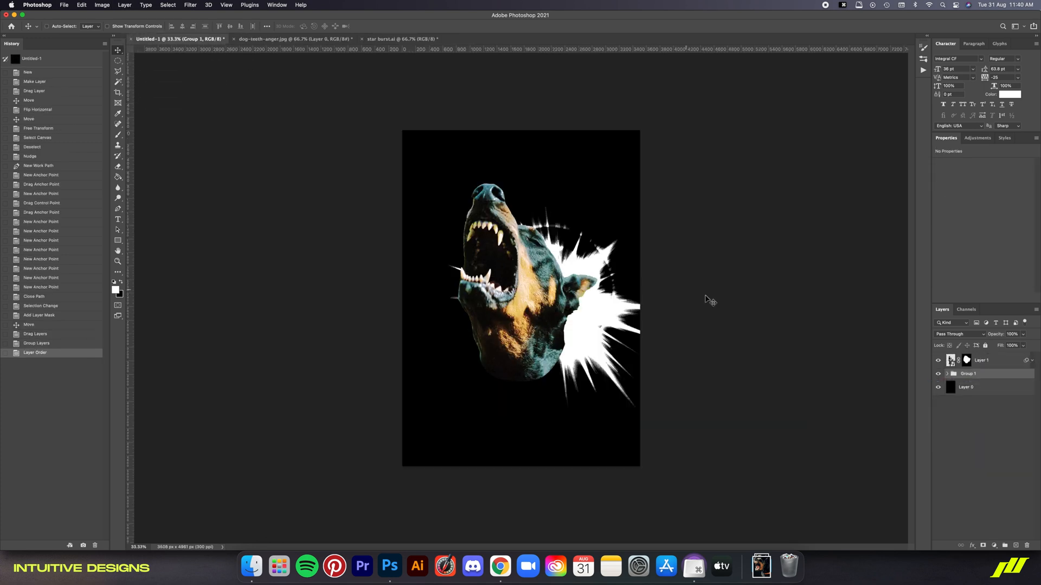
pyautogui.click(945, 374)
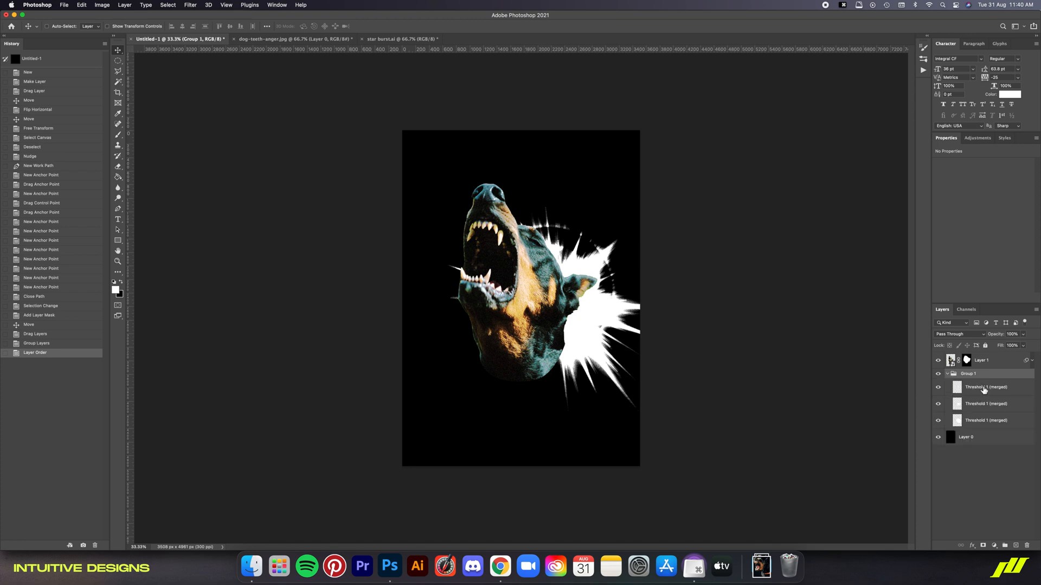
pyautogui.click(986, 387)
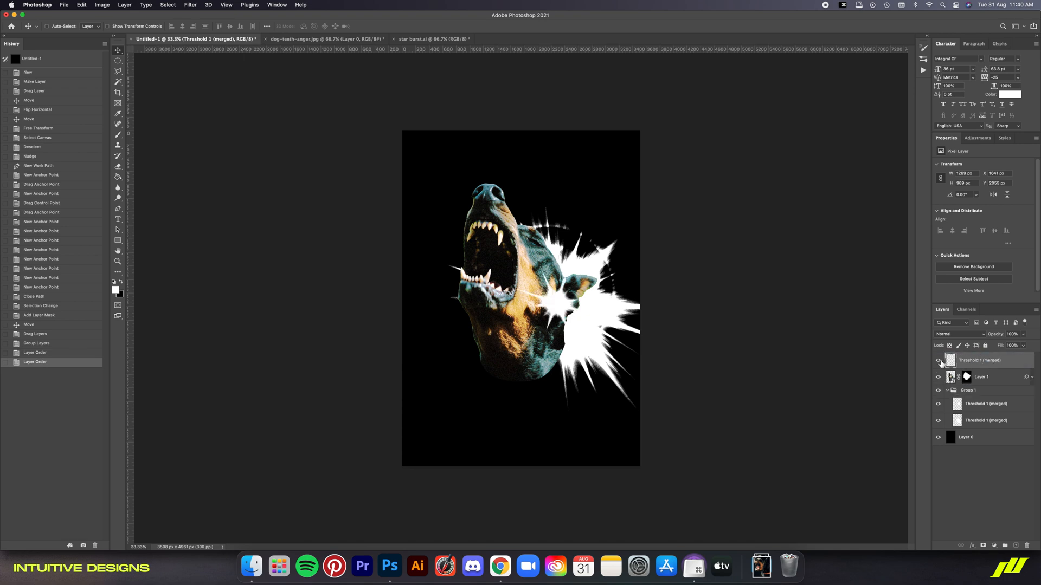
pyautogui.rightClick(979, 360)
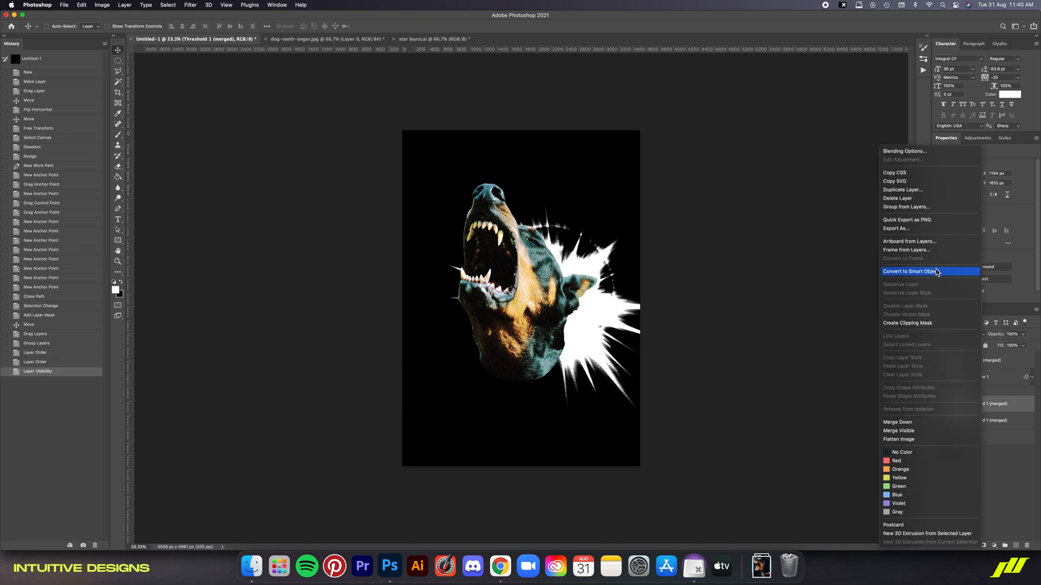
pyautogui.click(917, 271)
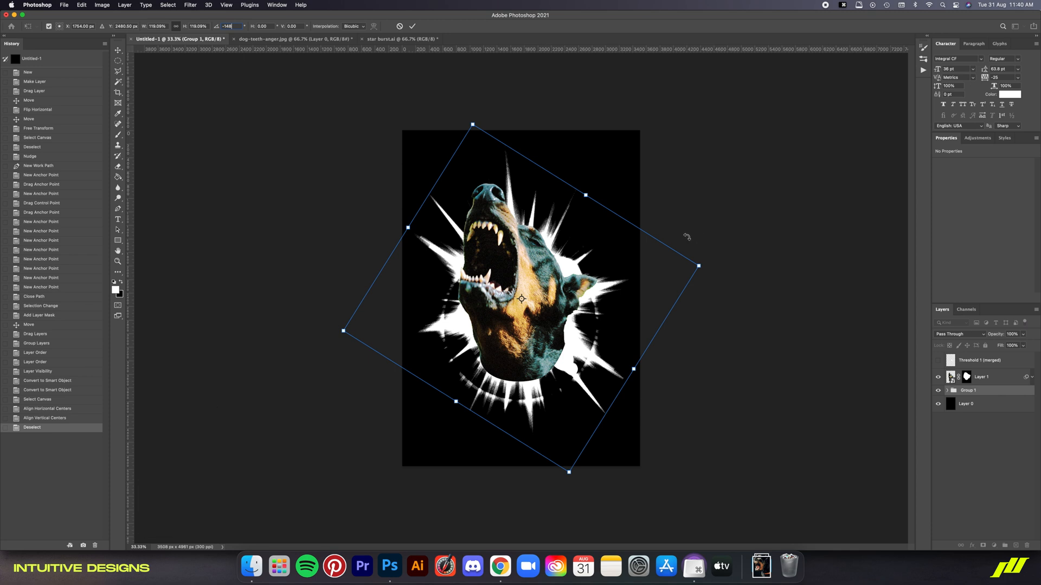
pyautogui.press('Return')
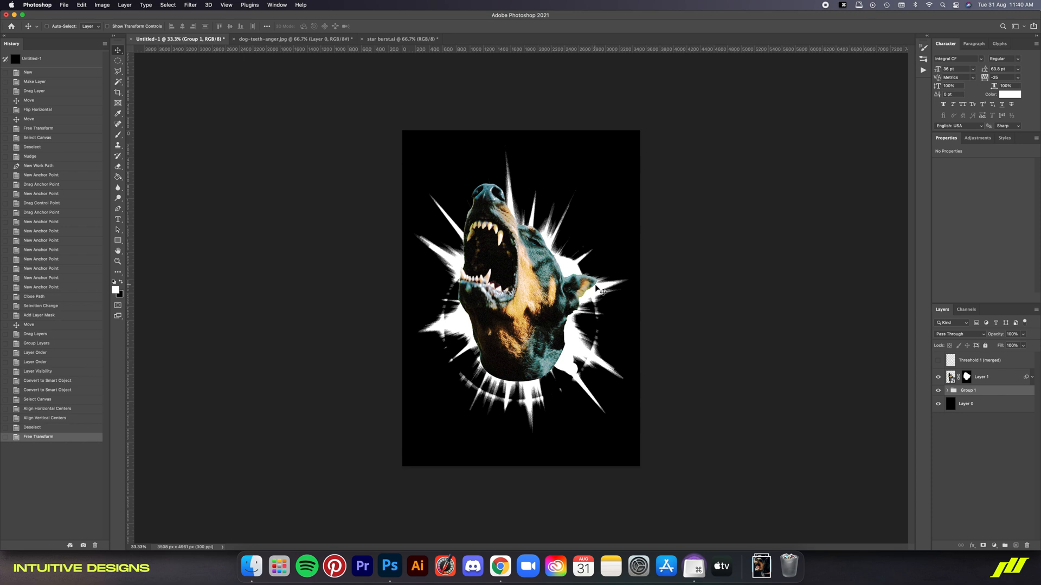
pyautogui.press('cmd+t')
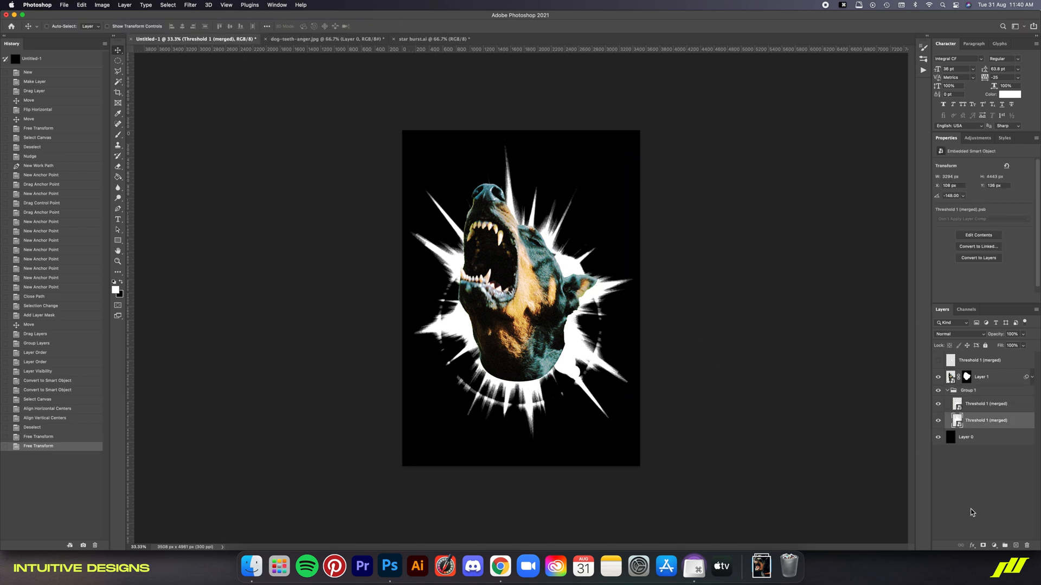
# Give the two starburst layers Color Overlays of dark blue #396673 and lighter #5390a2.
pyautogui.click(971, 545)
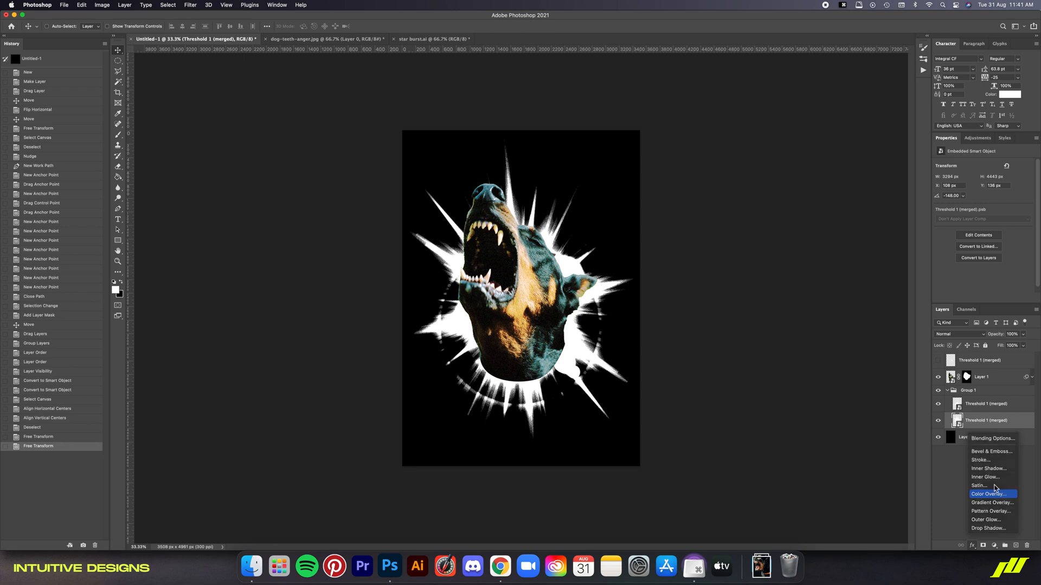
pyautogui.click(990, 494)
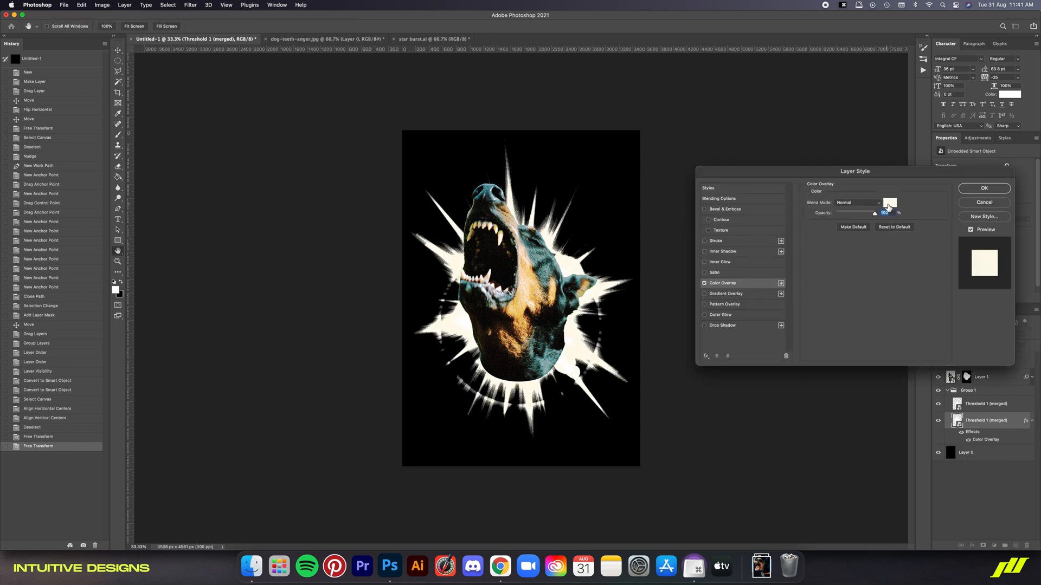
pyautogui.click(890, 202)
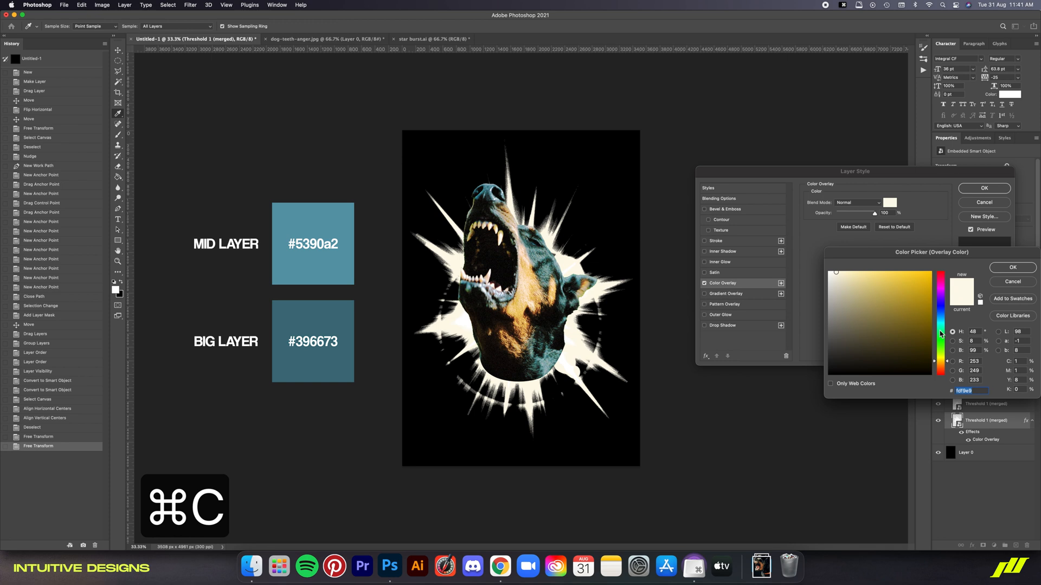
pyautogui.click(881, 329)
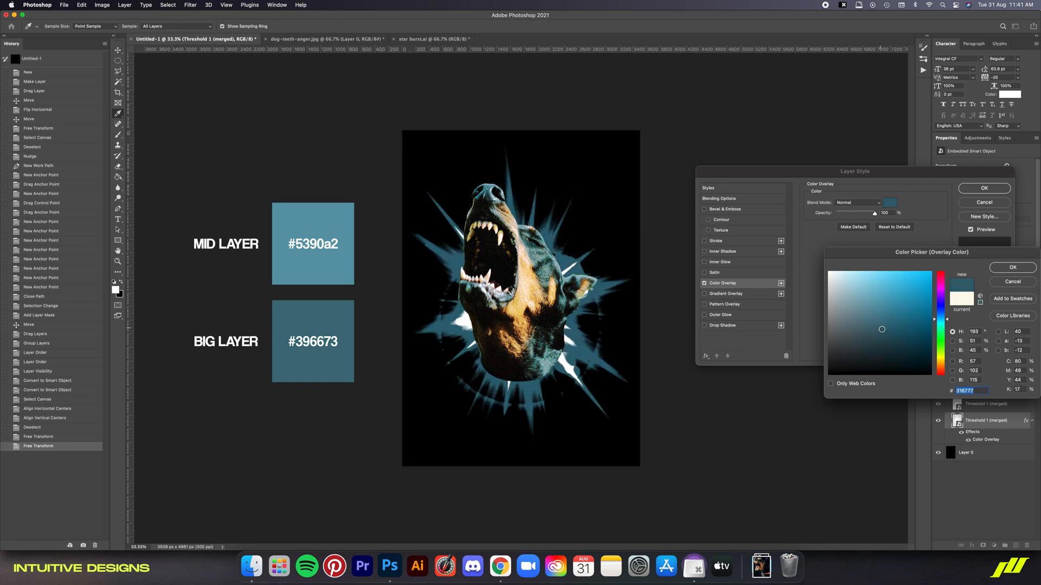
pyautogui.click(1011, 266)
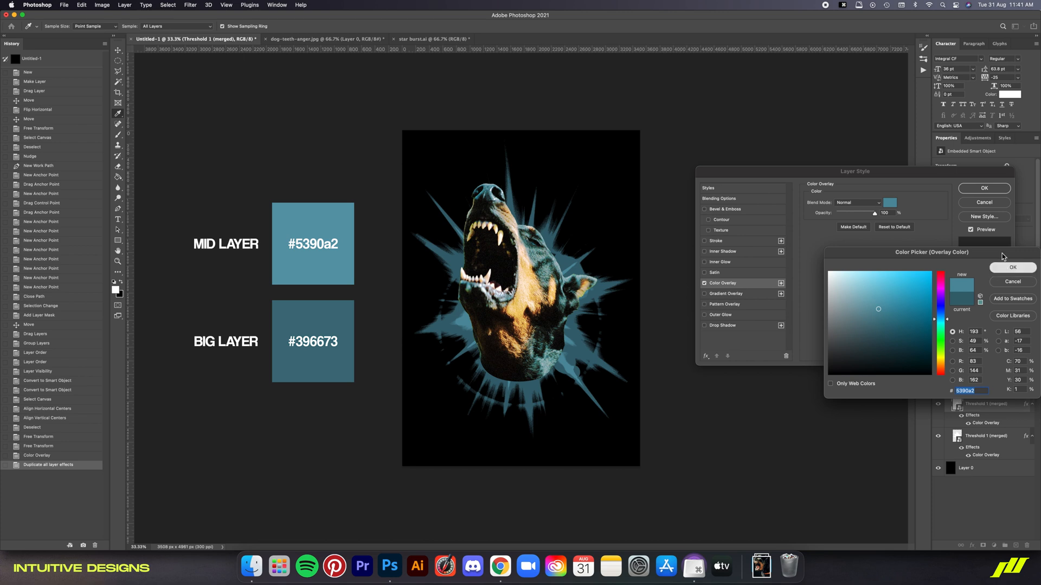
pyautogui.click(1012, 267)
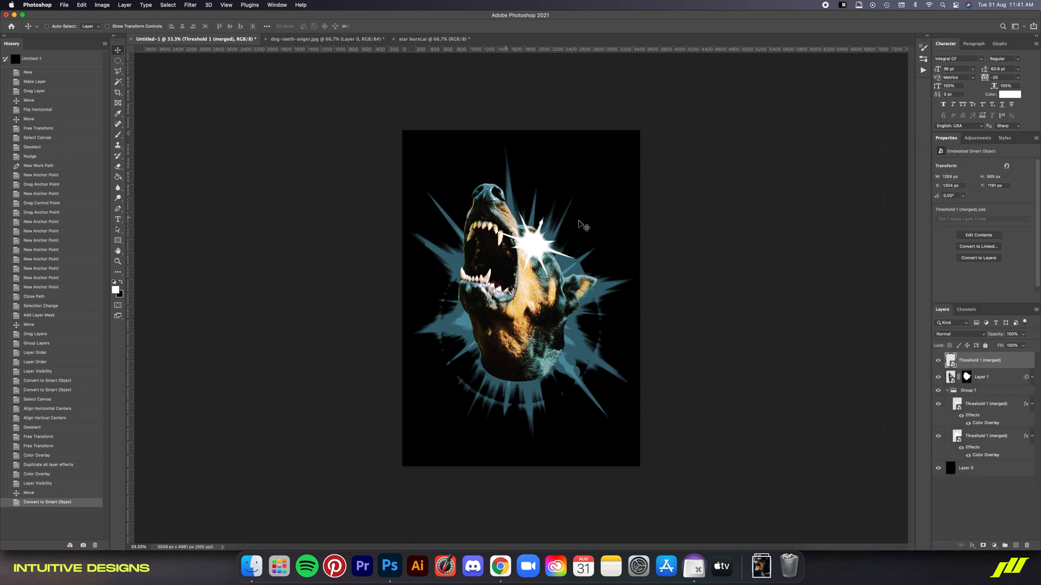
# Resize the placed sparkle beside the dog's eye and add a Color Overlay.
pyautogui.press('cmd+t')
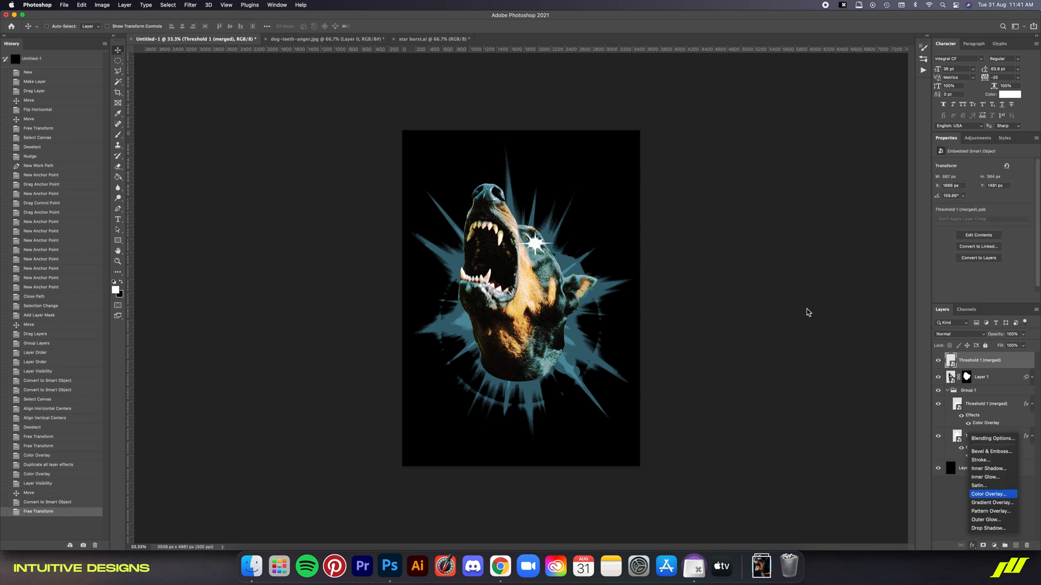
pyautogui.click(990, 493)
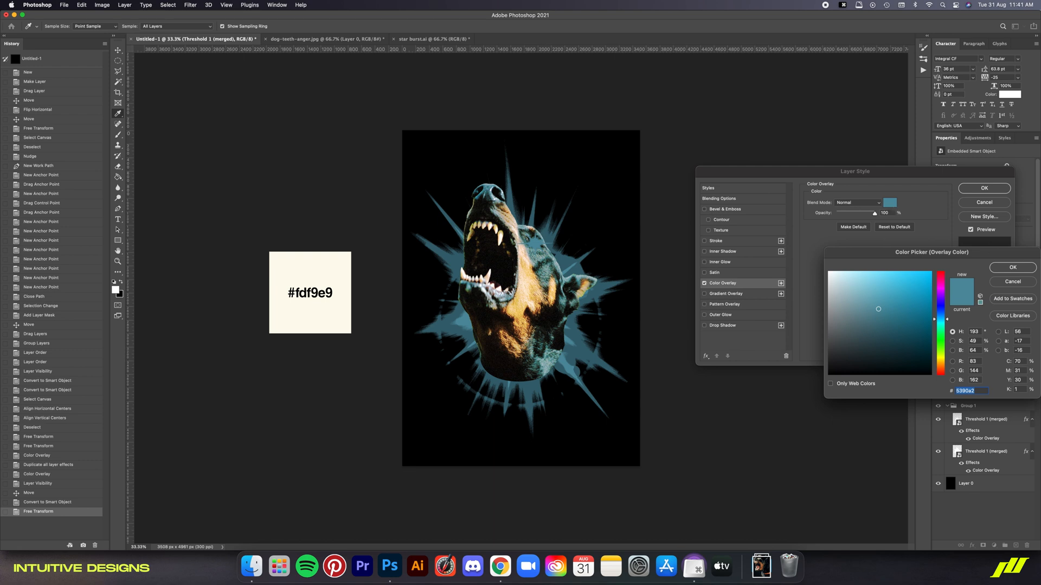
pyautogui.click(1011, 267)
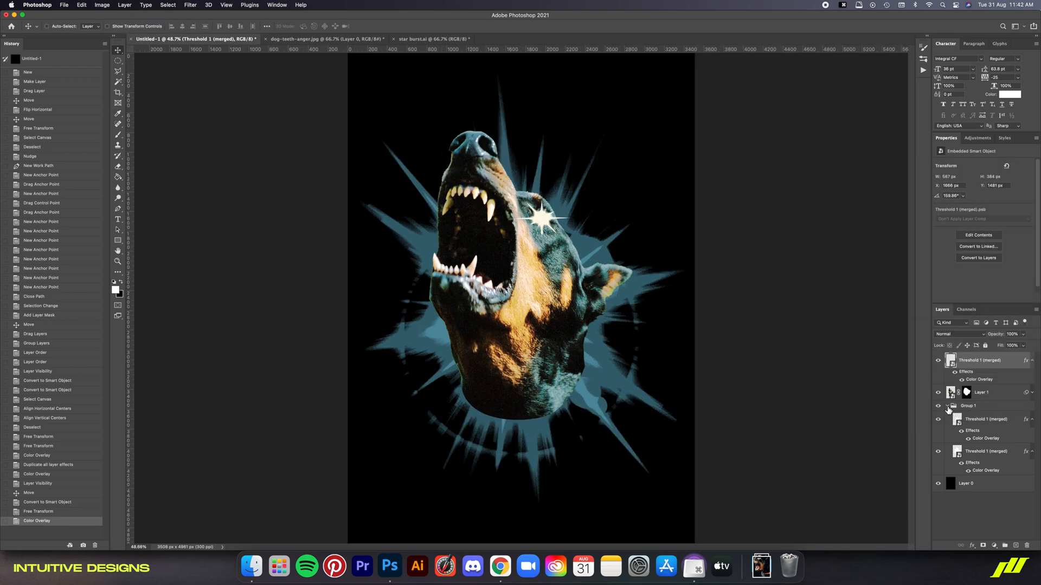
# Soften the dog's lower neck on the Layer 1 mask, fit the view, and begin typing 'Eden'.
pyautogui.click(946, 405)
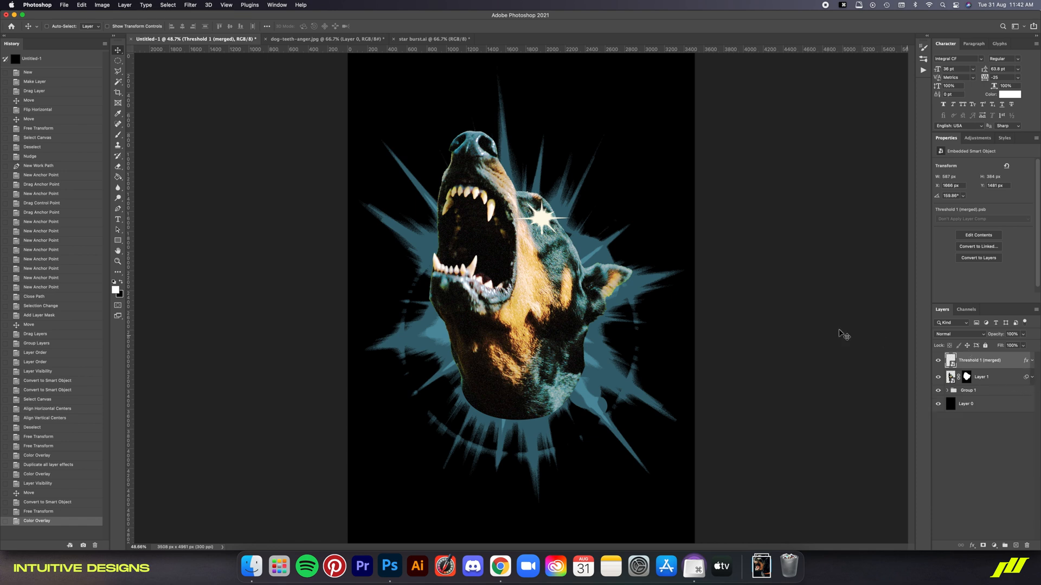
pyautogui.press('cmd+-')
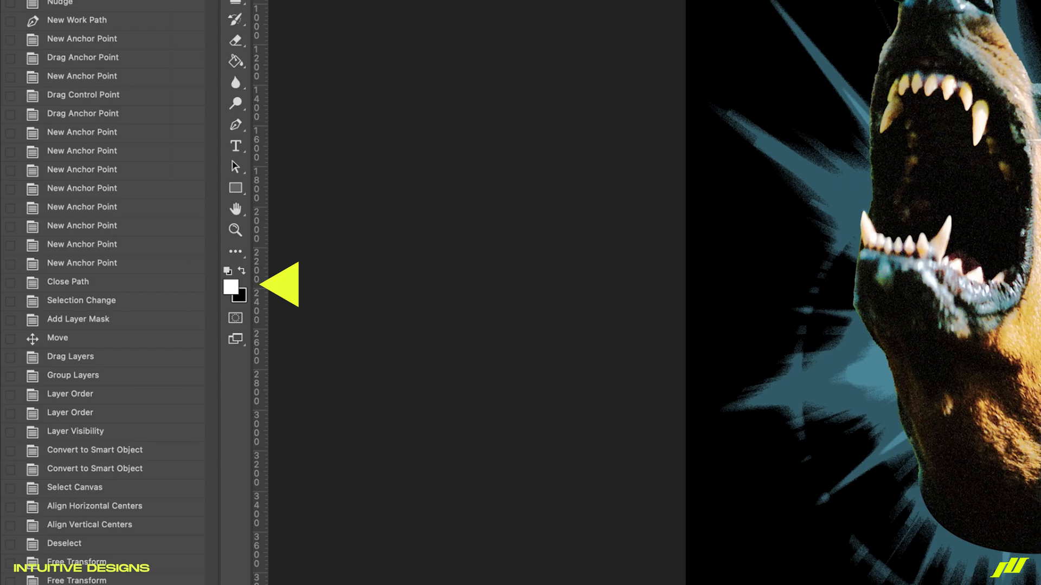
pyautogui.click(209, 52)
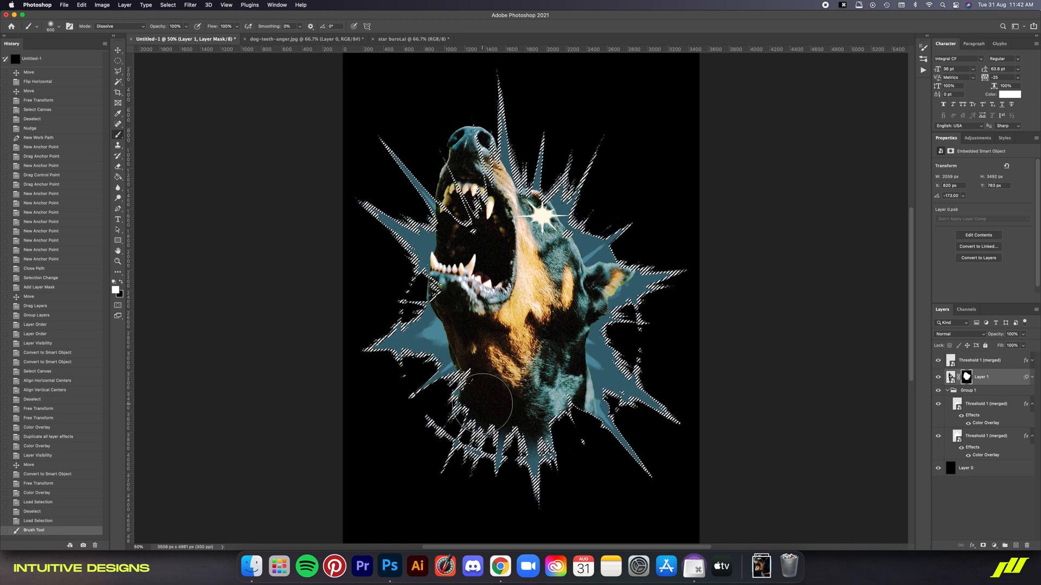
pyautogui.press('cmd+d')
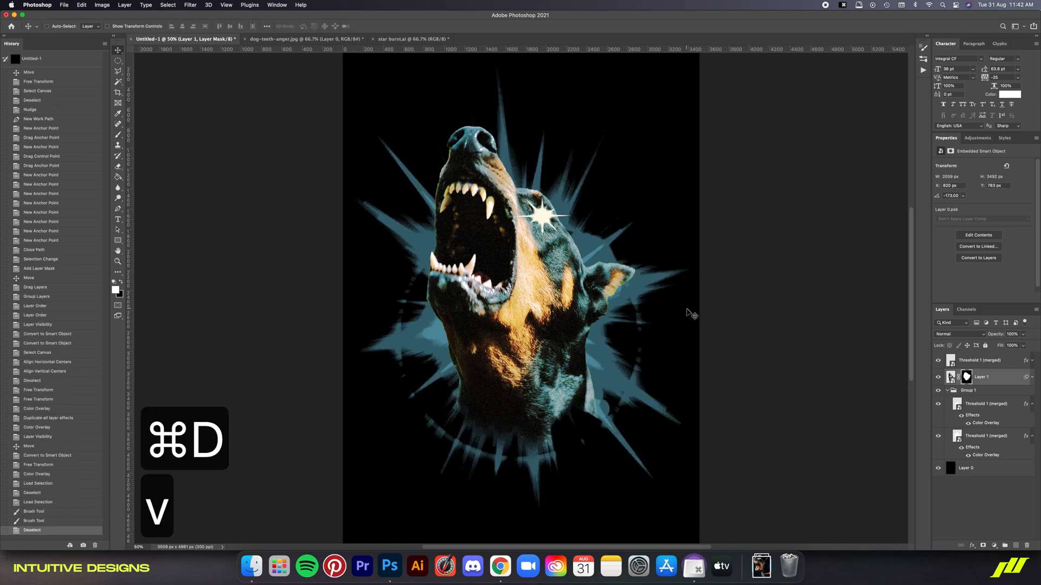
pyautogui.press('cmd+-')
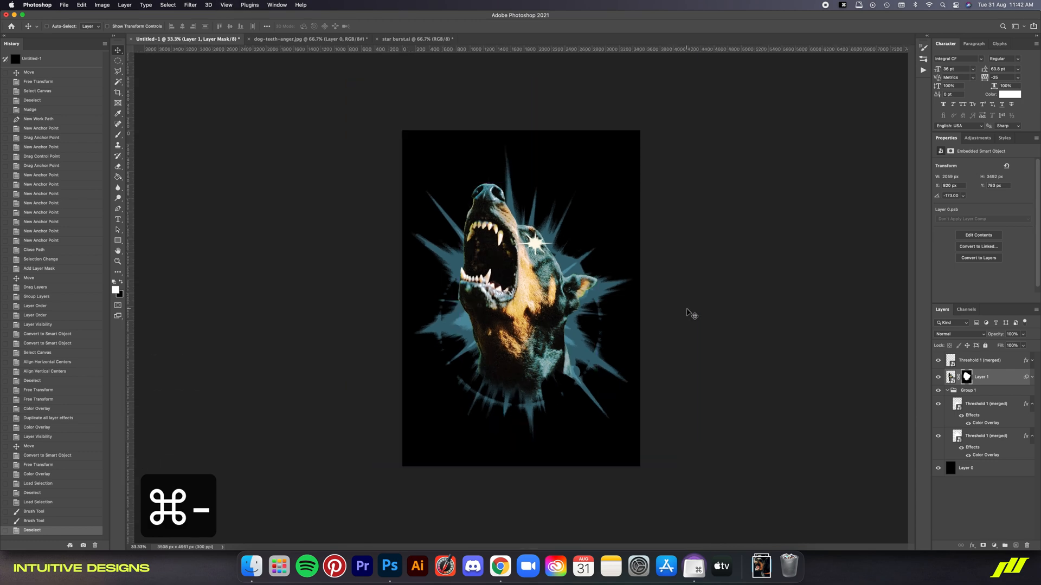
pyautogui.press('cmd+0')
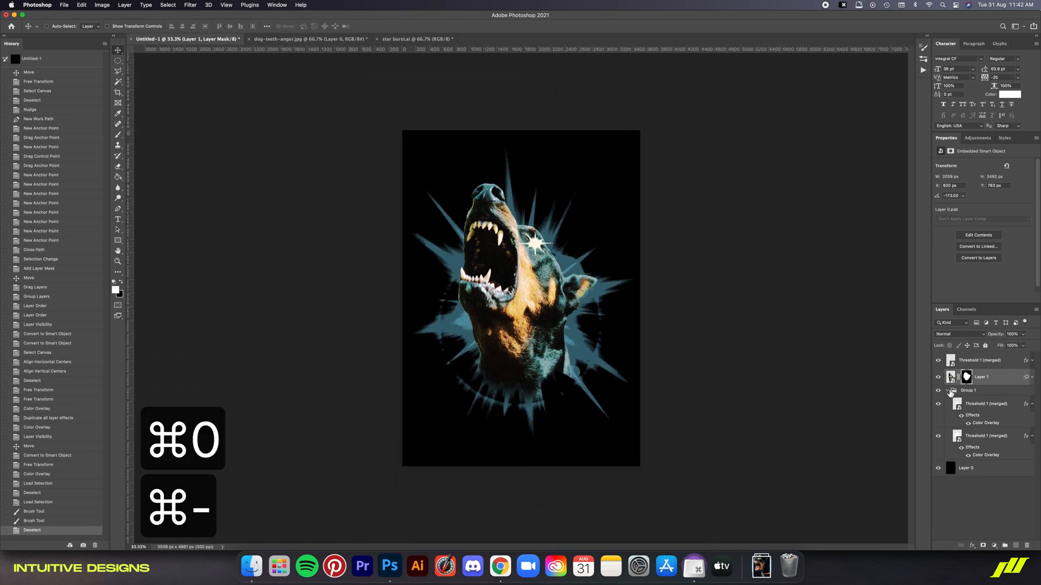
pyautogui.write('Eden Made')
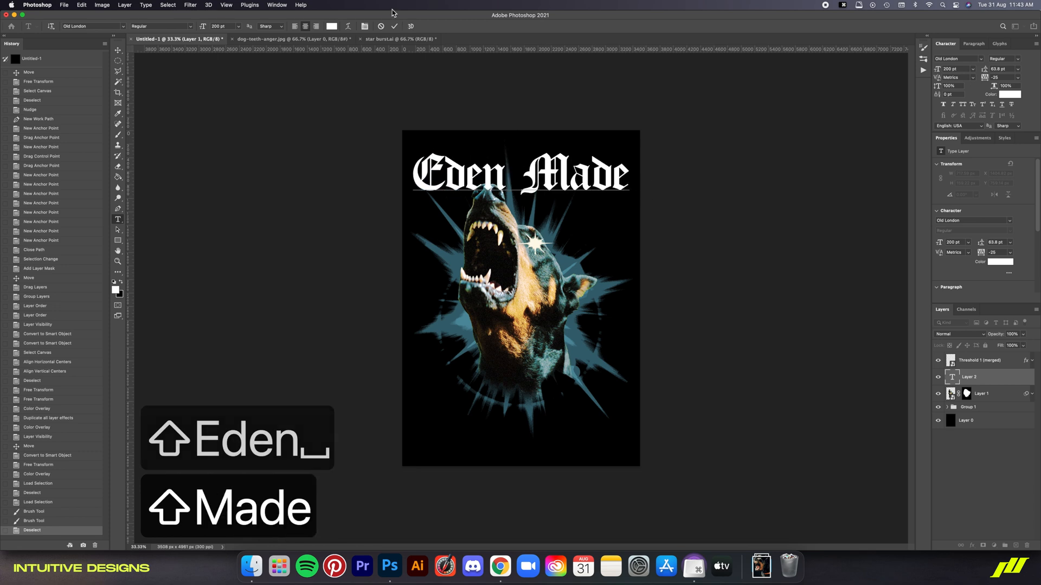
# Commit the 200 pt Old London 'Eden Made' title text.
pyautogui.press('v')
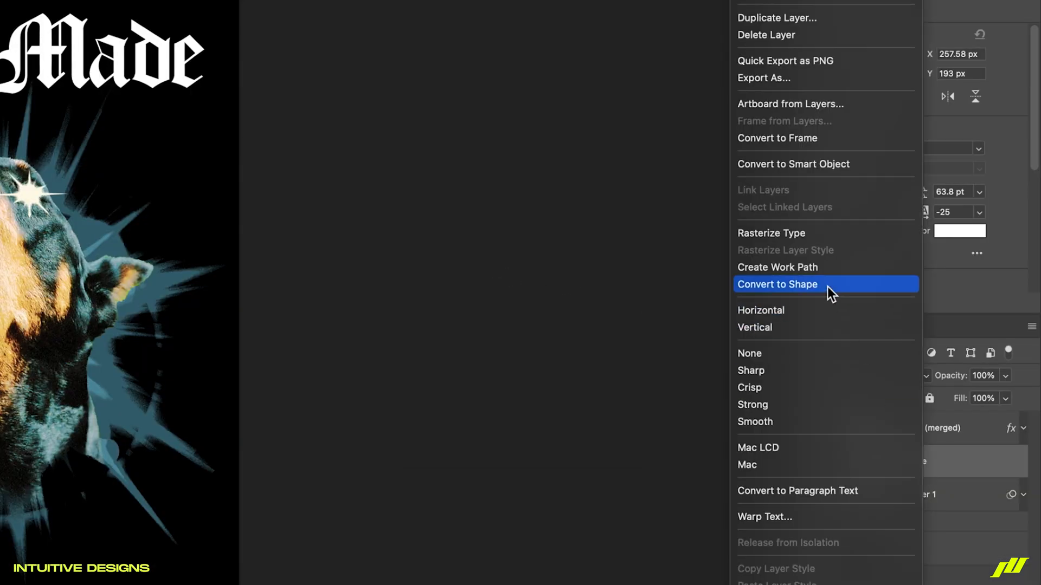
# Convert 'Eden Made' to a shape with a #e5b32e gold stroke and no fill.
pyautogui.click(776, 284)
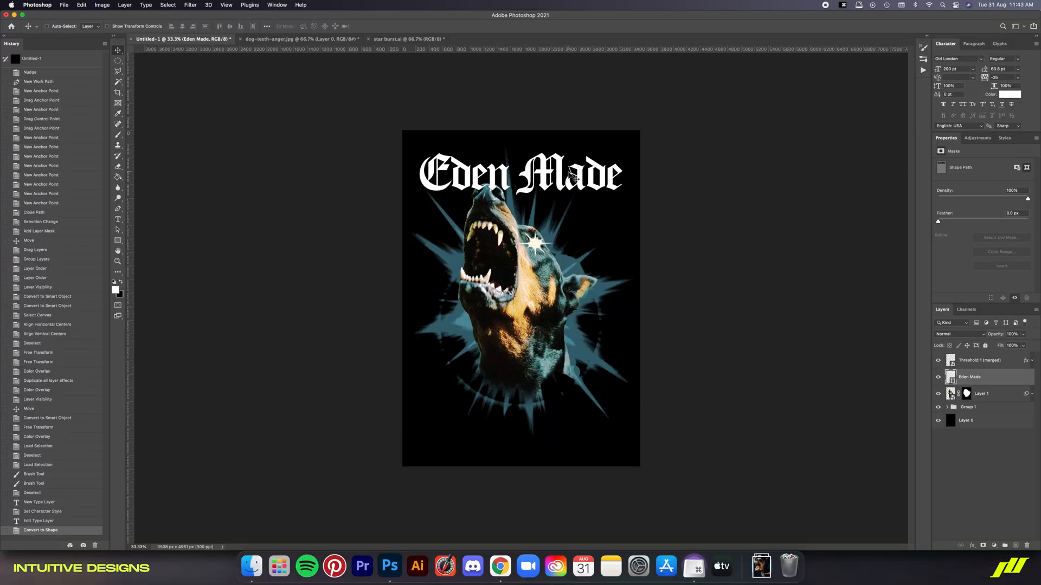
pyautogui.press('u')
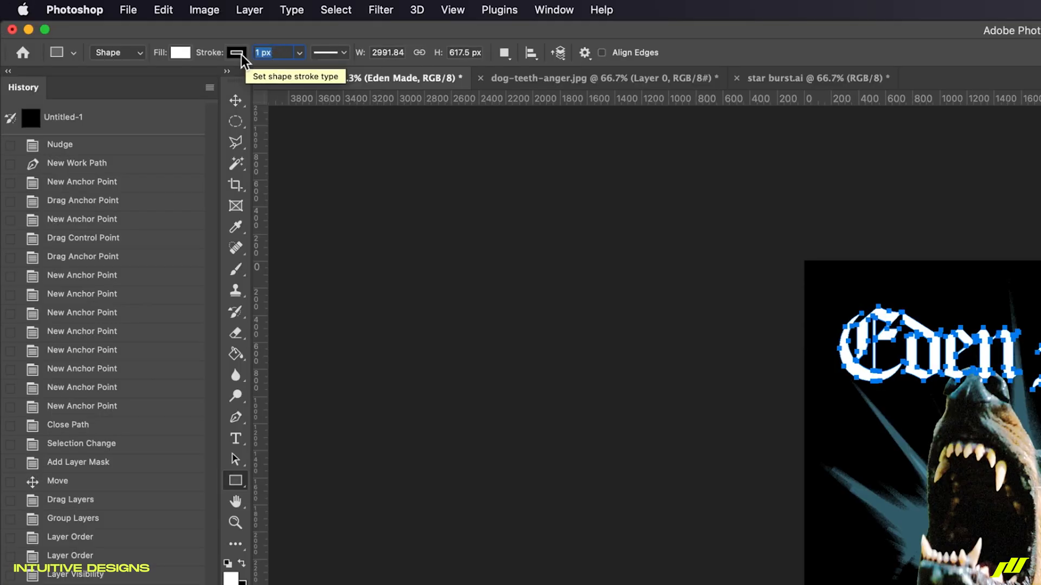
pyautogui.click(237, 53)
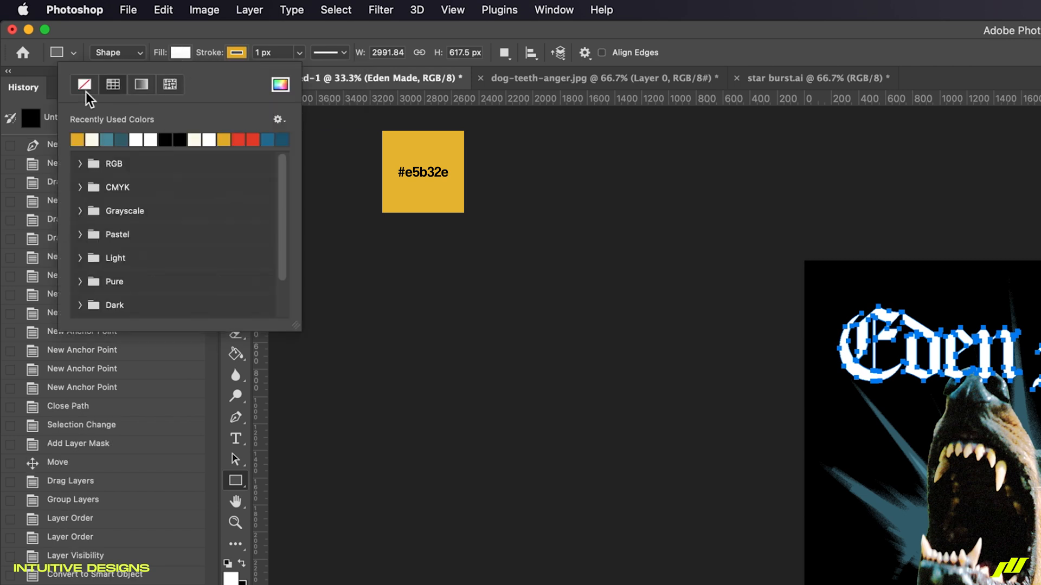
pyautogui.click(328, 53)
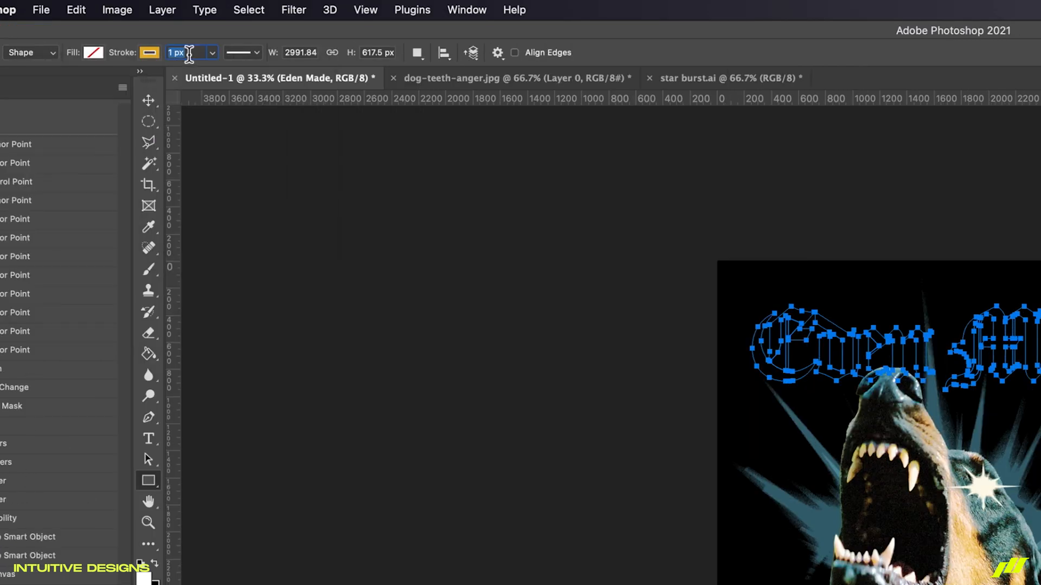
pyautogui.click(149, 100)
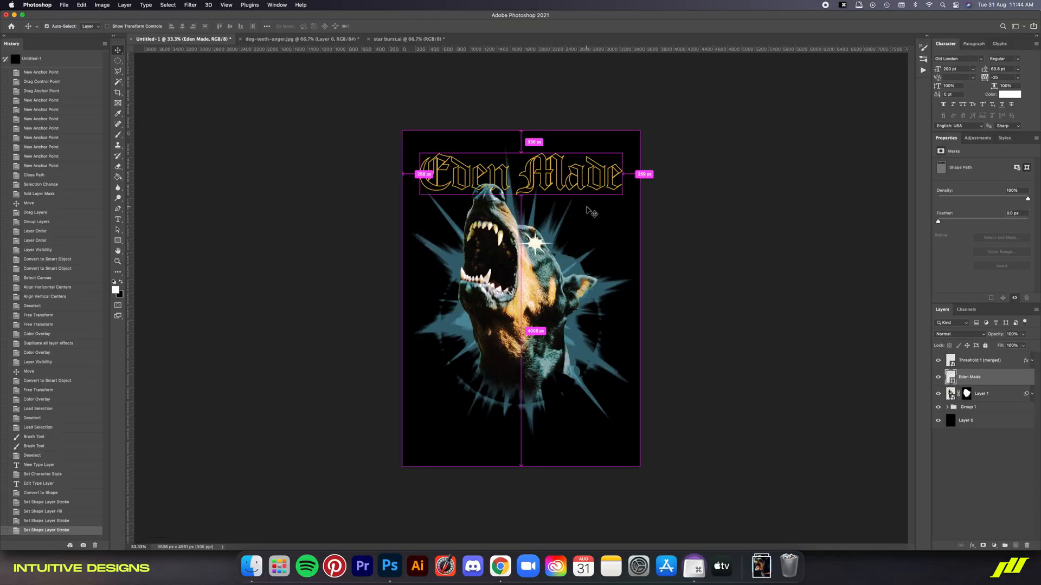
# Warp the title with an Arch, then scale it up across the top.
pyautogui.press('cmd+t')
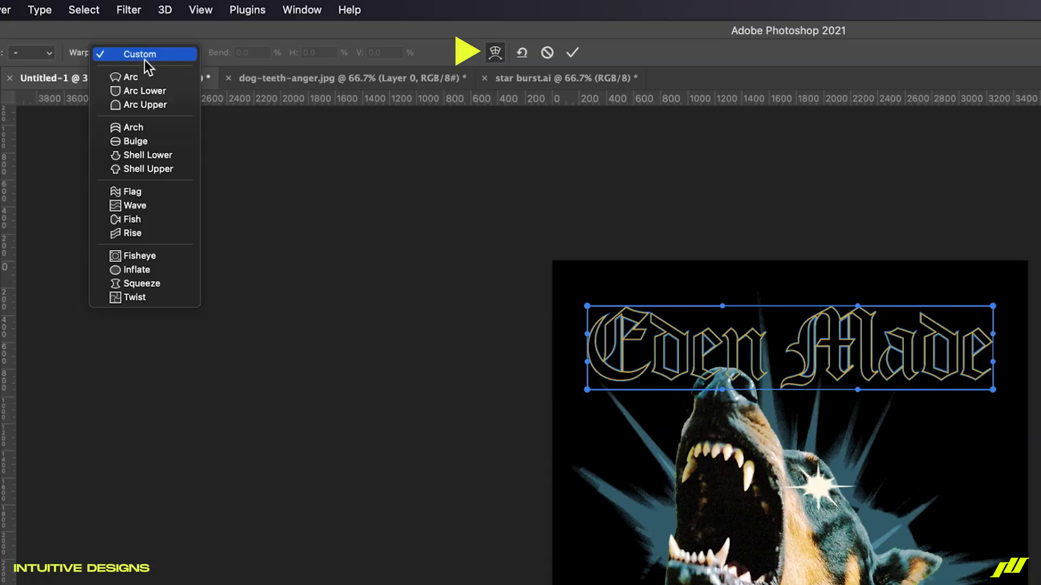
pyautogui.click(132, 127)
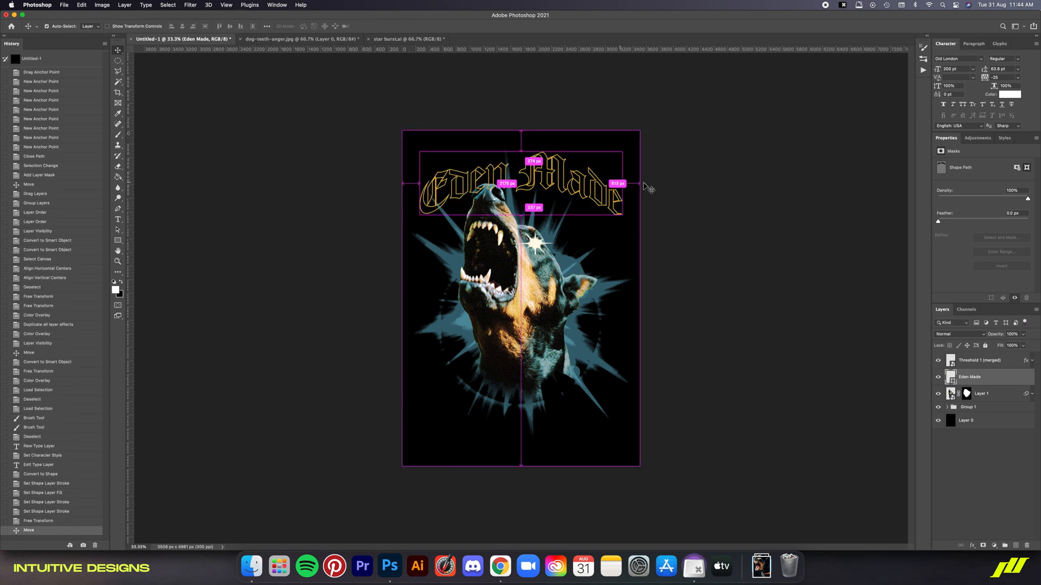
pyautogui.press('cmd+t')
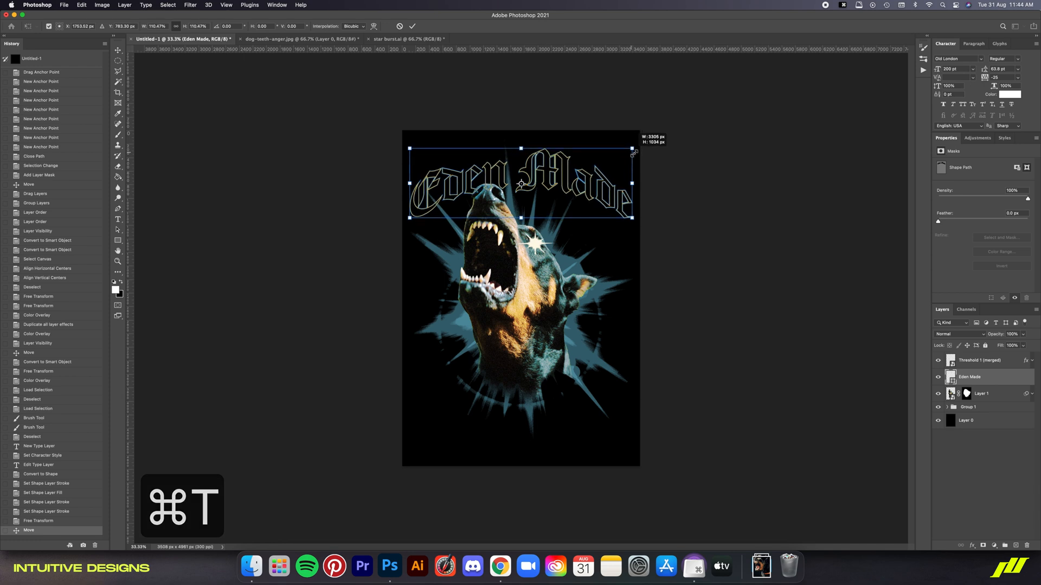
pyautogui.press('Return')
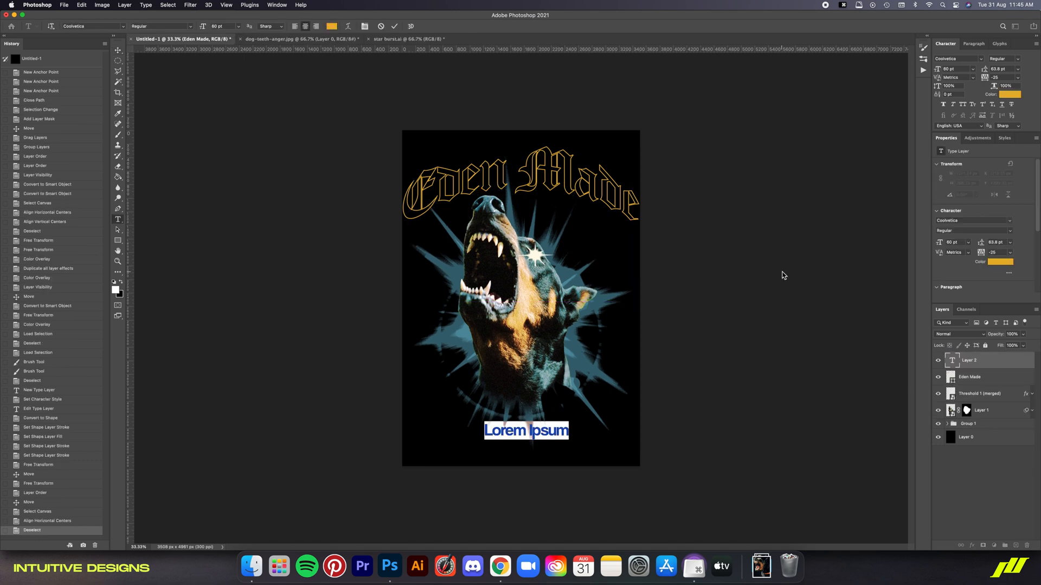
# Type and commit 'EST. 1990' in Coolvetica near the bottom of the poster.
pyautogui.write('EST.')
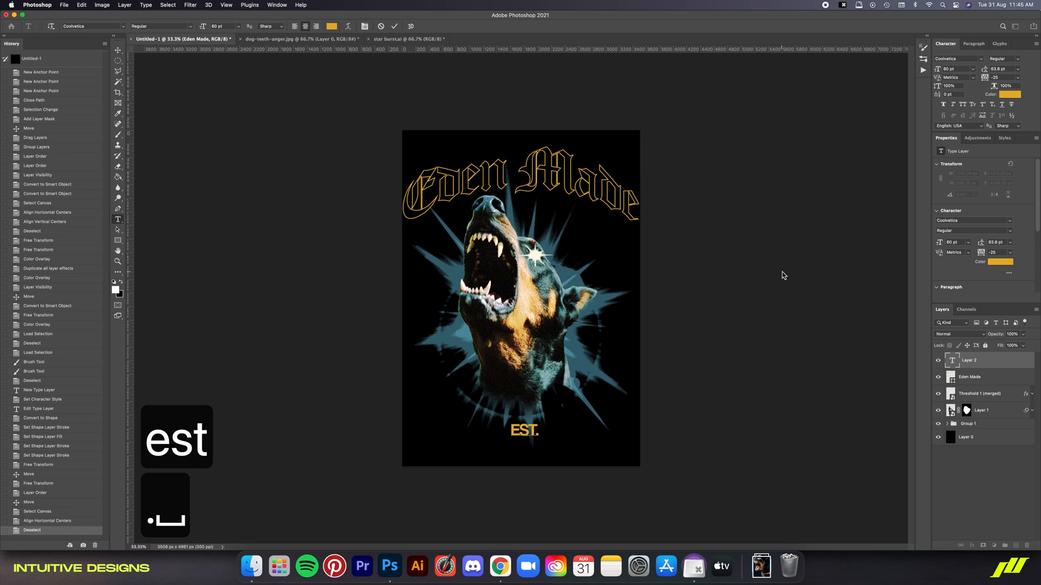
pyautogui.write('19')
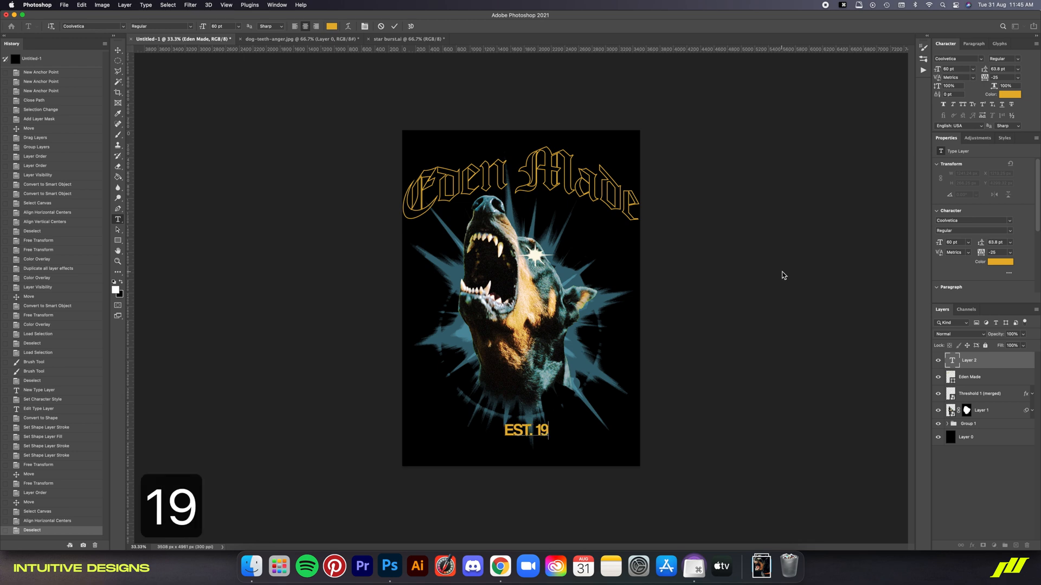
pyautogui.write('90')
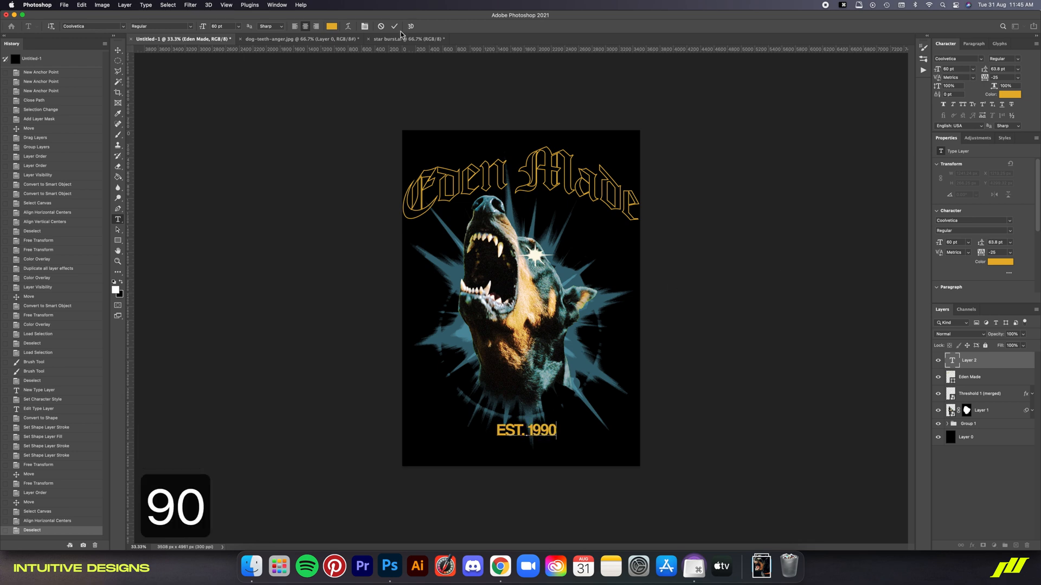
pyautogui.click(239, 26)
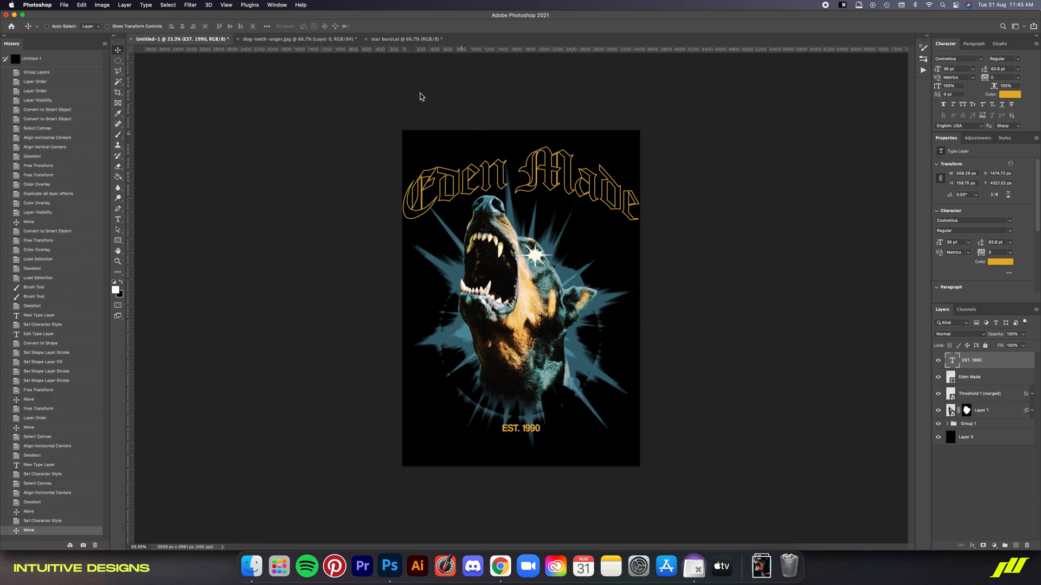
# Open the lightning images from the Thunder Pack folder.
pyautogui.click(64, 5)
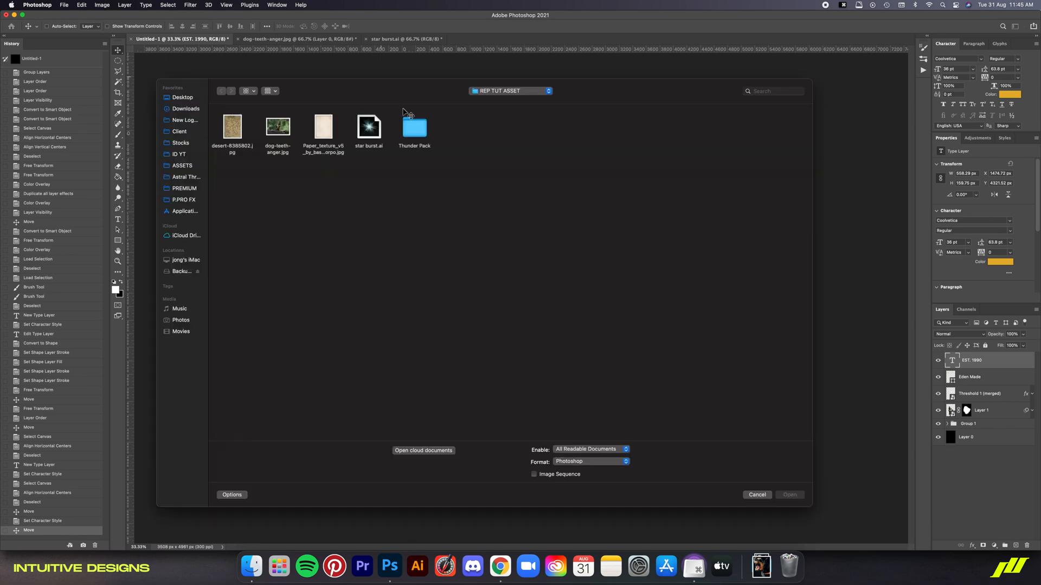
pyautogui.doubleClick(414, 125)
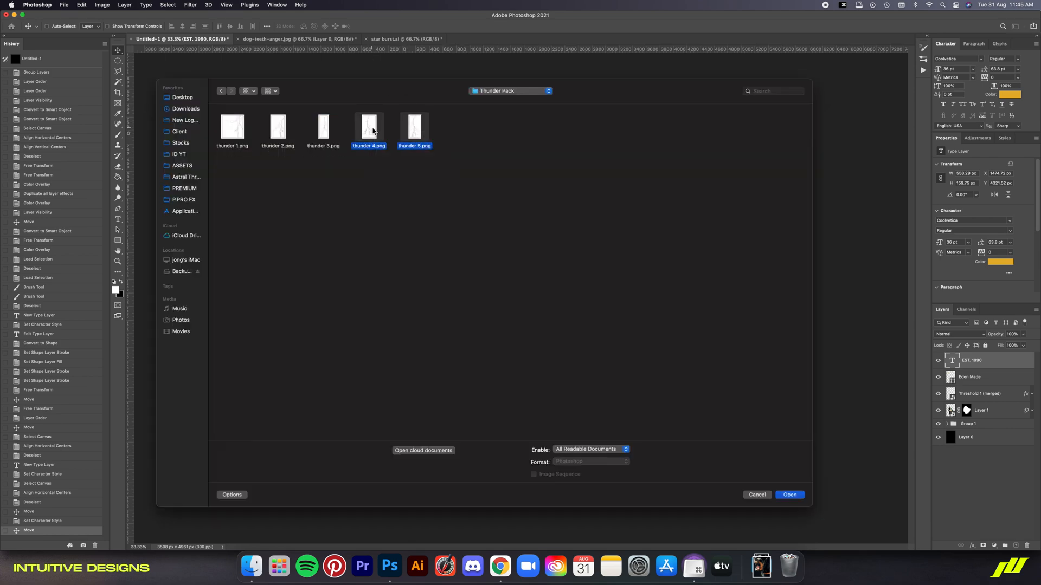
pyautogui.click(789, 495)
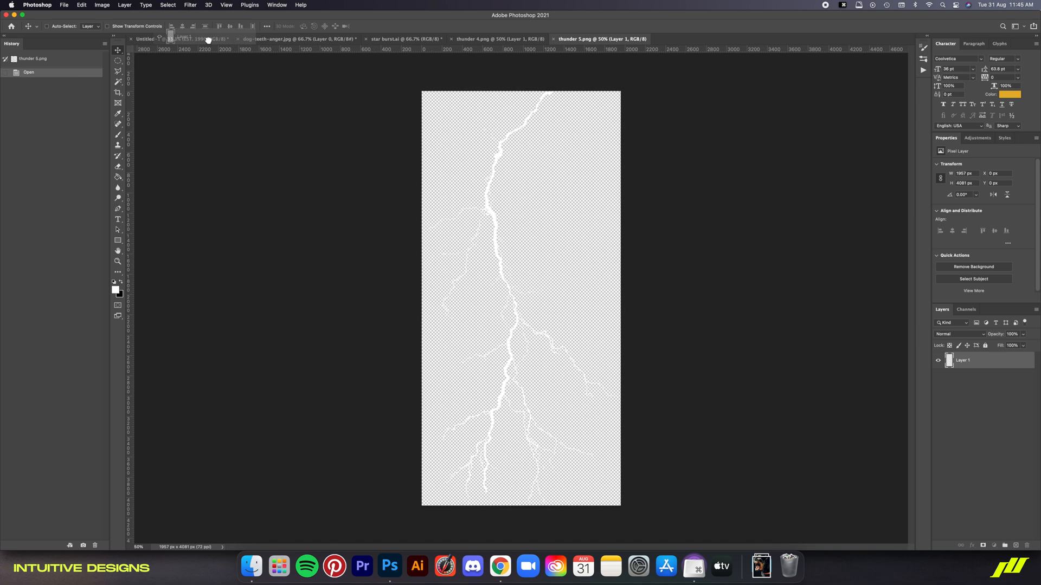
pyautogui.click(81, 5)
pyautogui.write('6')
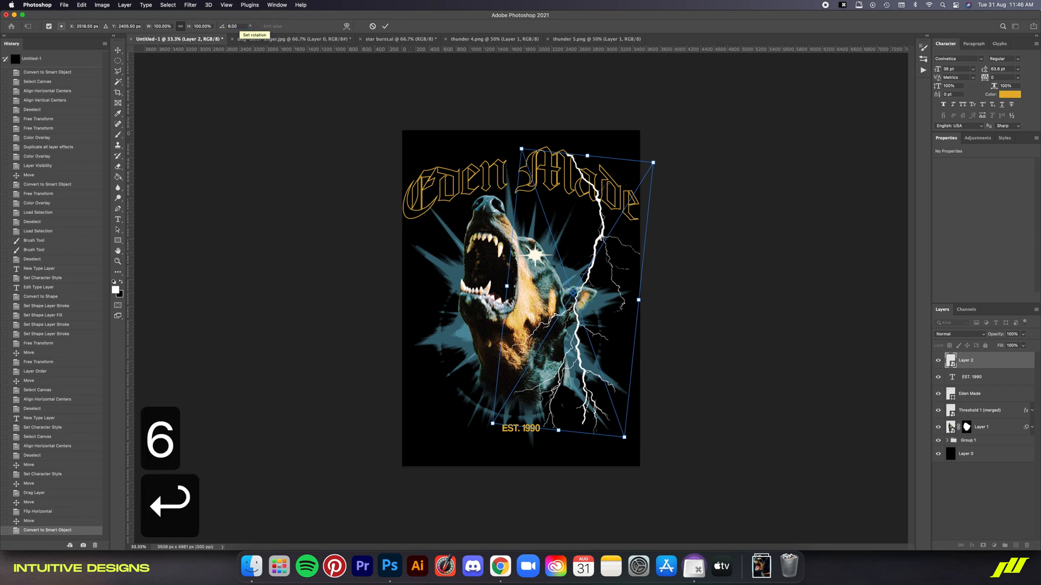
# Bring the thunder 4.png bolt into the poster and free-transform it.
pyautogui.click(491, 38)
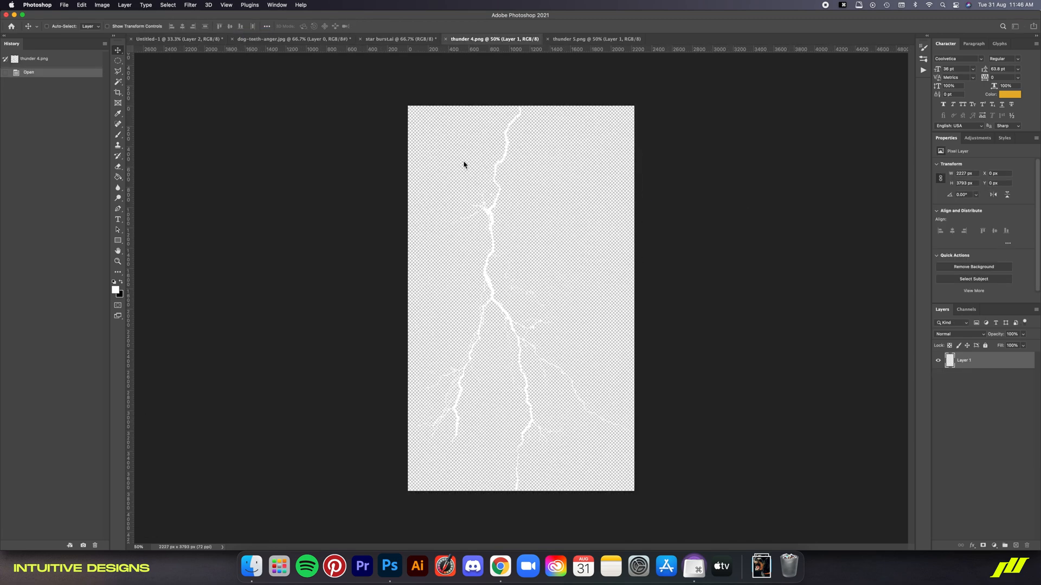
pyautogui.click(166, 39)
pyautogui.write('THUNDER FRONT')
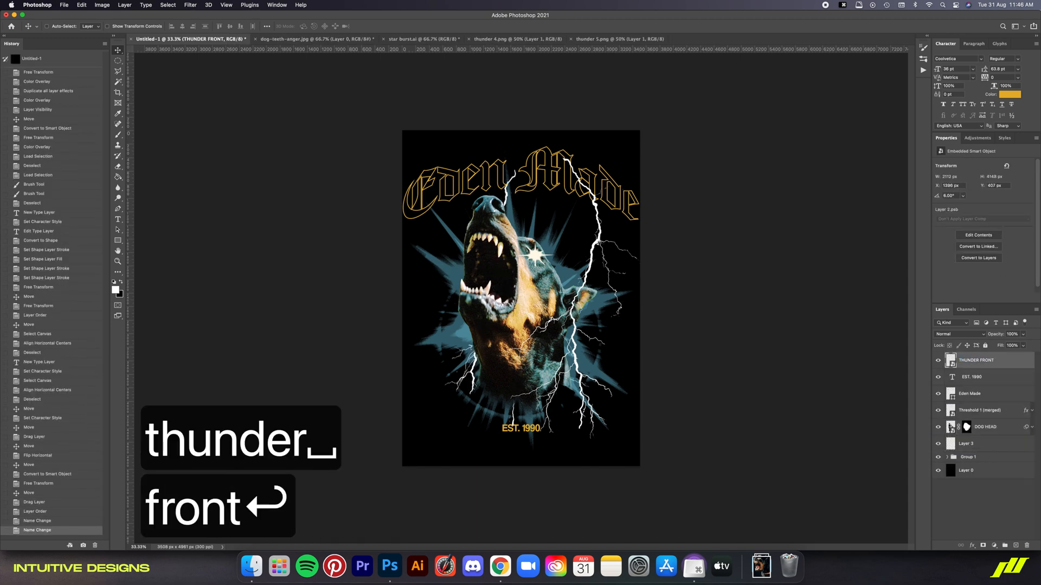
pyautogui.press('cmd+t')
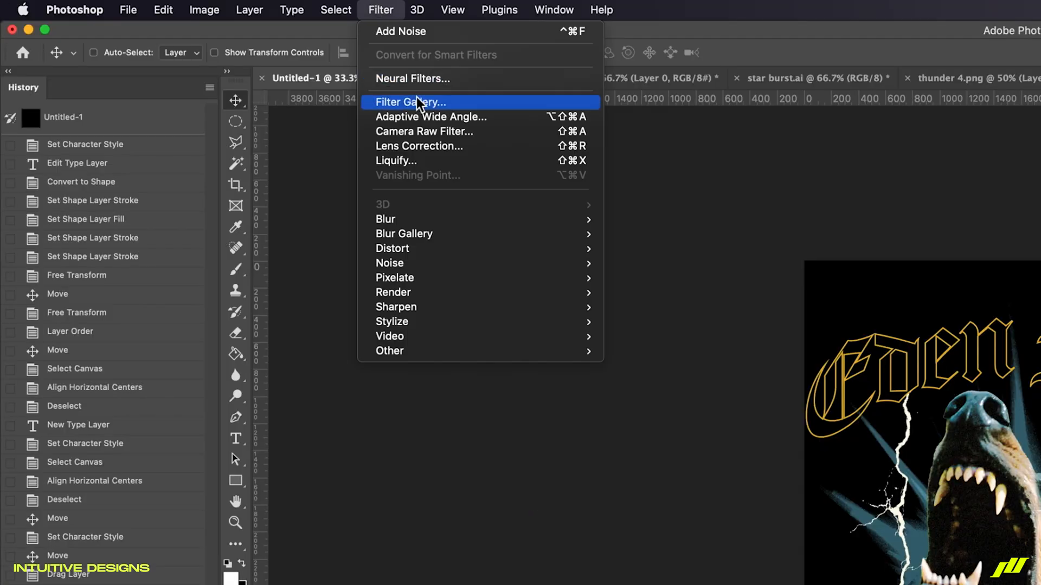
# Pick the Dry Brush artistic effect in the Filter Gallery.
pyautogui.click(411, 101)
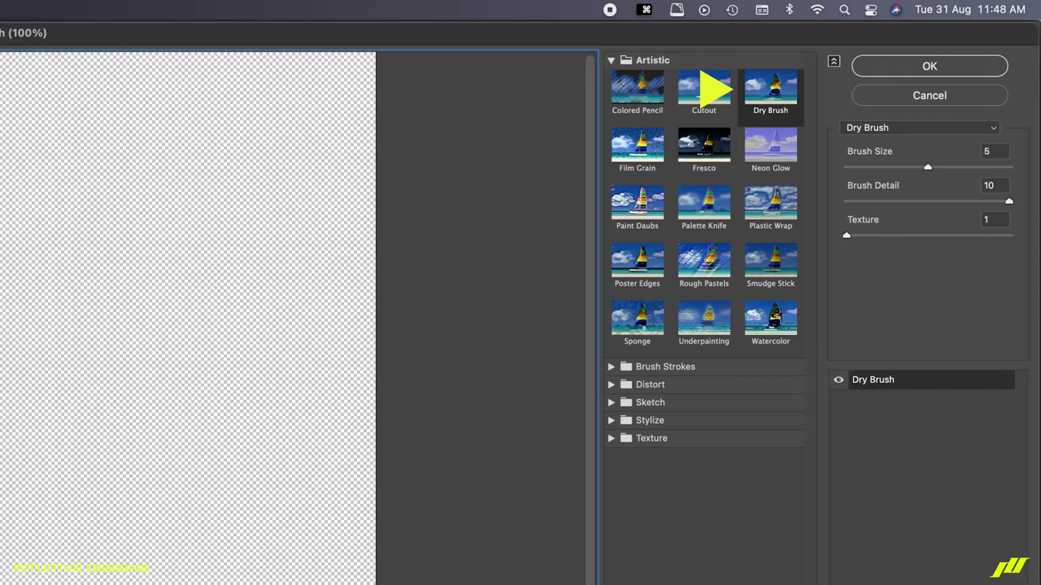
pyautogui.moveTo(978, 124)
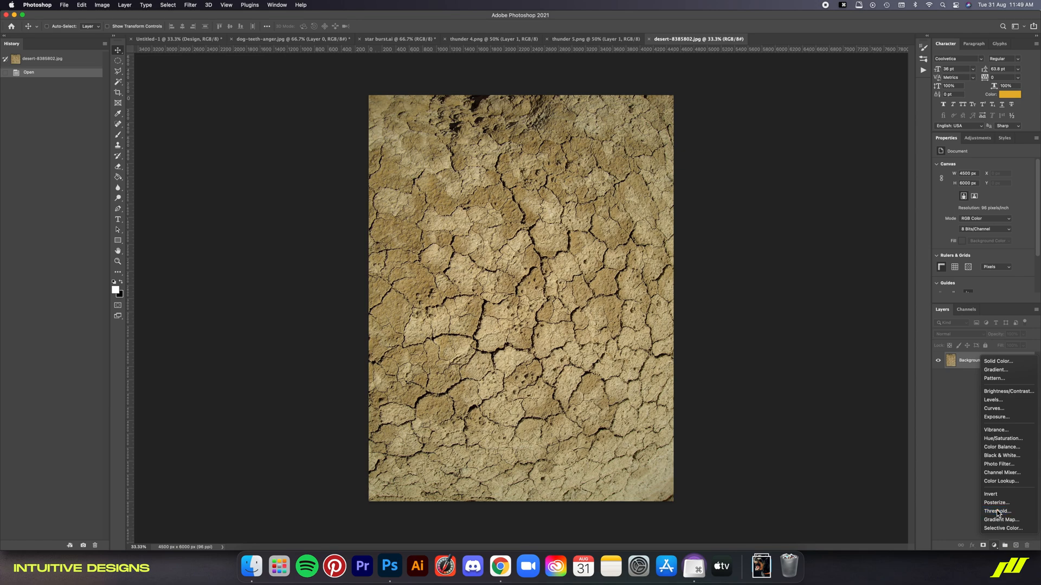
# Add a Threshold adjustment to the desert photo at level 30.
pyautogui.click(996, 511)
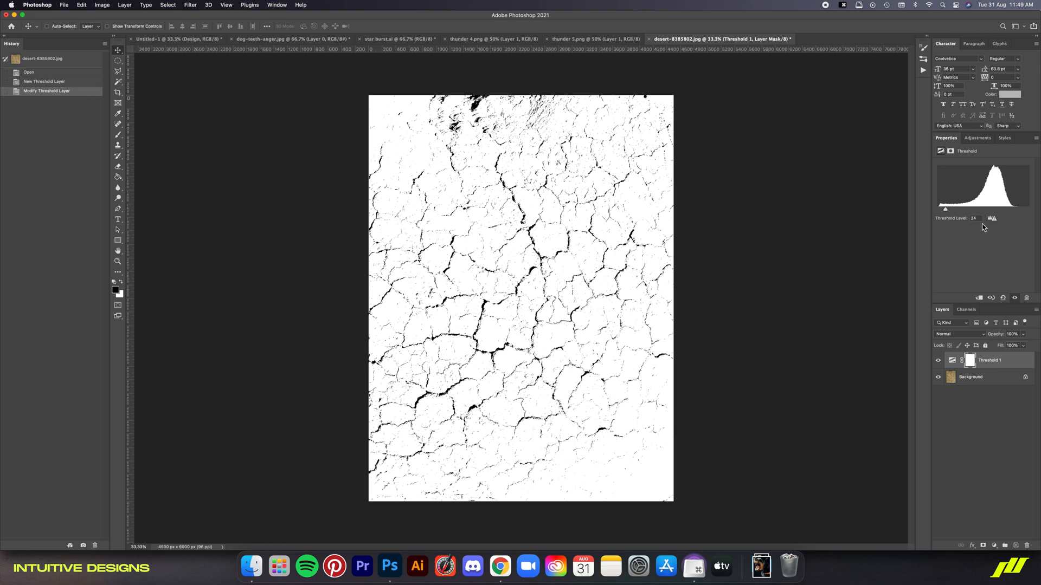
pyautogui.write('25')
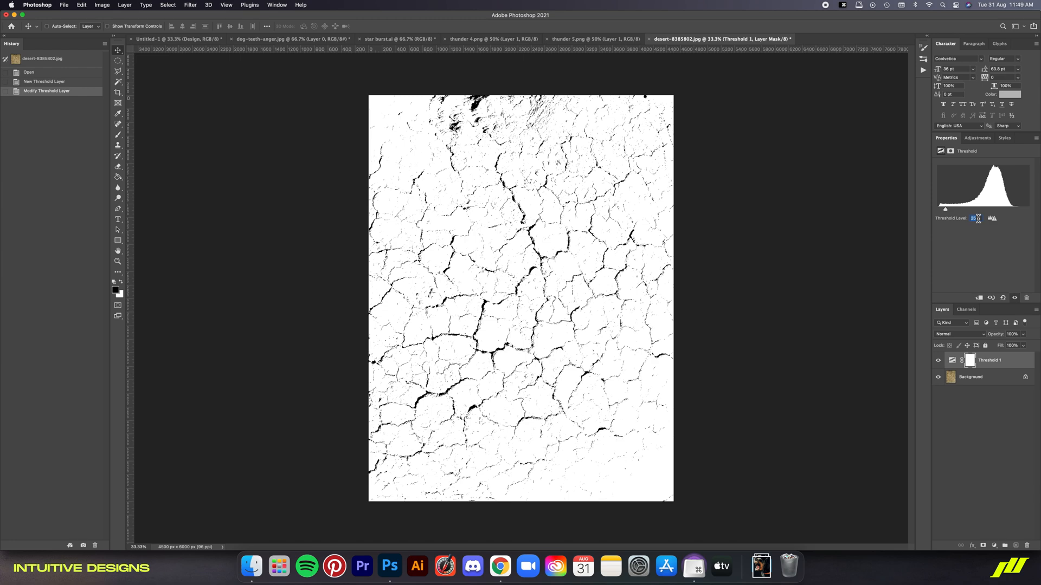
pyautogui.write('30')
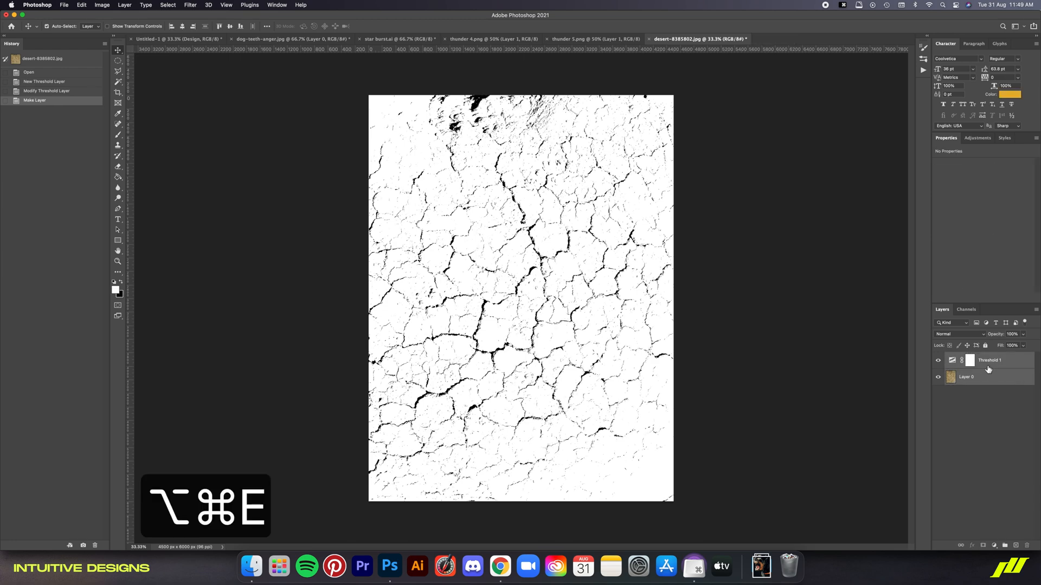
# Select the black cracks with Color Range and return to the poster document.
pyautogui.click(168, 5)
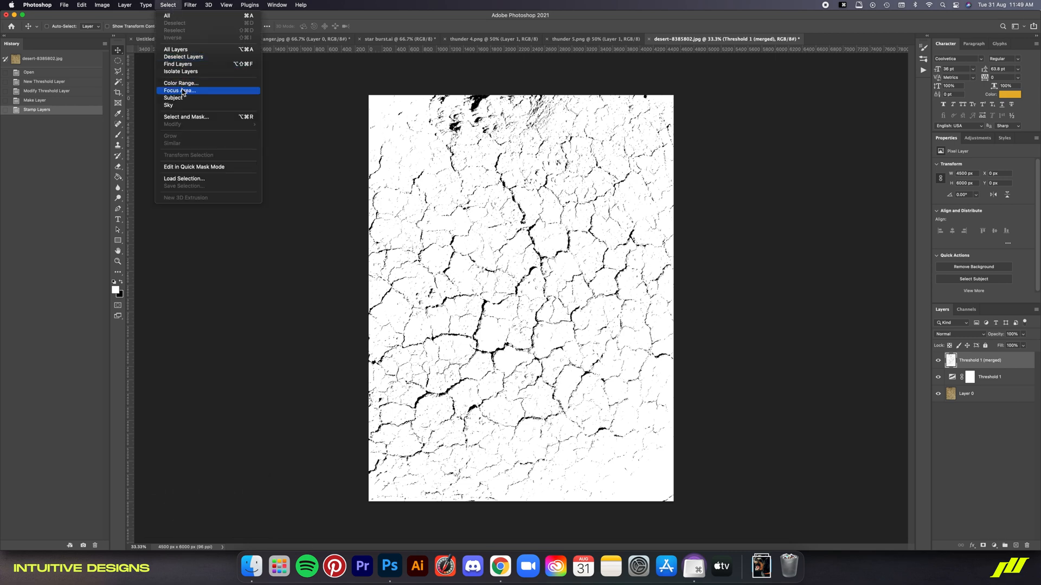
pyautogui.click(180, 83)
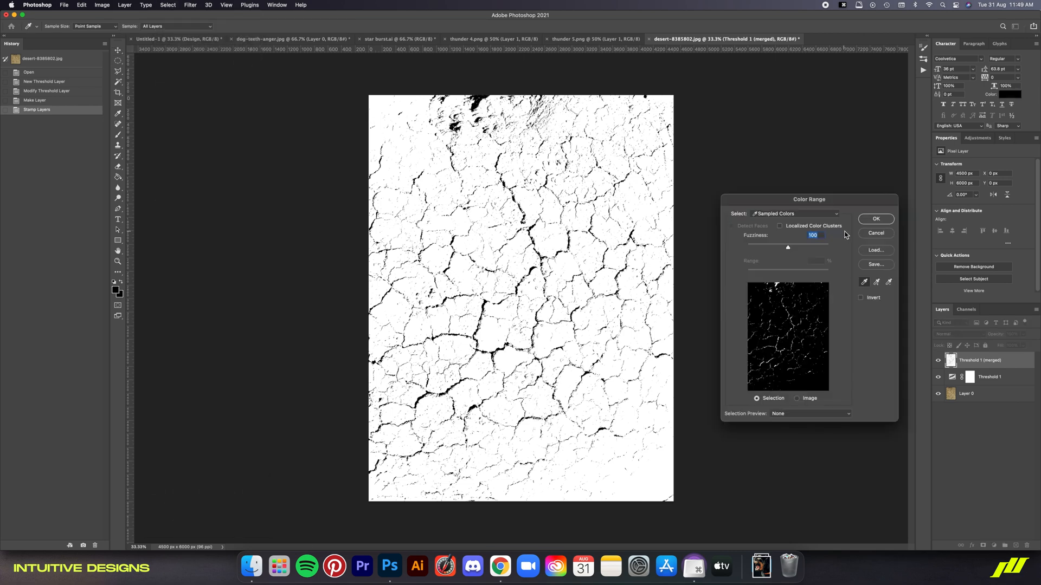
pyautogui.click(875, 219)
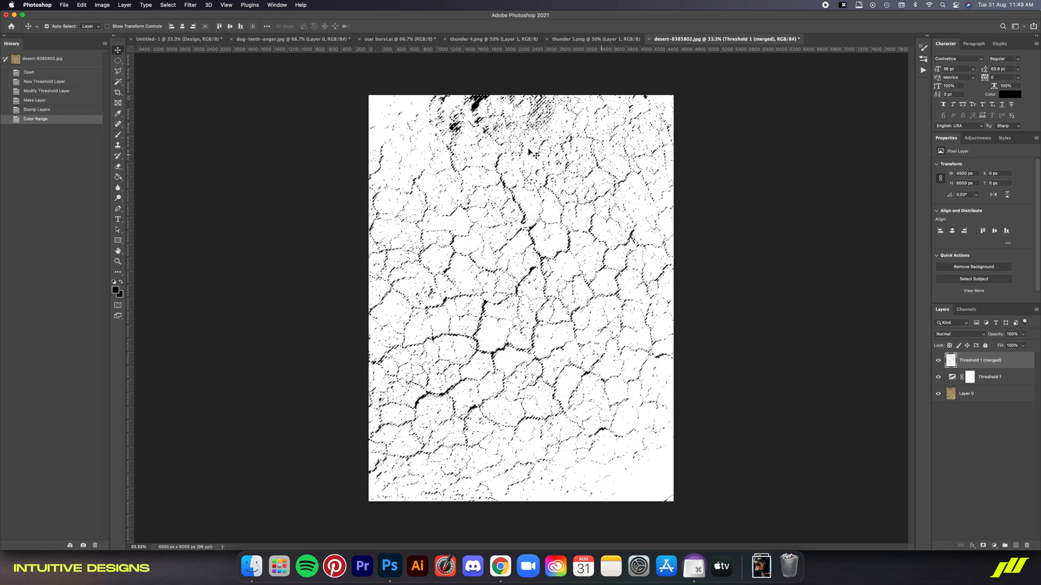
pyautogui.click(176, 39)
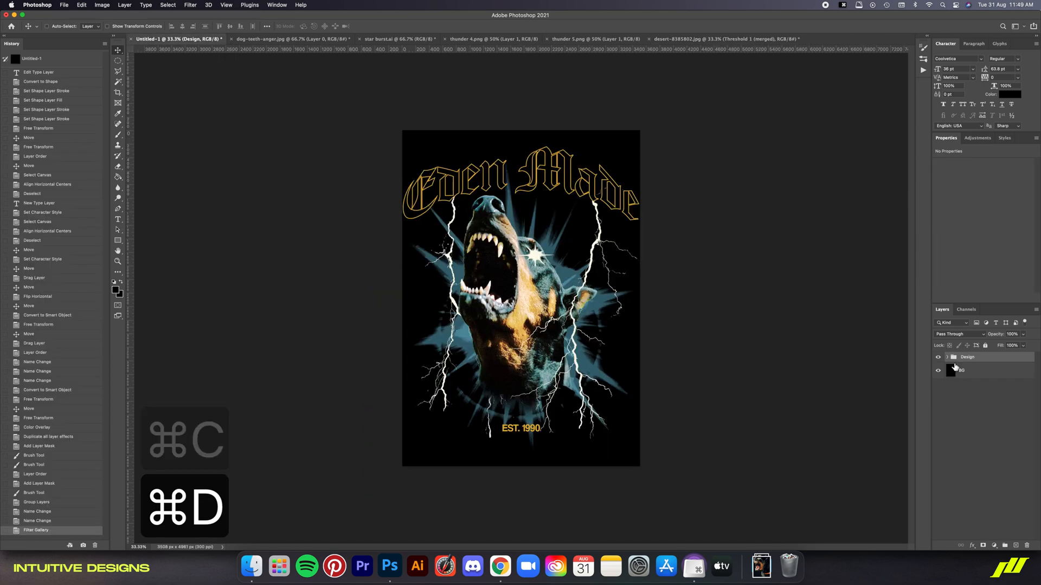
# Convert the pasted cracks to a Smart Object, centre it, and free-transform it.
pyautogui.rightClick(958, 369)
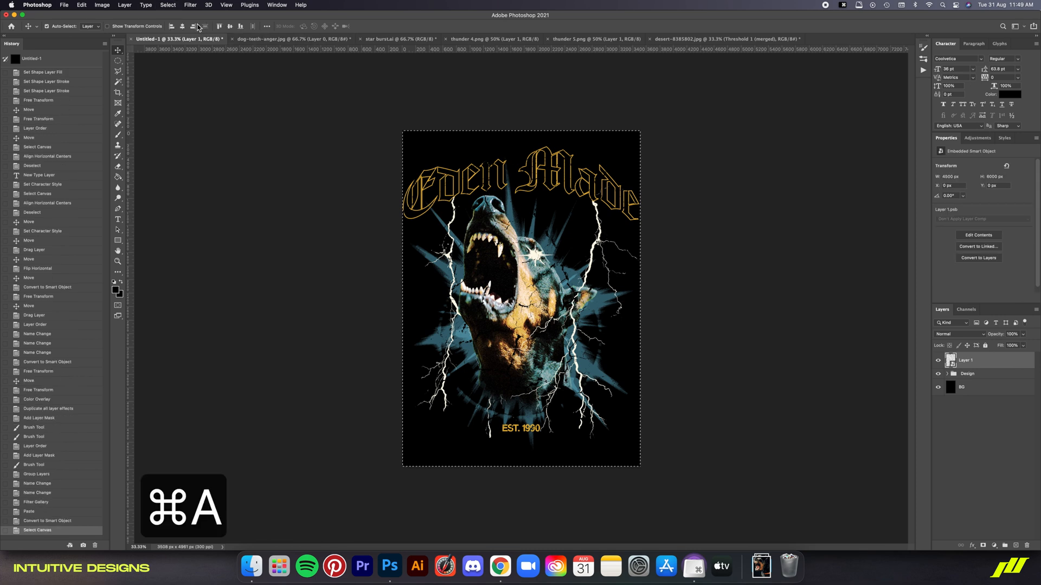
pyautogui.press('cmd+d')
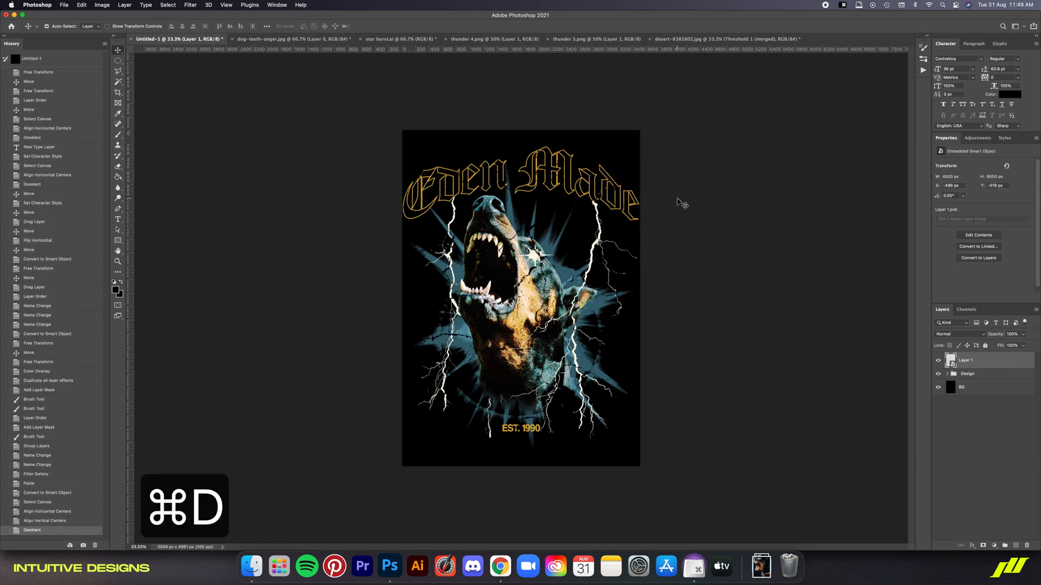
pyautogui.press('cmd+t')
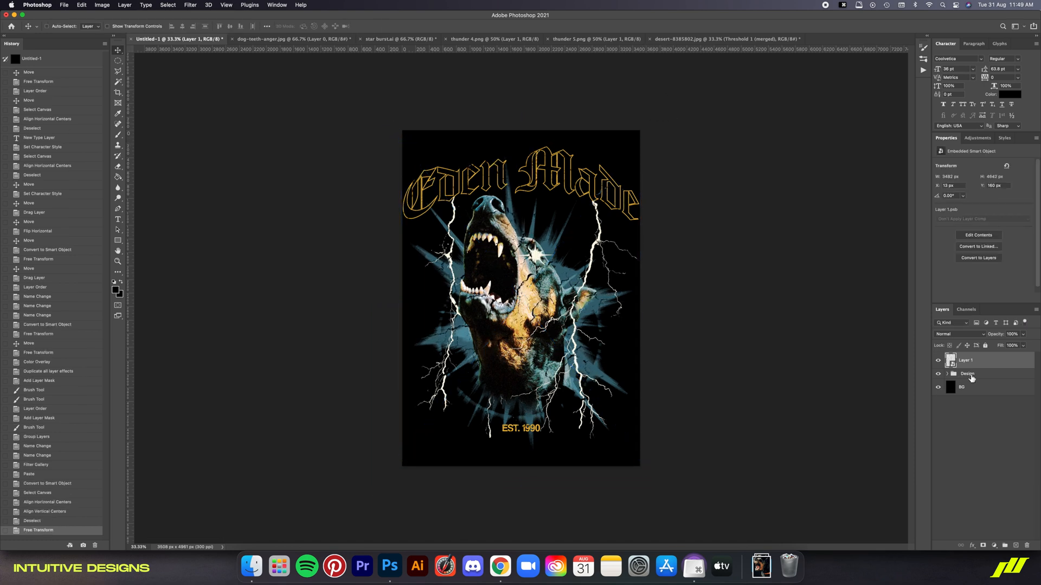
# Load the cracks as a selection, hide them, and invert the Design group's mask.
pyautogui.click(968, 374)
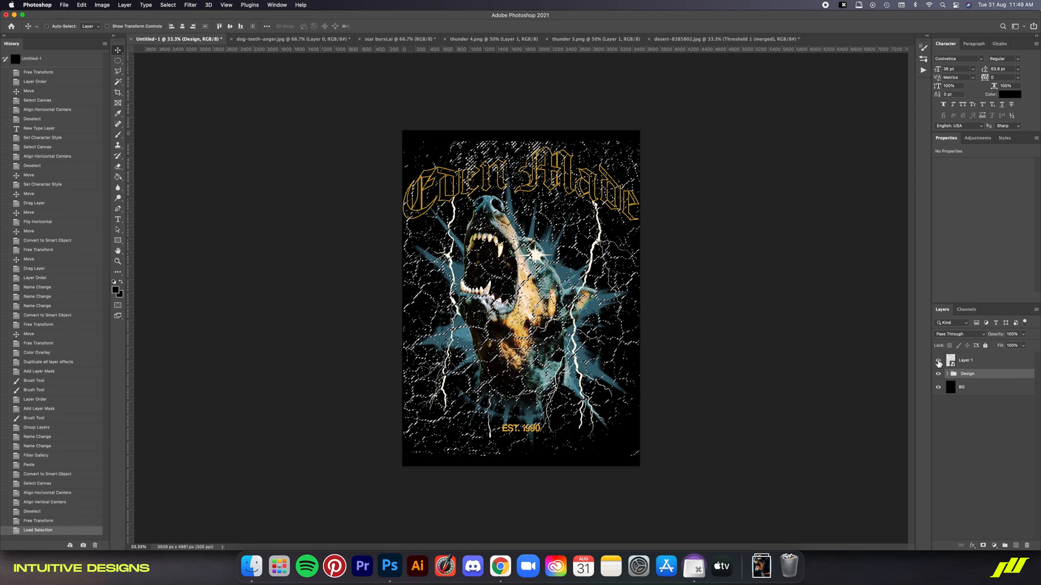
pyautogui.click(938, 361)
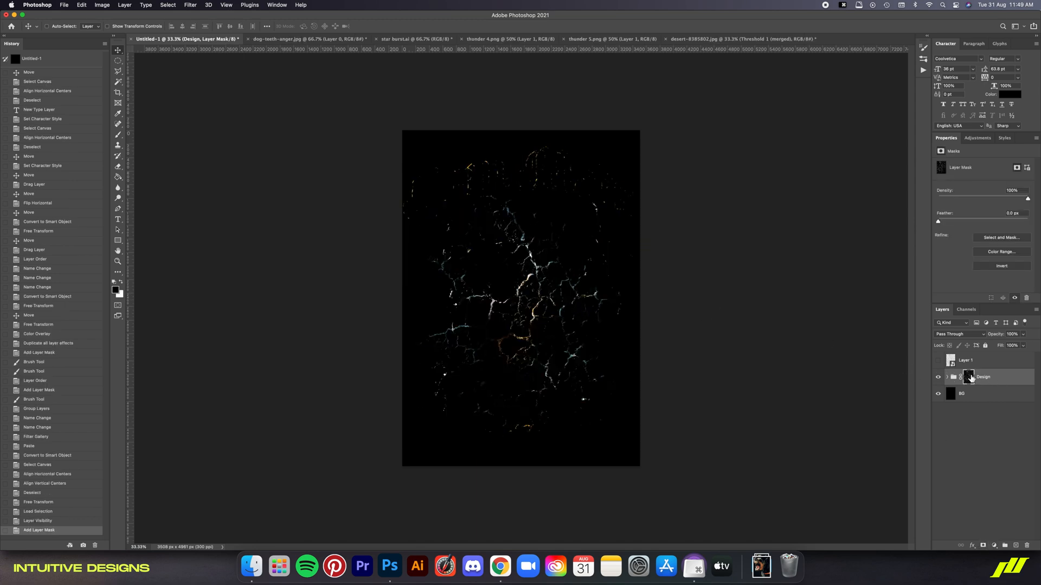
pyautogui.press('cmd+i')
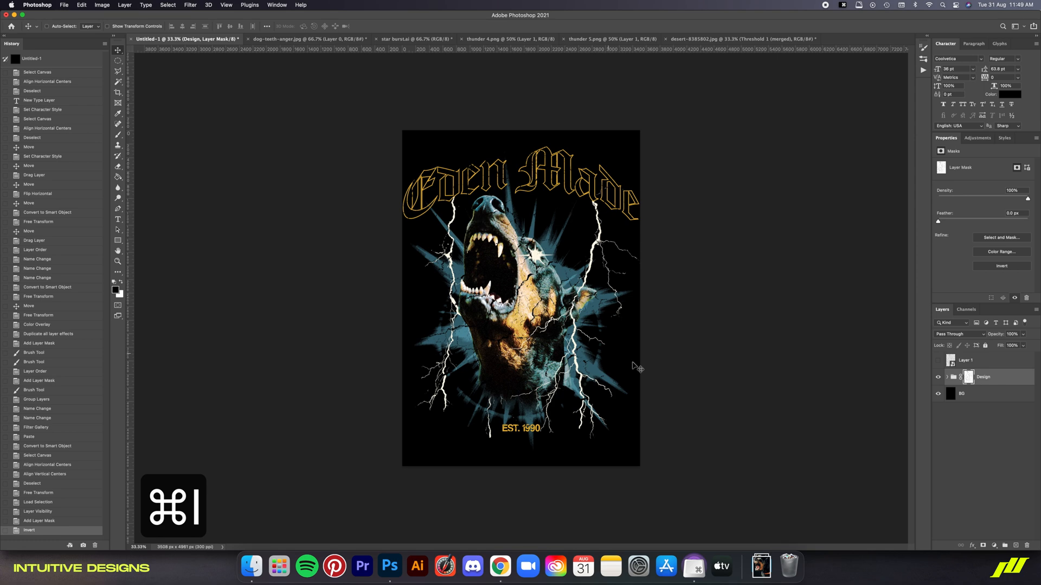
pyautogui.click(938, 393)
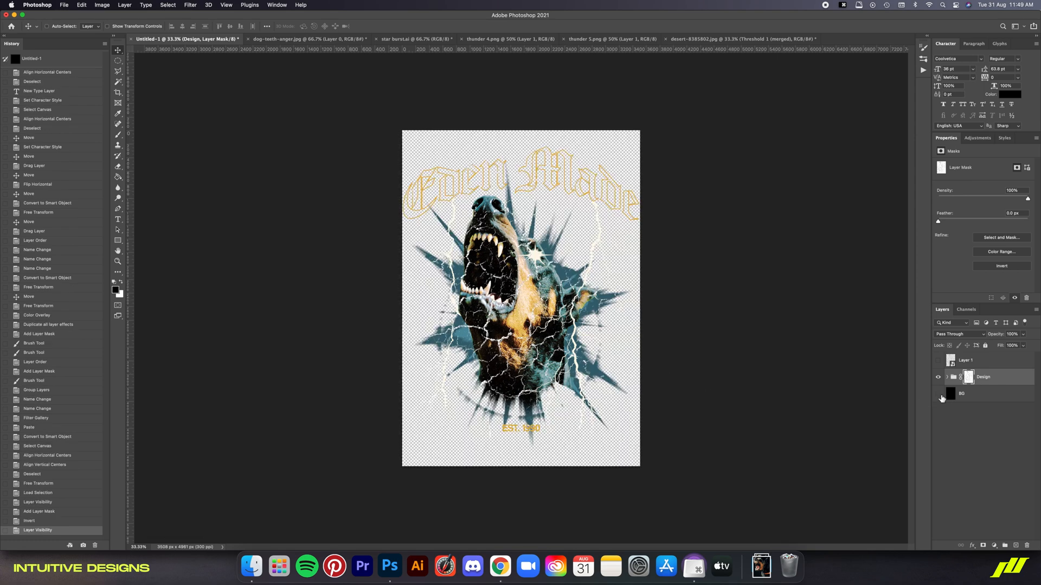
pyautogui.press('cmd+=')
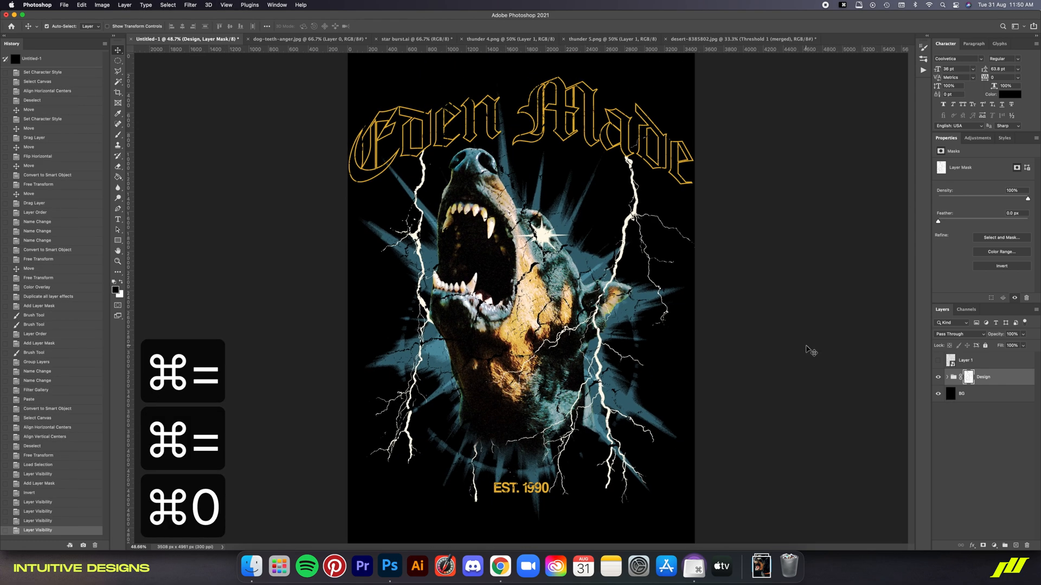
pyautogui.press('cmd+minus')
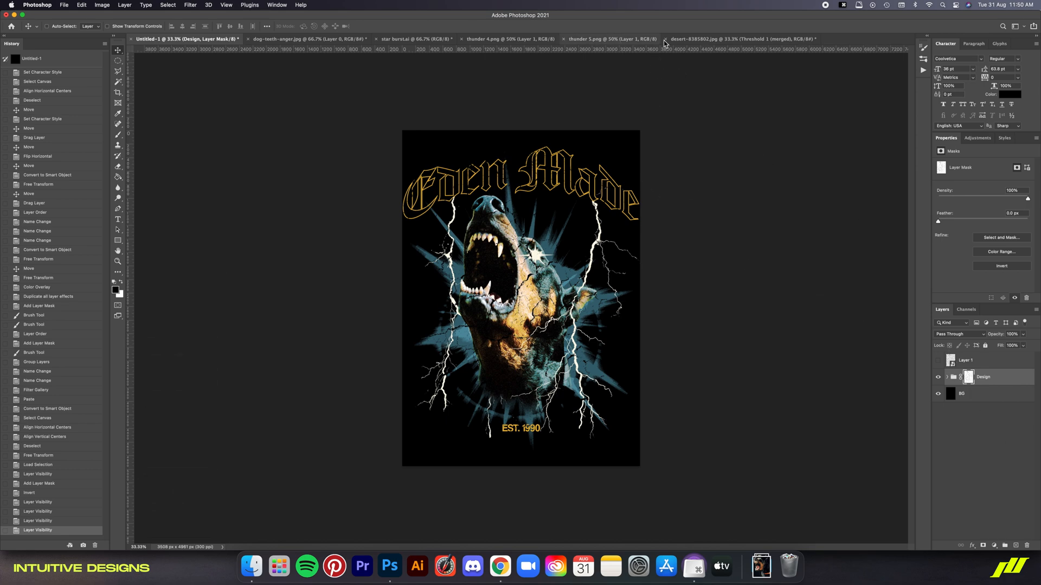
# Open the paper texture image, bring it onto the poster, and set its blend mode to Multiply.
pyautogui.click(64, 5)
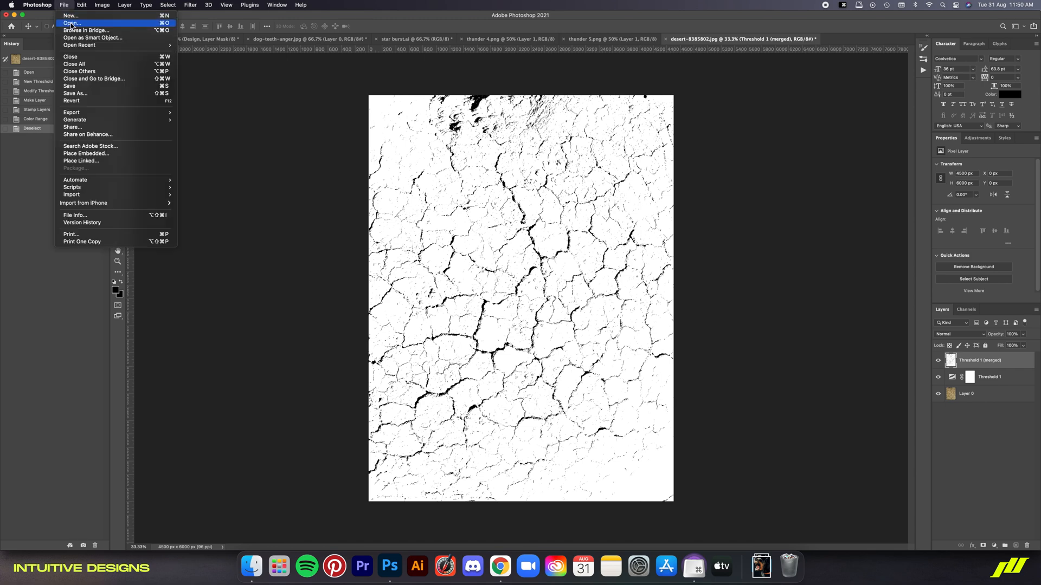
pyautogui.click(70, 22)
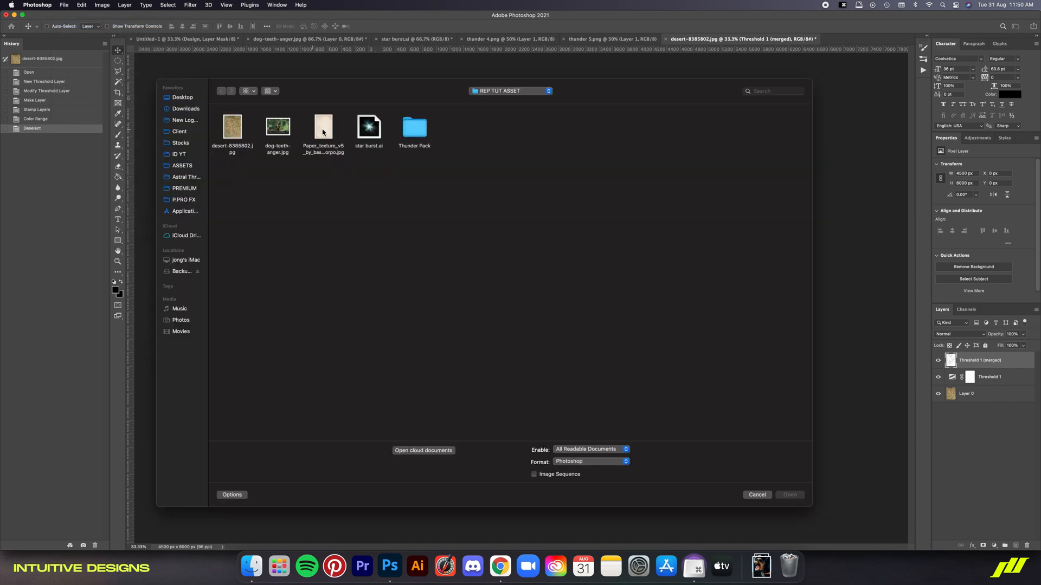
pyautogui.doubleClick(322, 126)
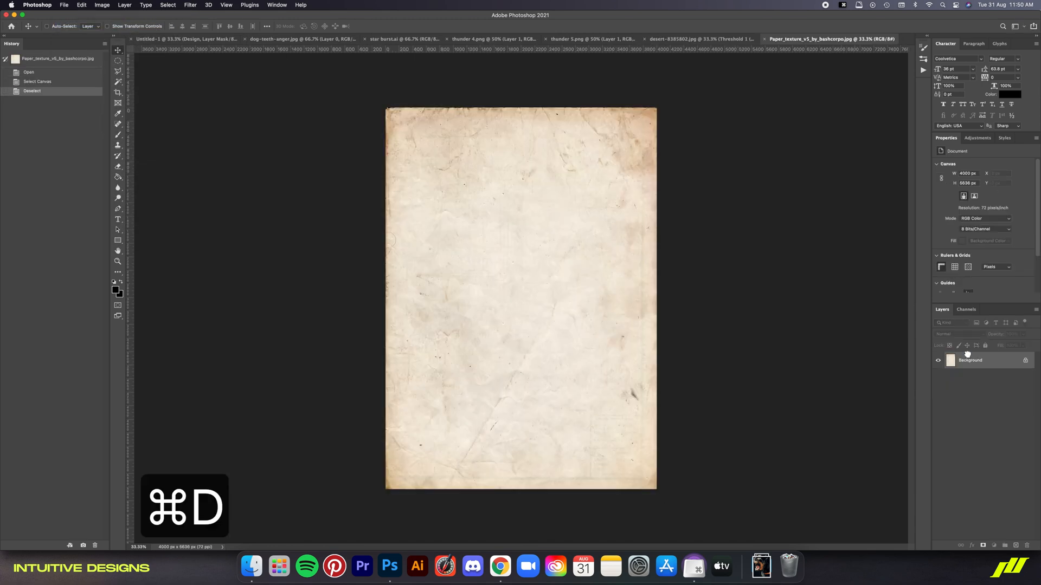
pyautogui.press('cmd+t')
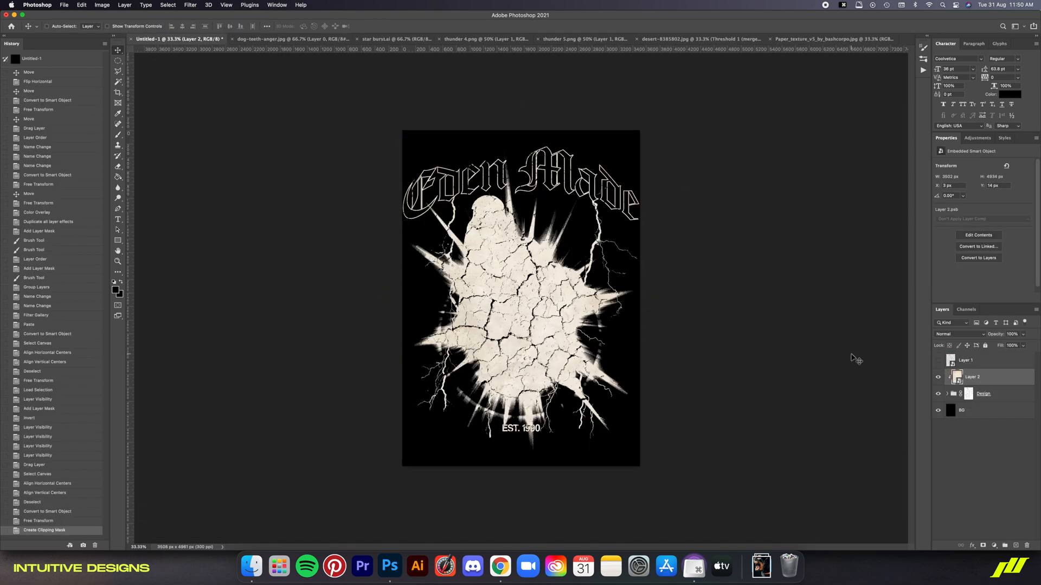
pyautogui.click(959, 334)
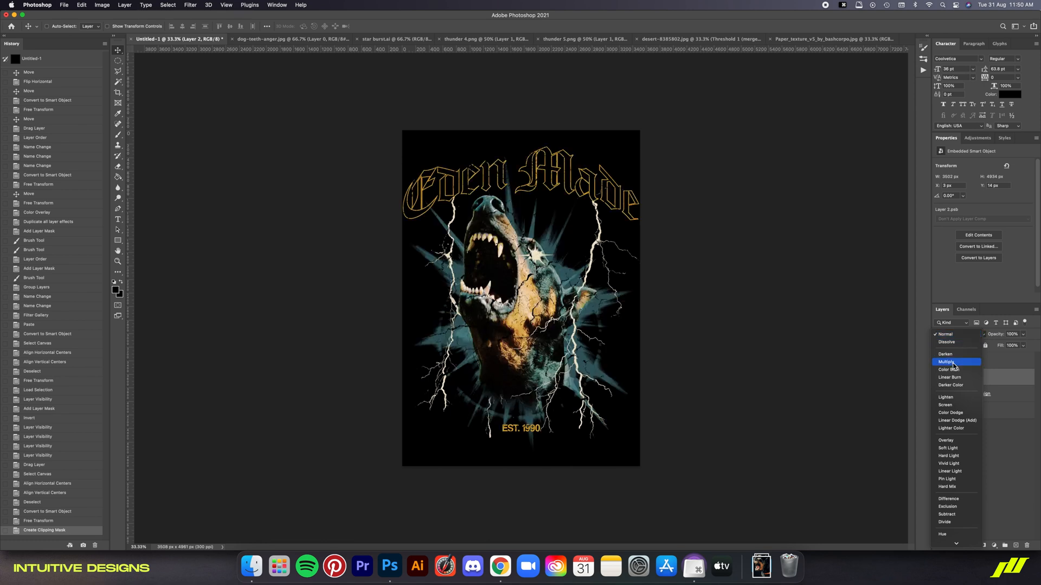
pyautogui.click(948, 362)
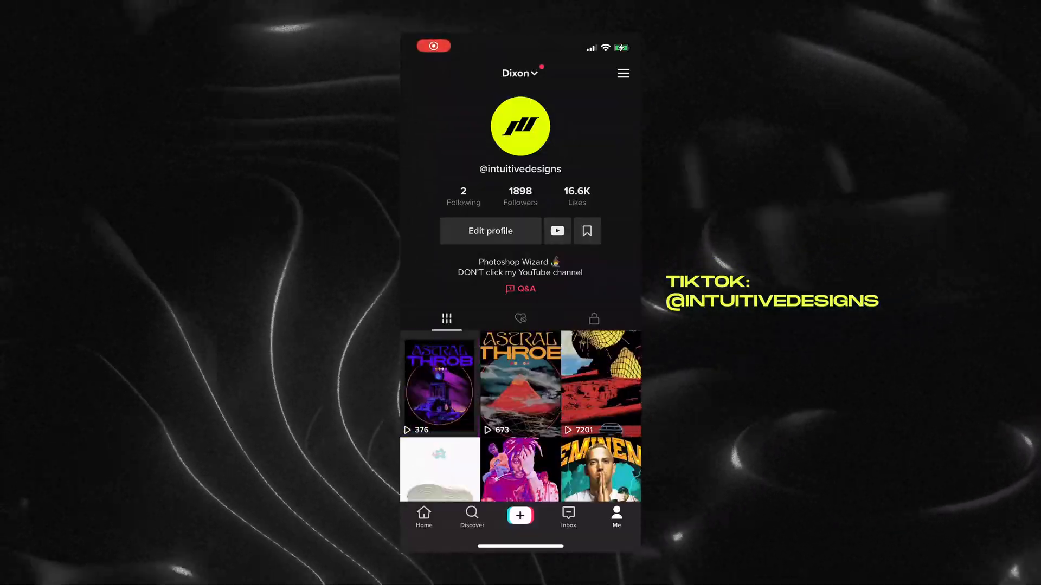
pyautogui.scroll(-3)
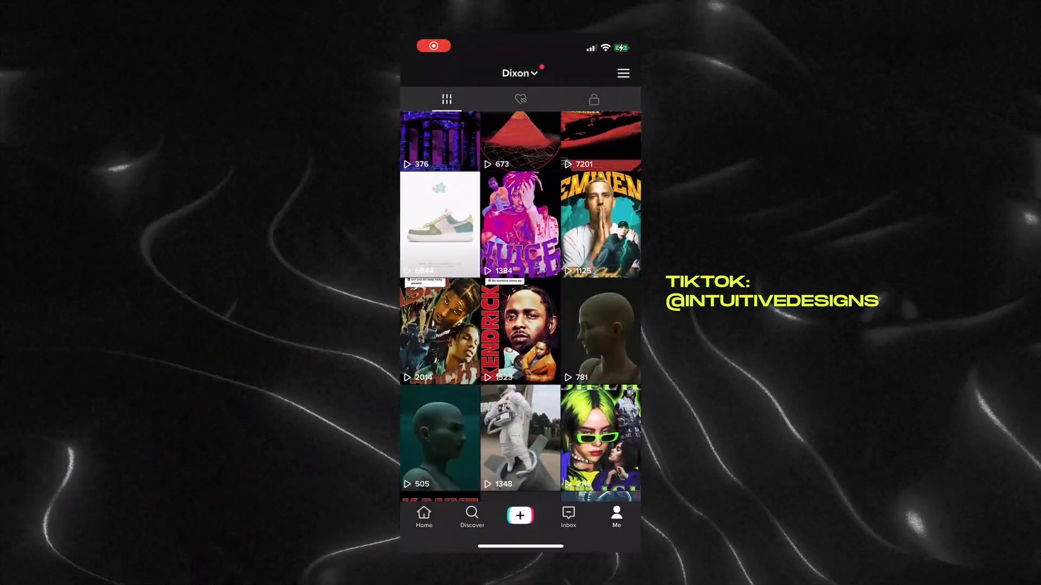